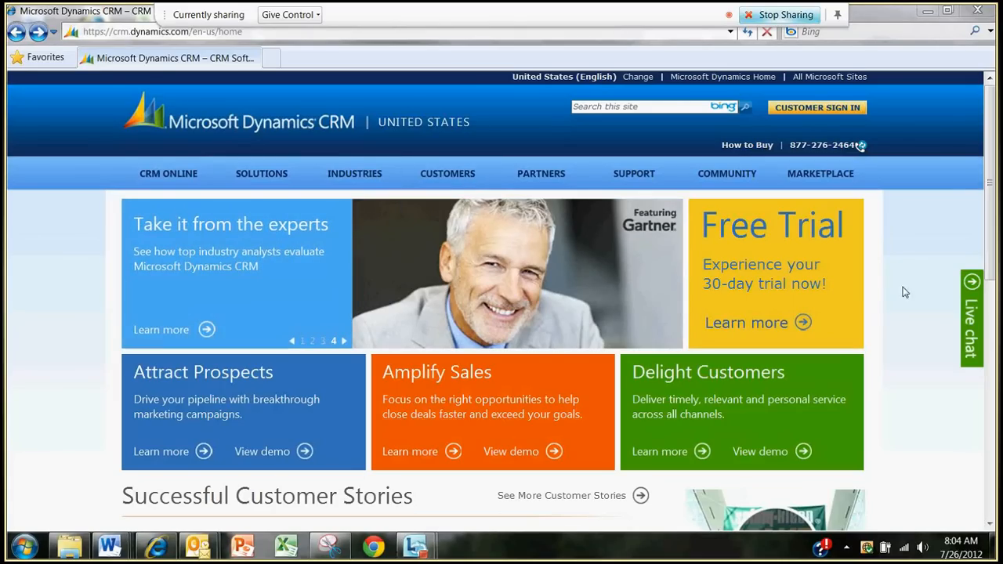
# Step: Open the free 30-day trial overview via the yellow Free Trial tile's 'Learn more'
pyautogui.click(303, 340)
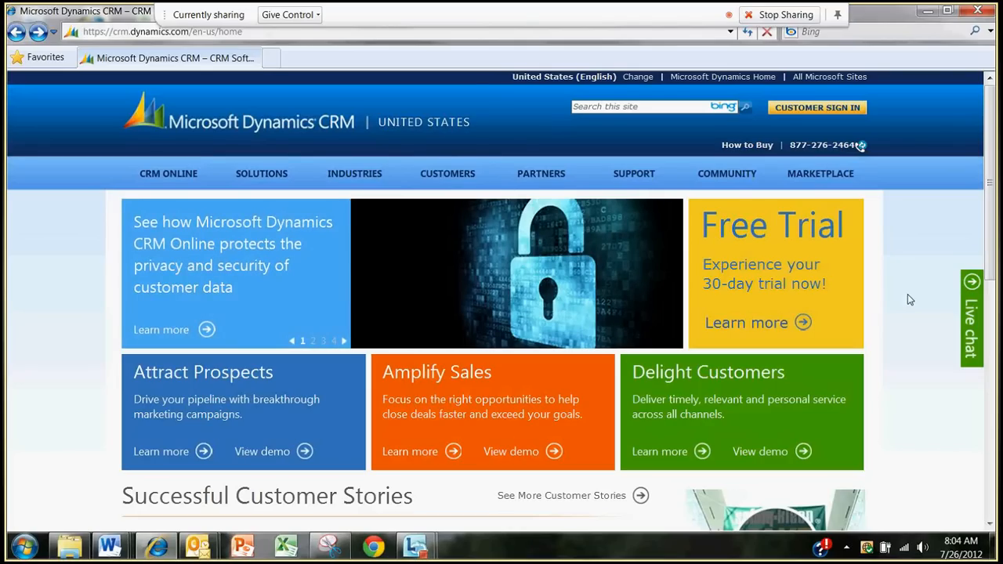
pyautogui.click(344, 340)
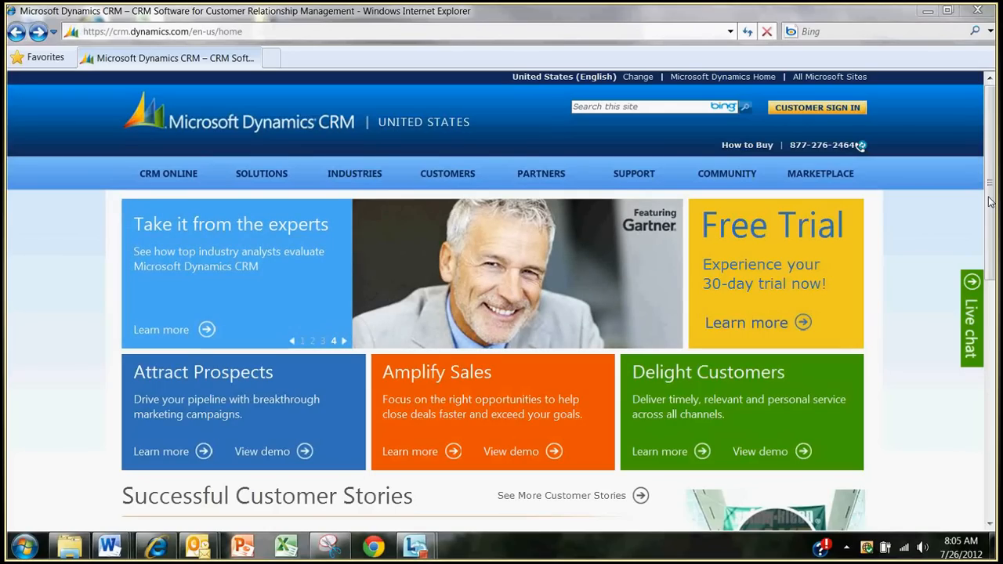
pyautogui.click(302, 341)
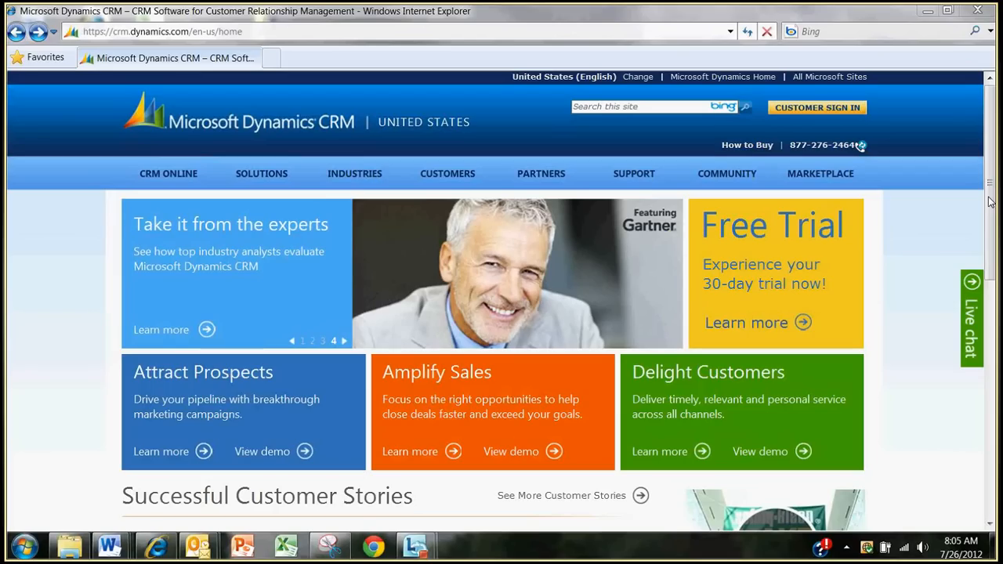
pyautogui.click(302, 341)
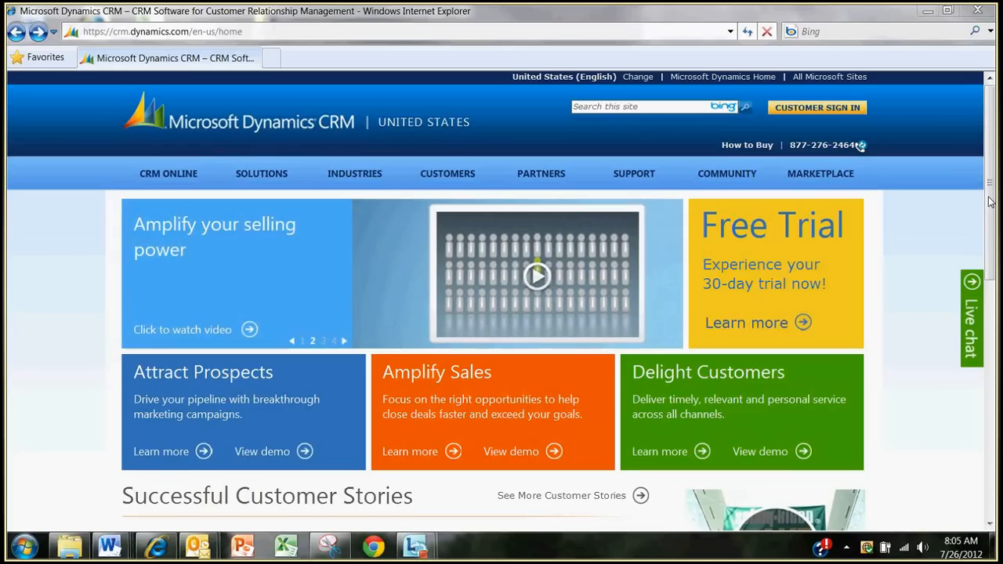
pyautogui.click(333, 340)
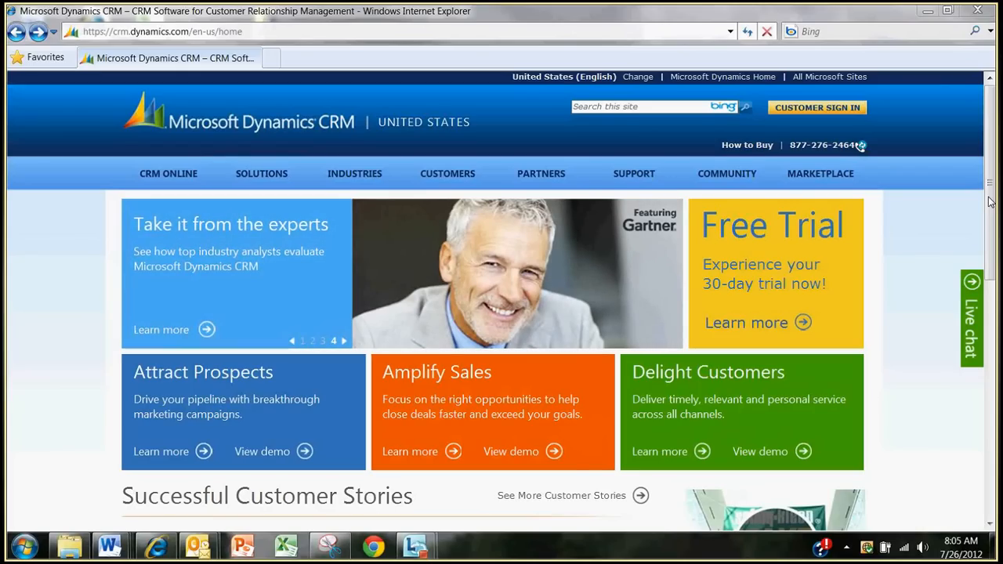
pyautogui.click(302, 340)
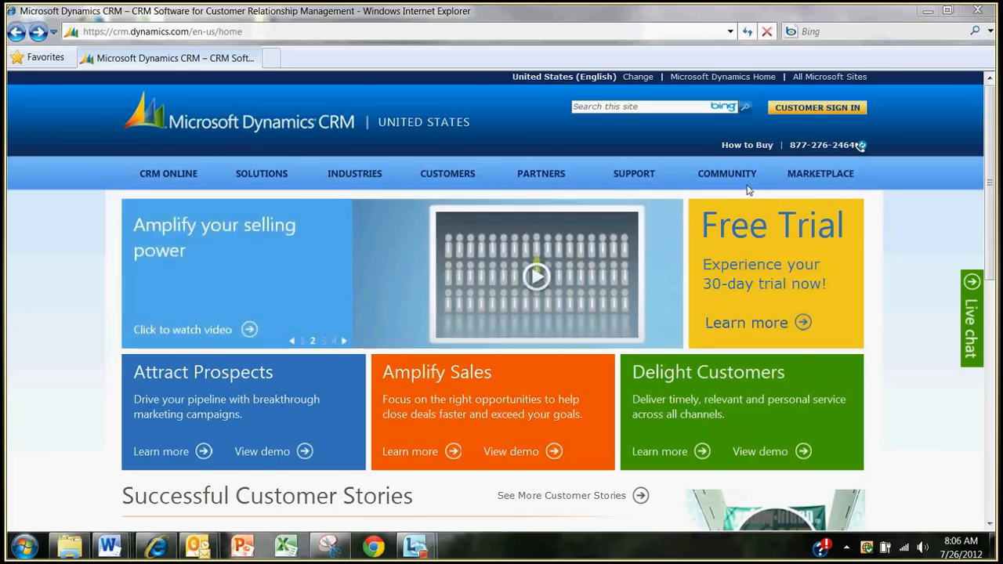
pyautogui.moveTo(896, 314)
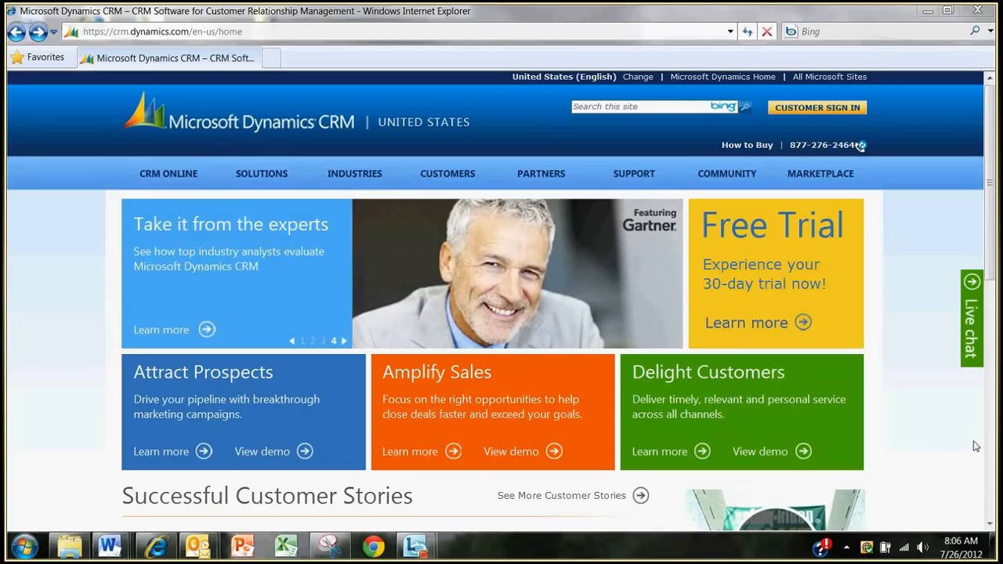
pyautogui.click(303, 340)
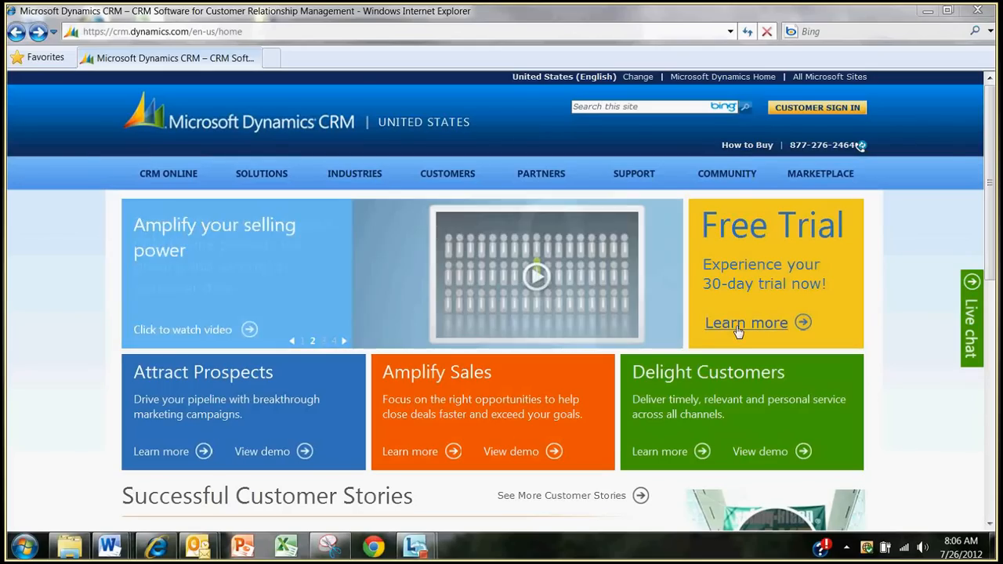
pyautogui.click(746, 322)
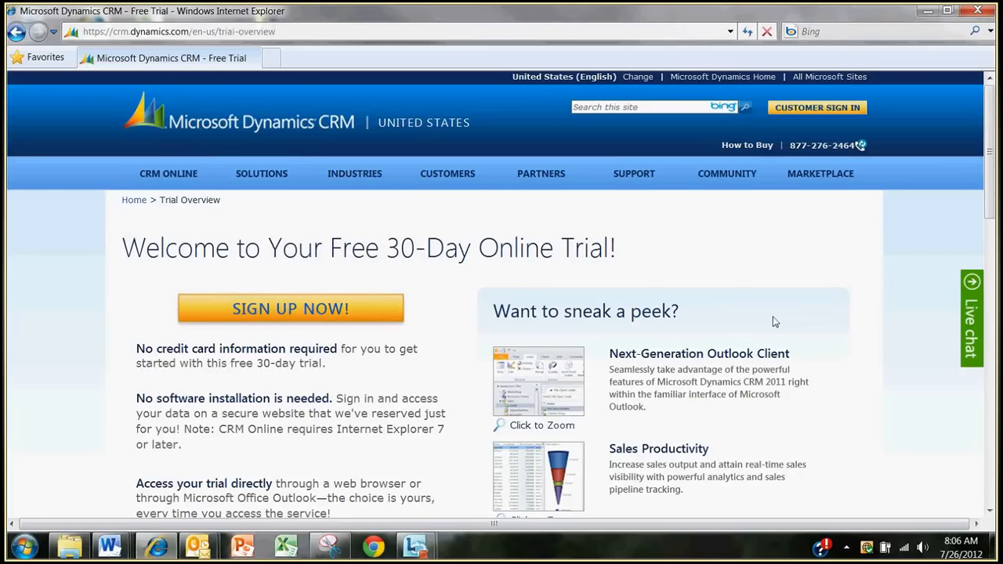
pyautogui.moveTo(291, 309)
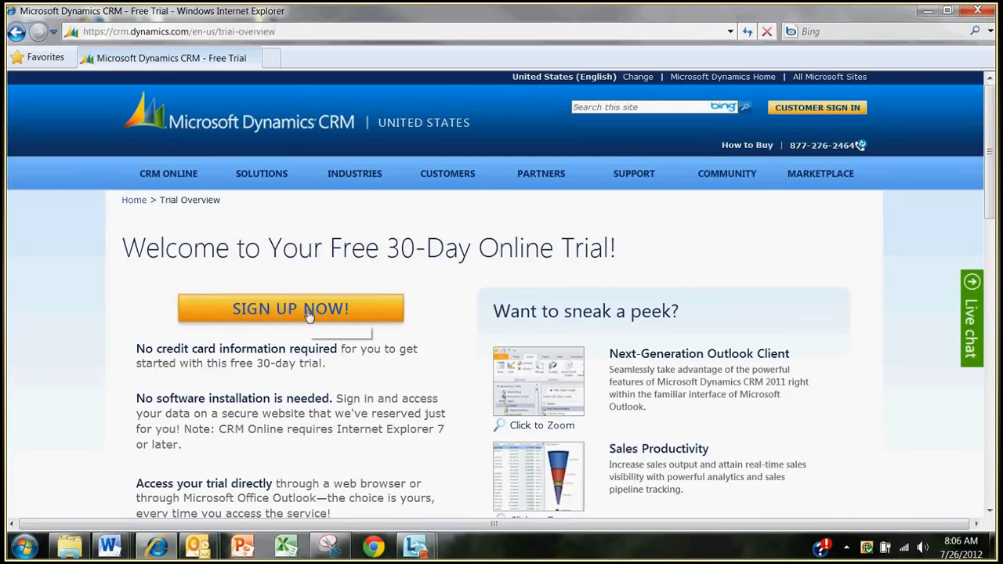
# Step: Start the CRM Online trial with 'SIGN UP NOW!' and return to the form's top
pyautogui.click(290, 308)
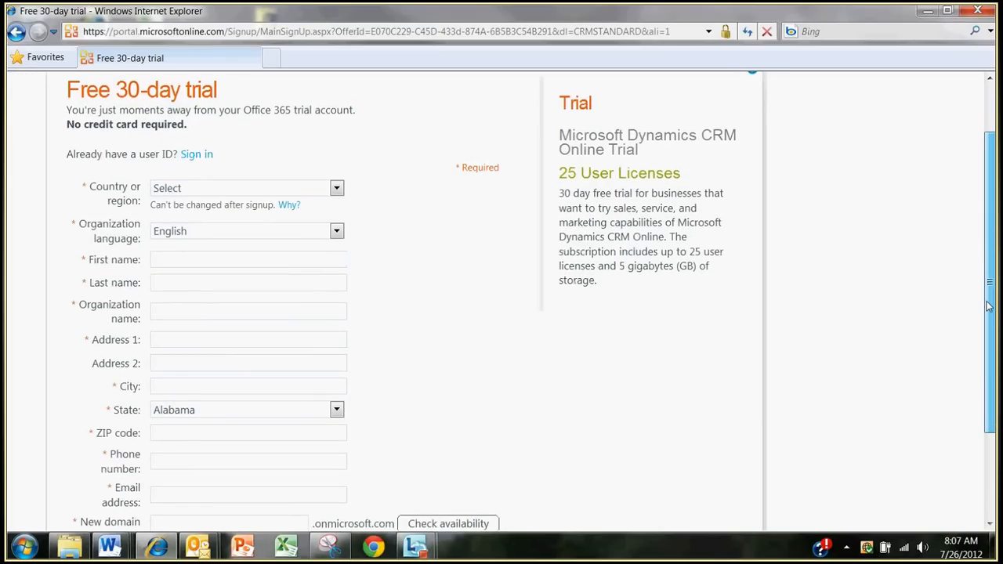
pyautogui.moveTo(929, 313)
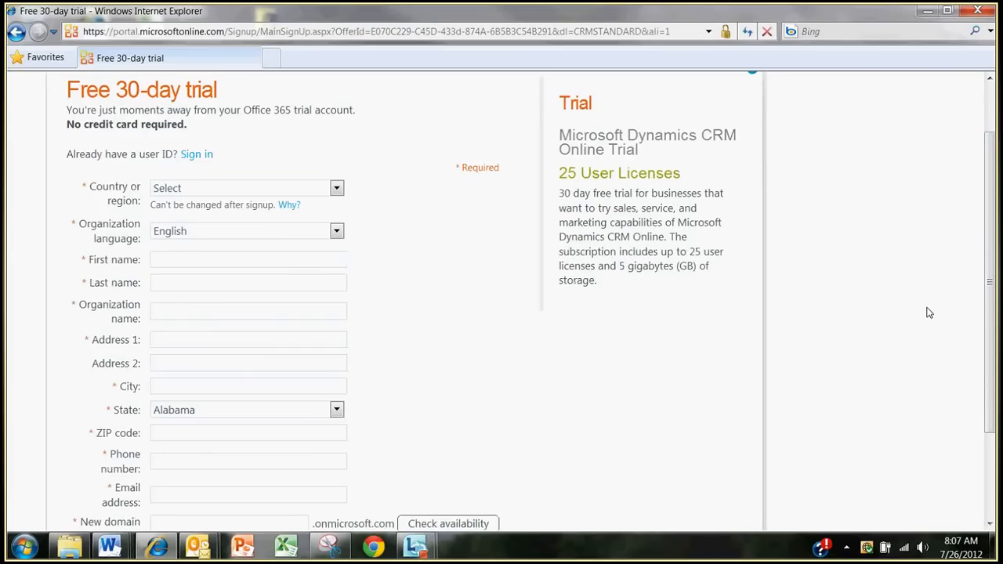
pyautogui.scroll(3)
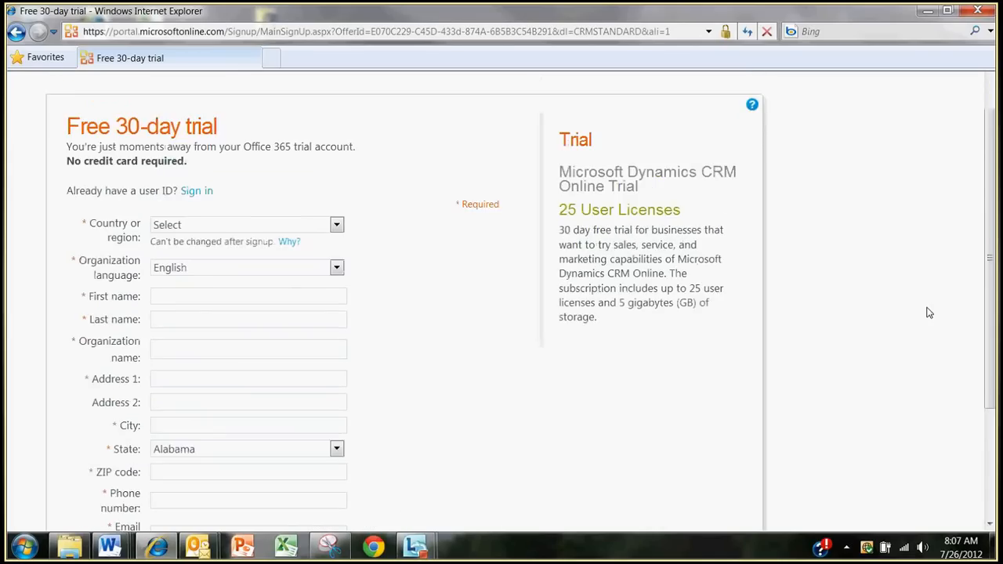
pyautogui.scroll(3)
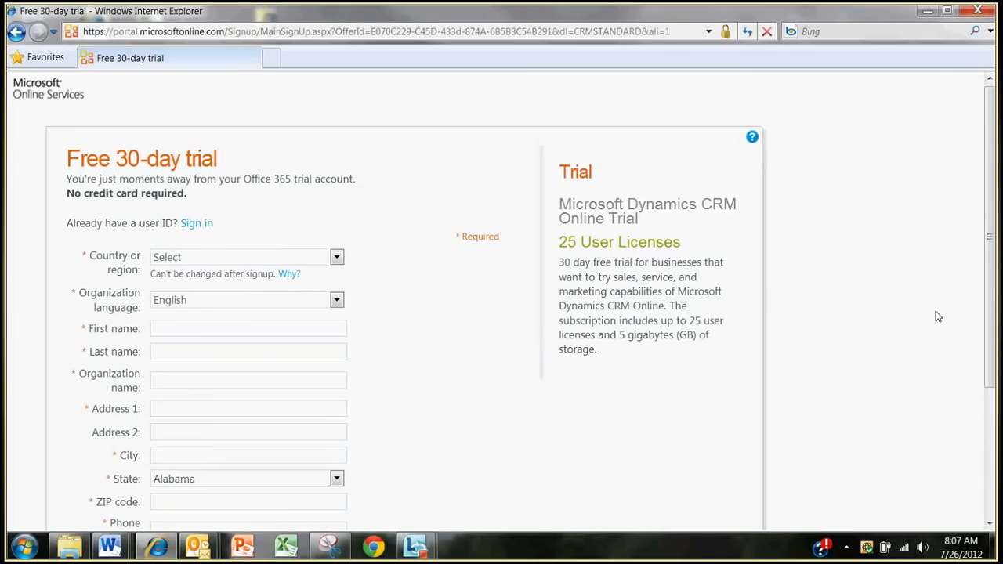
pyautogui.moveTo(395, 254)
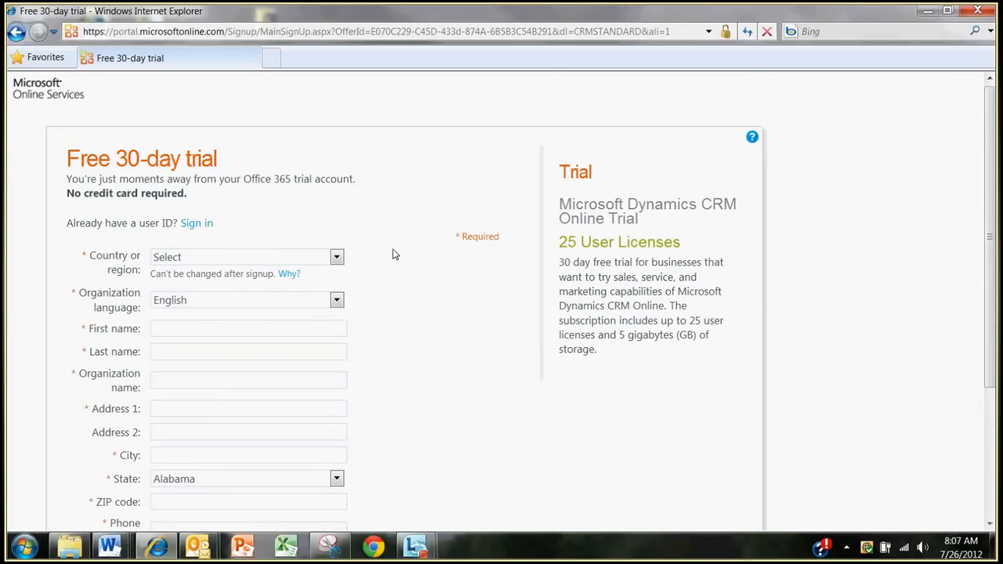
pyautogui.moveTo(298, 262)
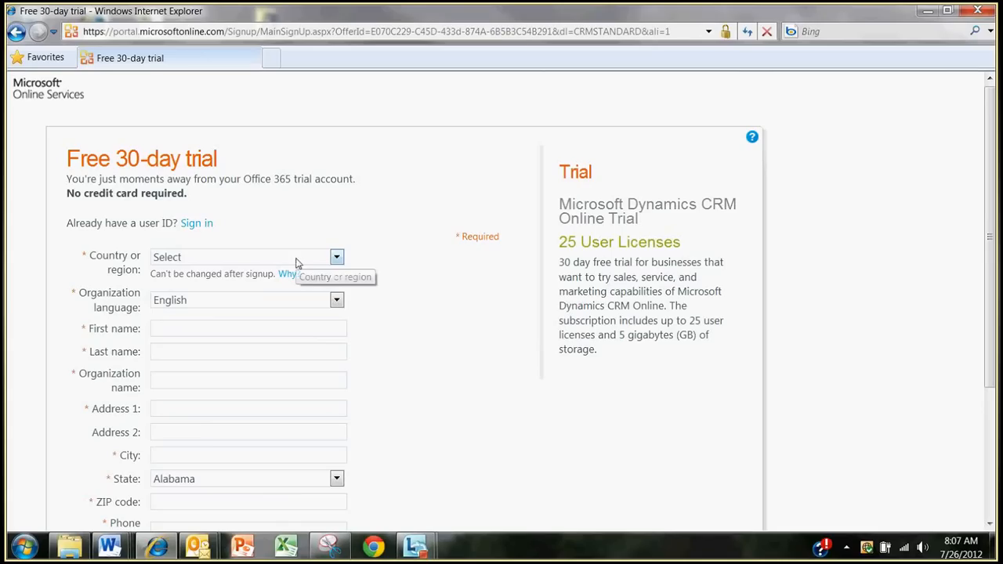
pyautogui.moveTo(337, 257)
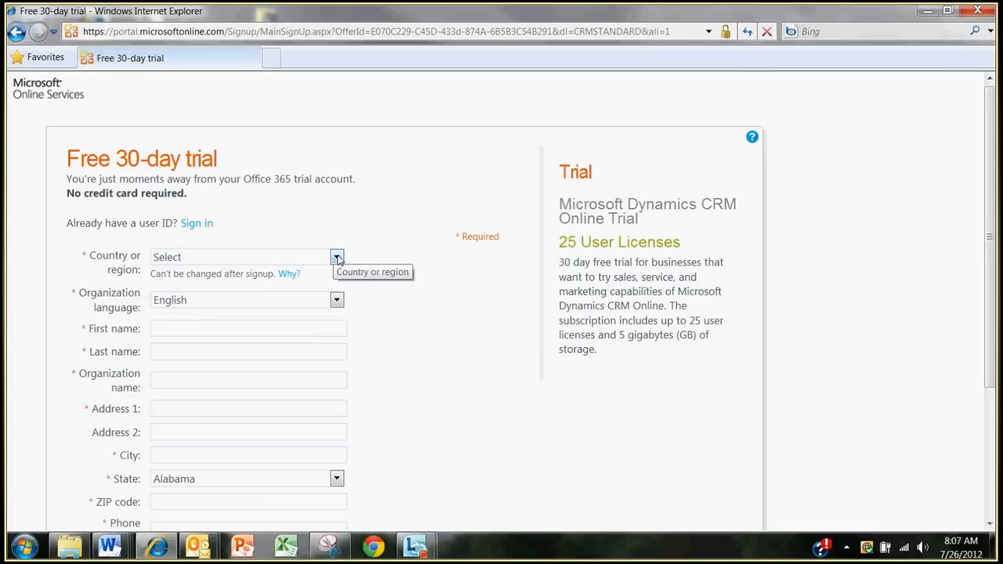
# Step: Choose United States as the country on the trial sign-up form
pyautogui.click(336, 256)
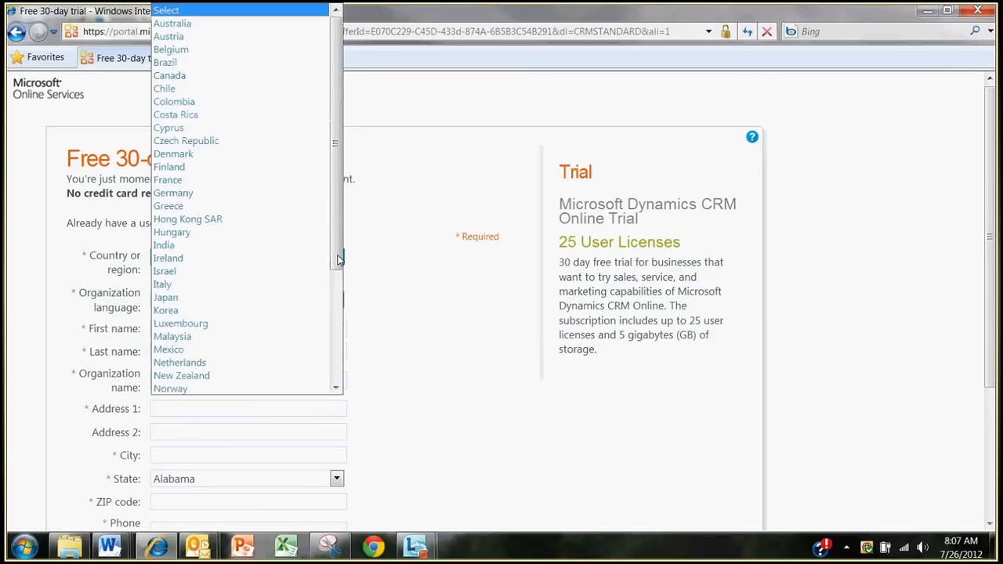
pyautogui.click(336, 258)
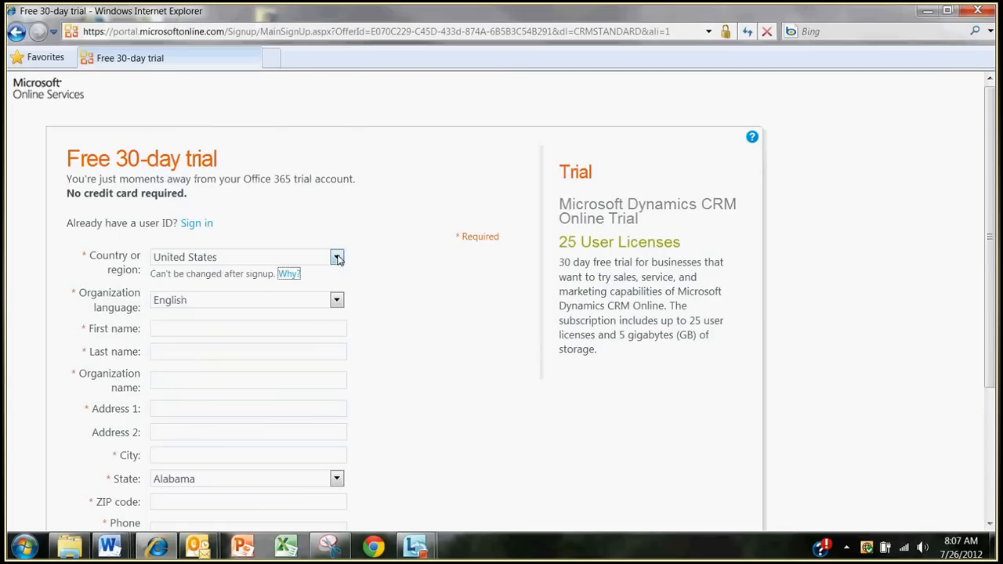
pyautogui.moveTo(336, 257)
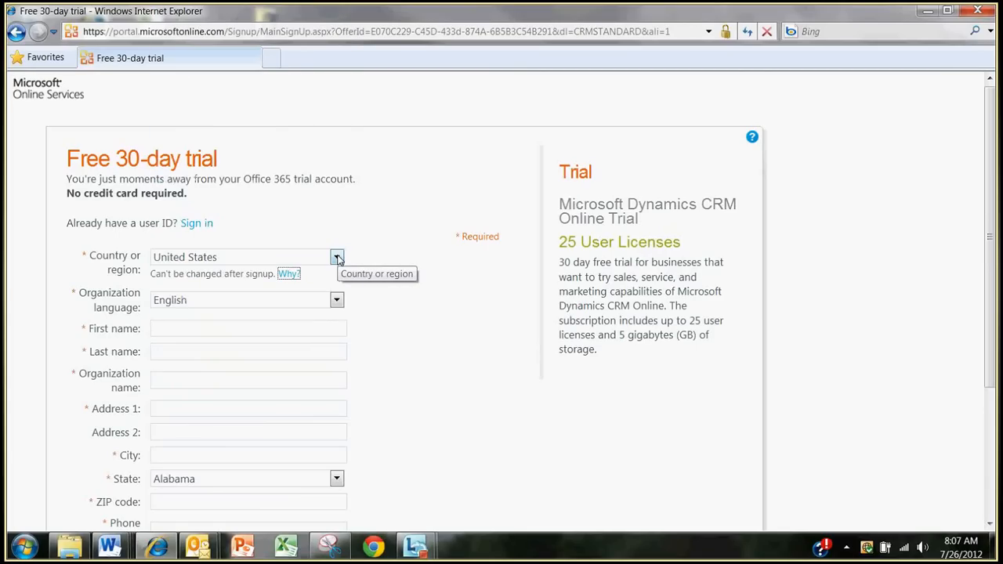
pyautogui.scroll(-3)
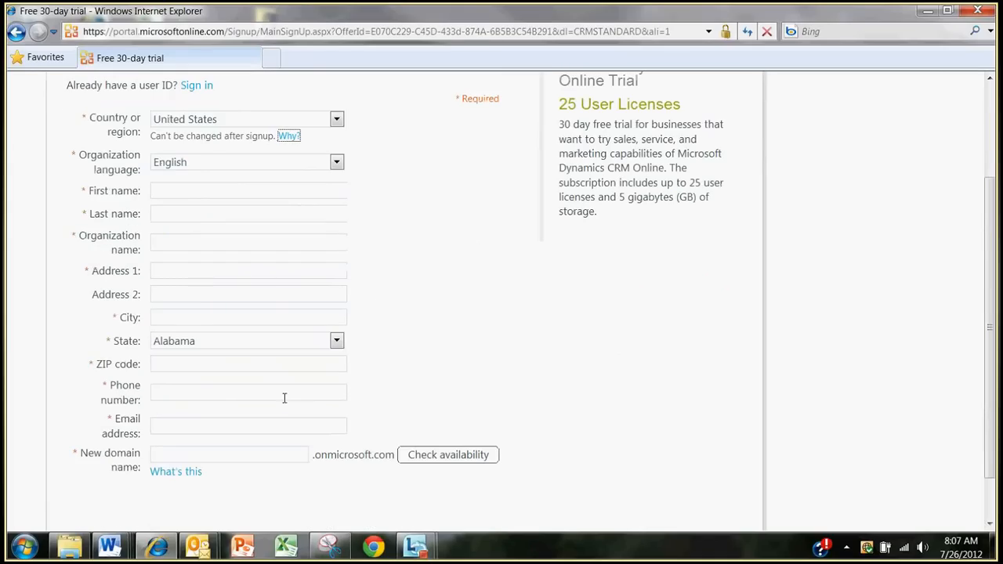
pyautogui.moveTo(294, 444)
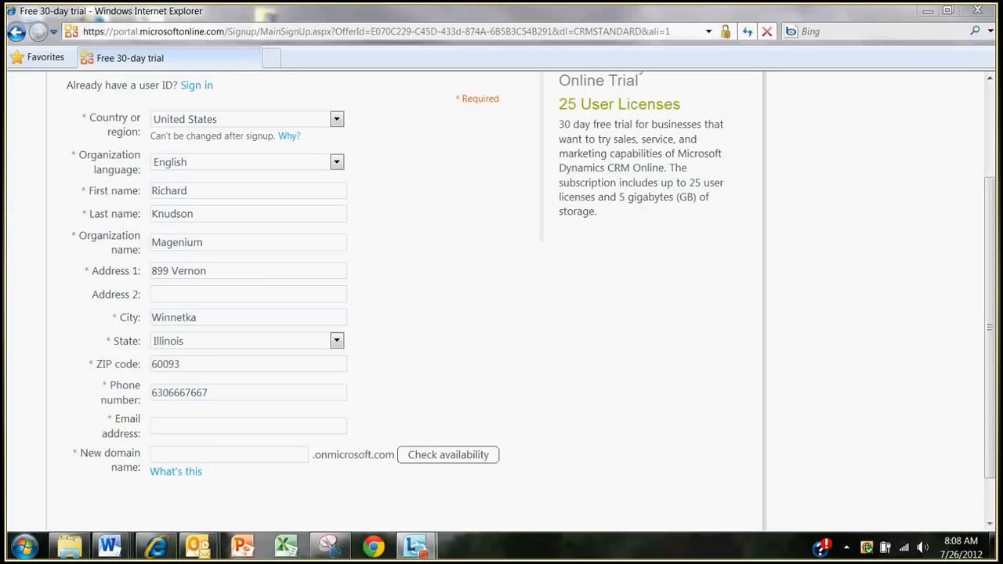
pyautogui.moveTo(249, 131)
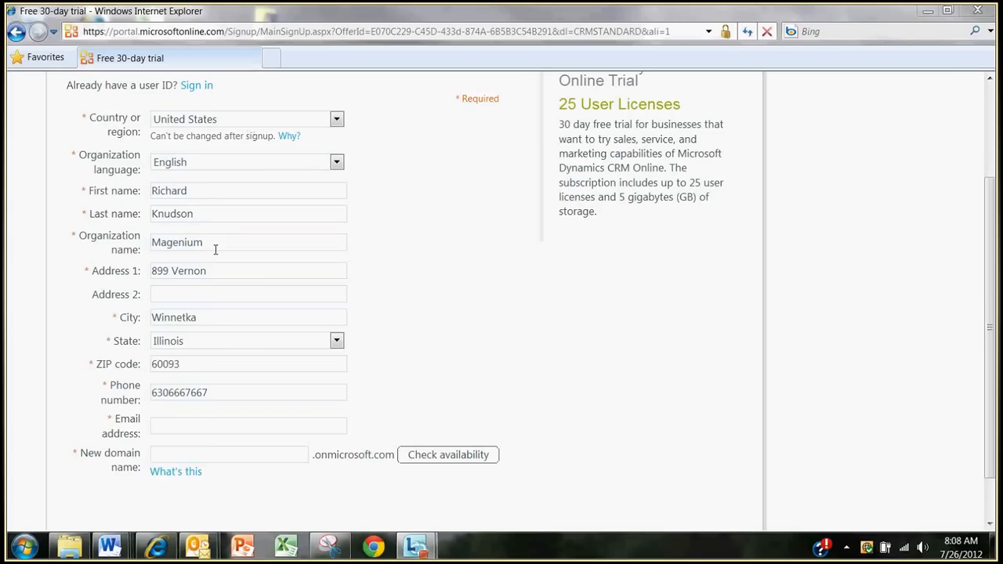
pyautogui.moveTo(216, 242)
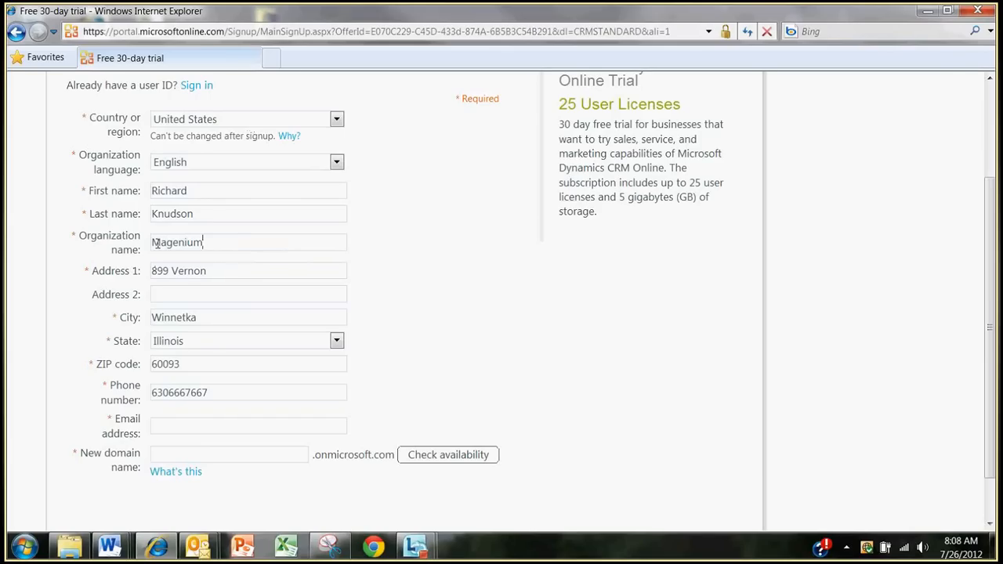
pyautogui.moveTo(248, 243)
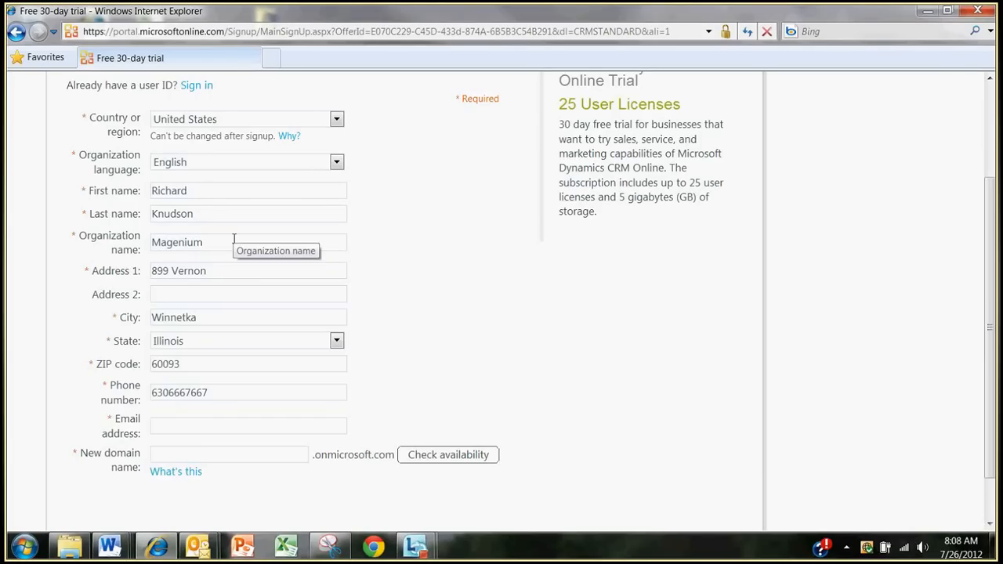
pyautogui.moveTo(229, 409)
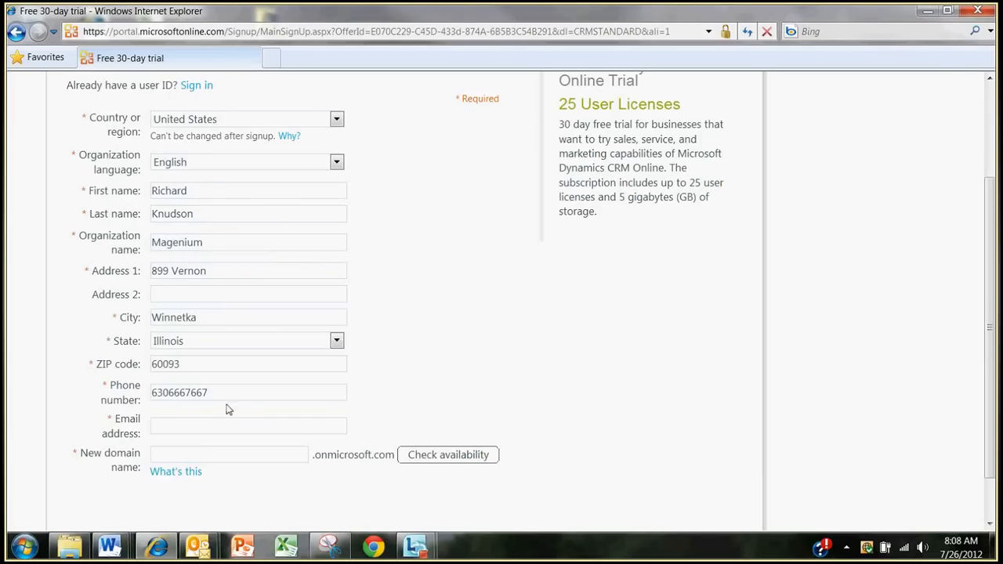
pyautogui.click(248, 425)
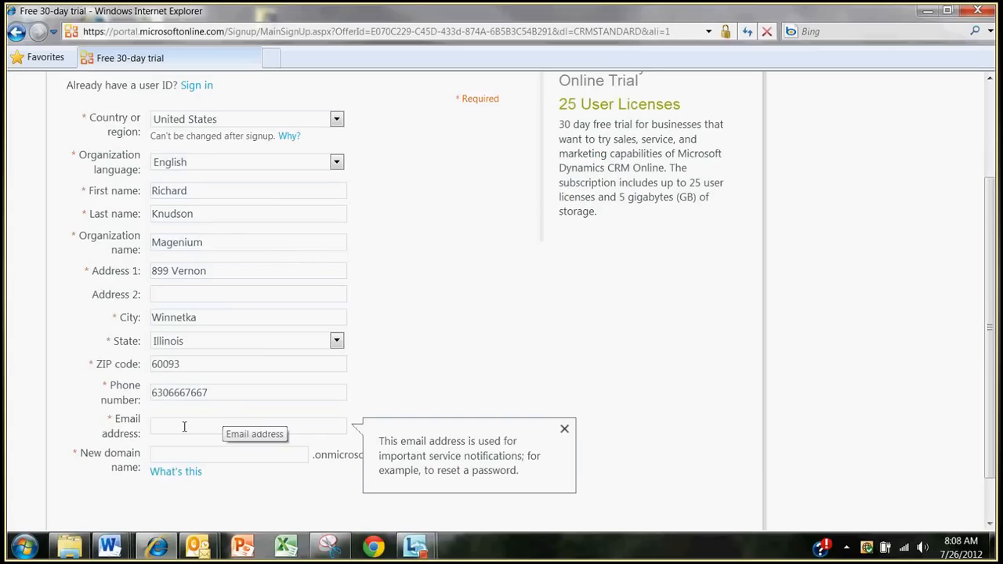
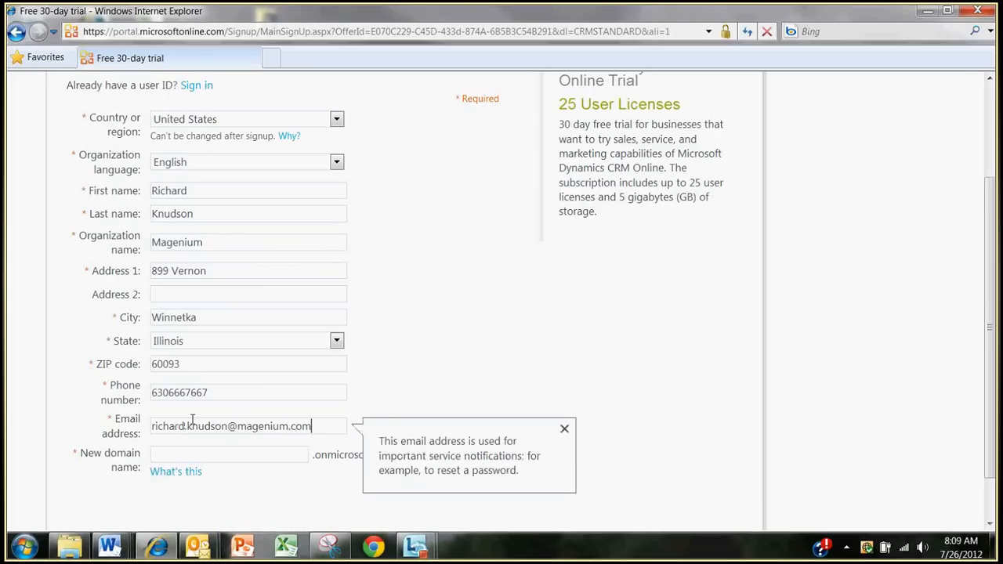
pyautogui.moveTo(168, 426)
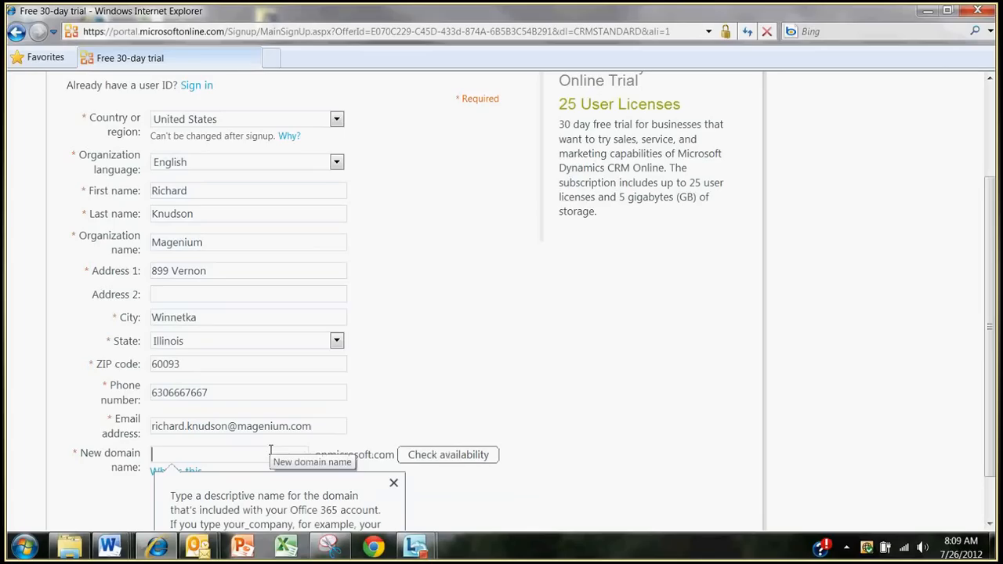
pyautogui.moveTo(518, 502)
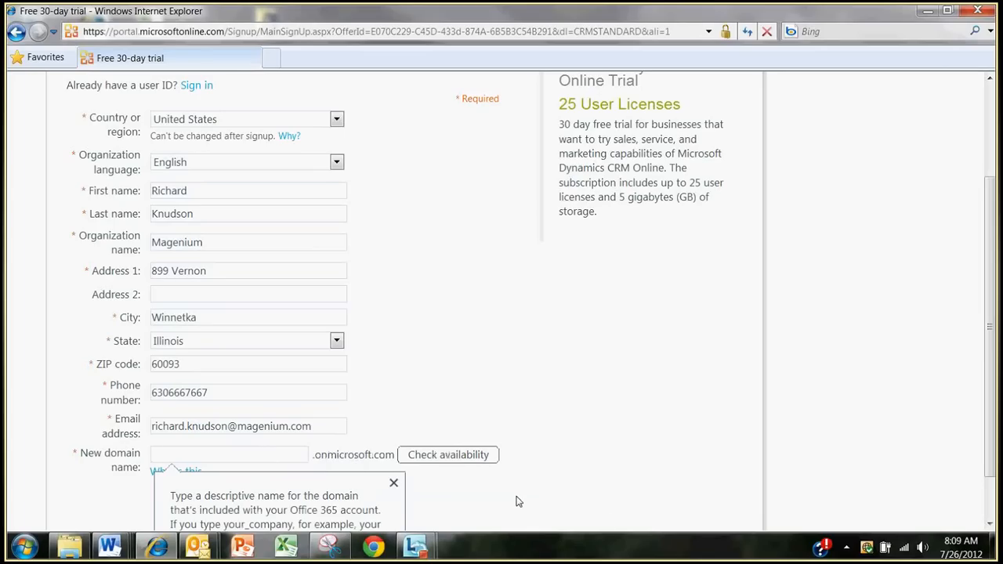
pyautogui.moveTo(437, 502)
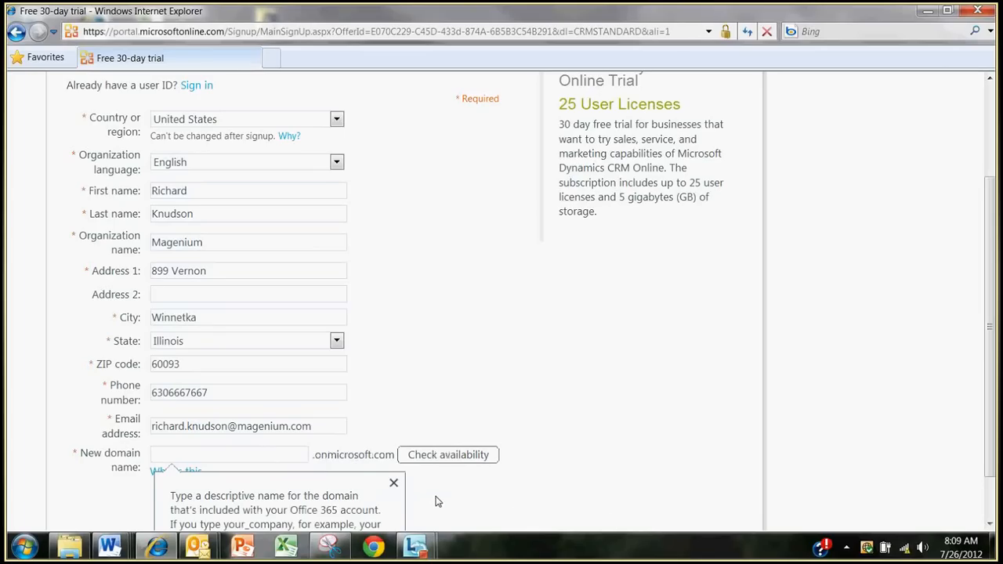
# Step: Enter domain rgkcrmdemo072612 and confirm rgkcrmdemo072612.onmicrosoft.com is available
pyautogui.click(227, 455)
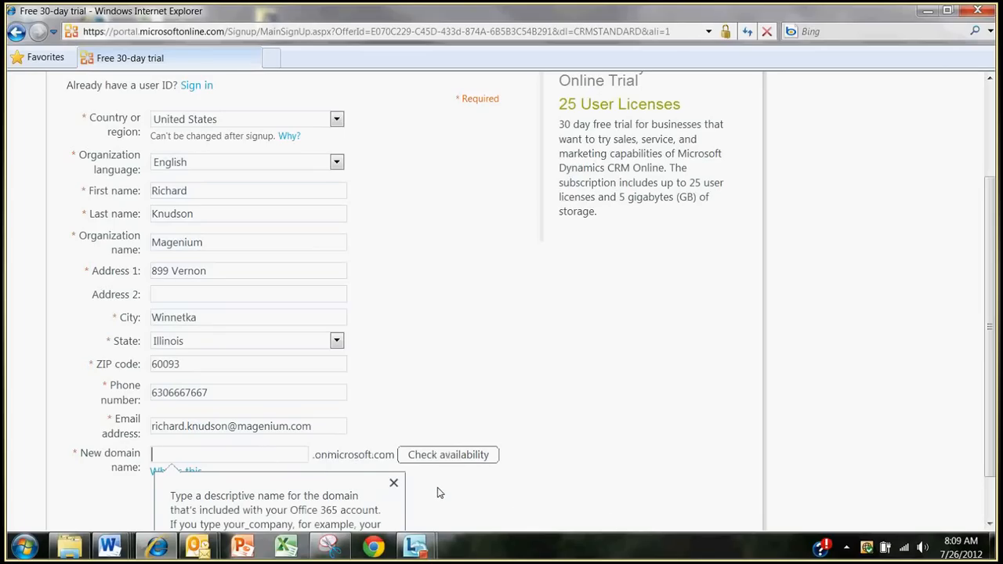
pyautogui.scroll(-3)
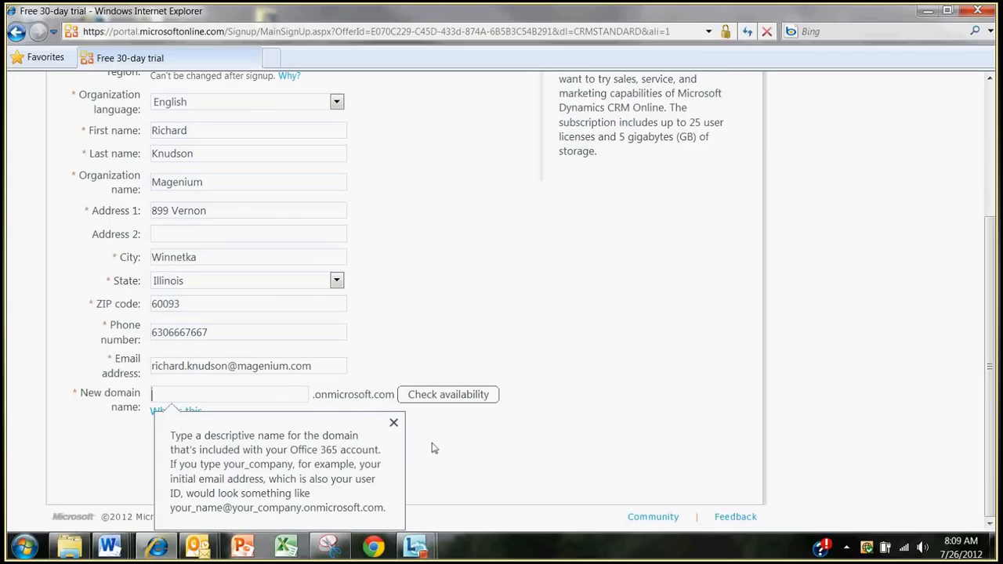
pyautogui.moveTo(436, 445)
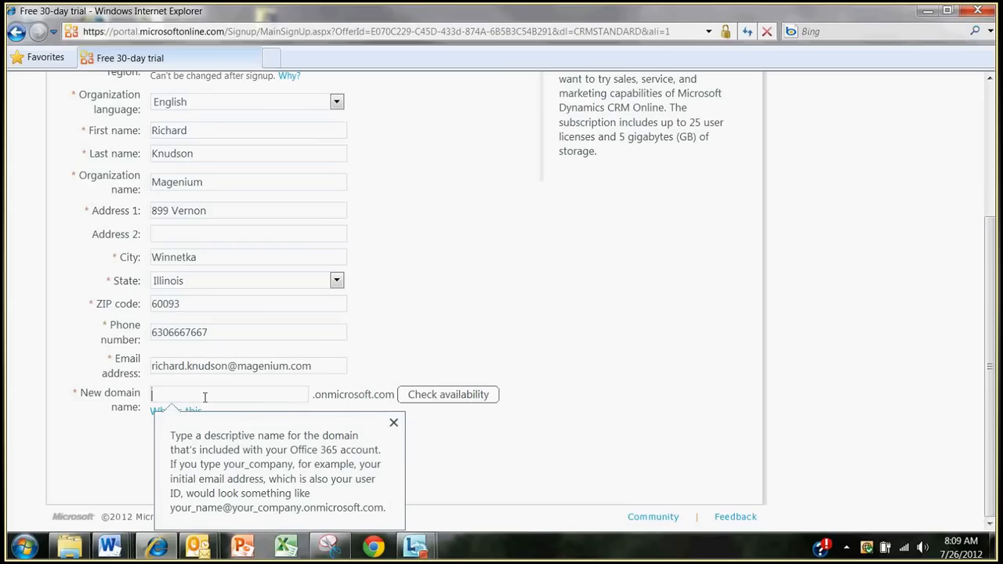
pyautogui.write('rg')
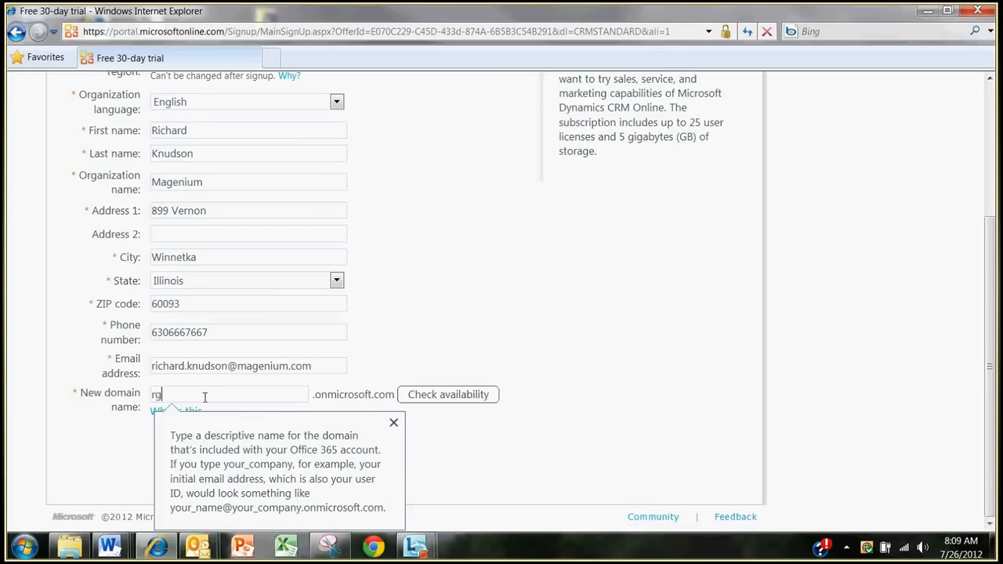
pyautogui.write('kcrm')
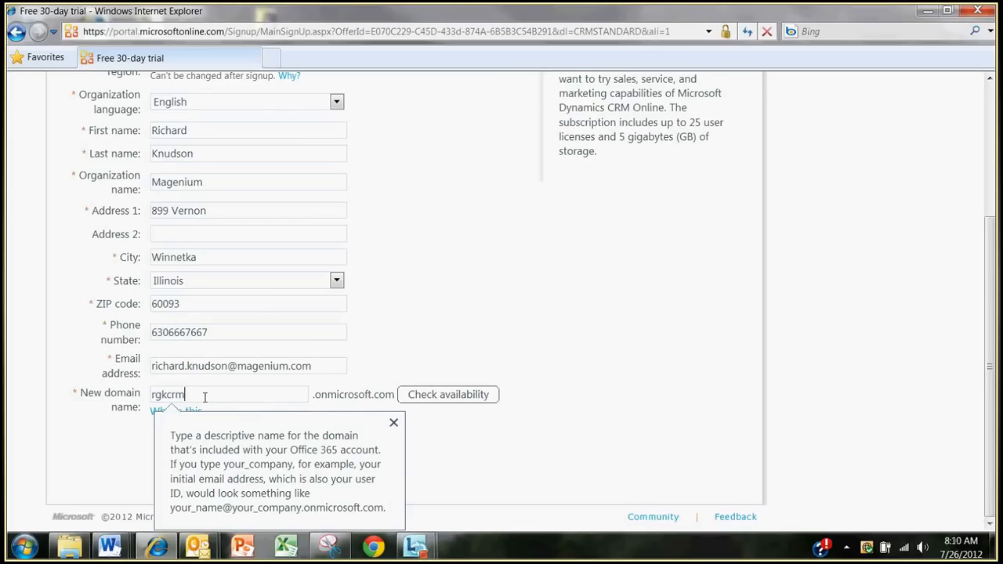
pyautogui.write('demo')
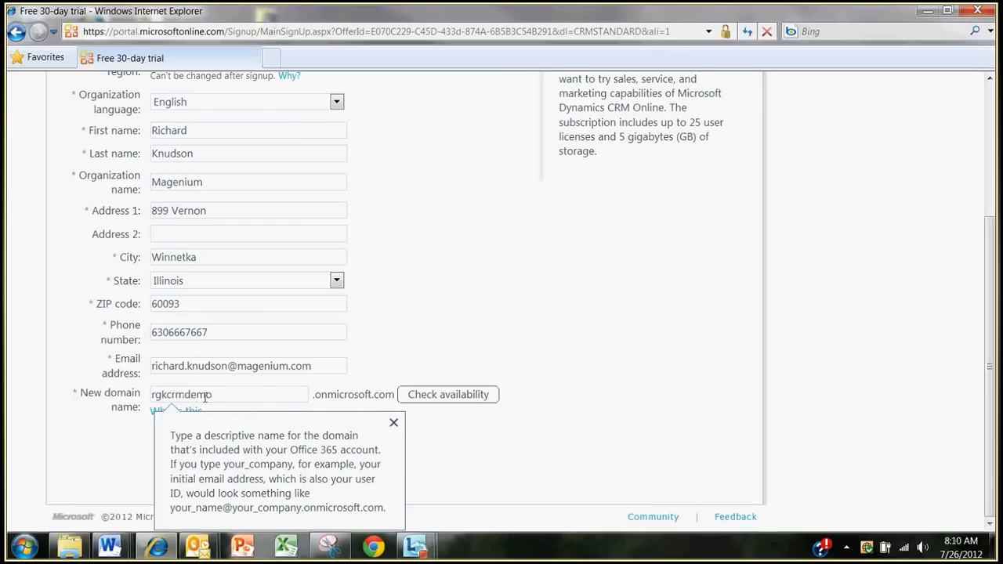
pyautogui.write('0726')
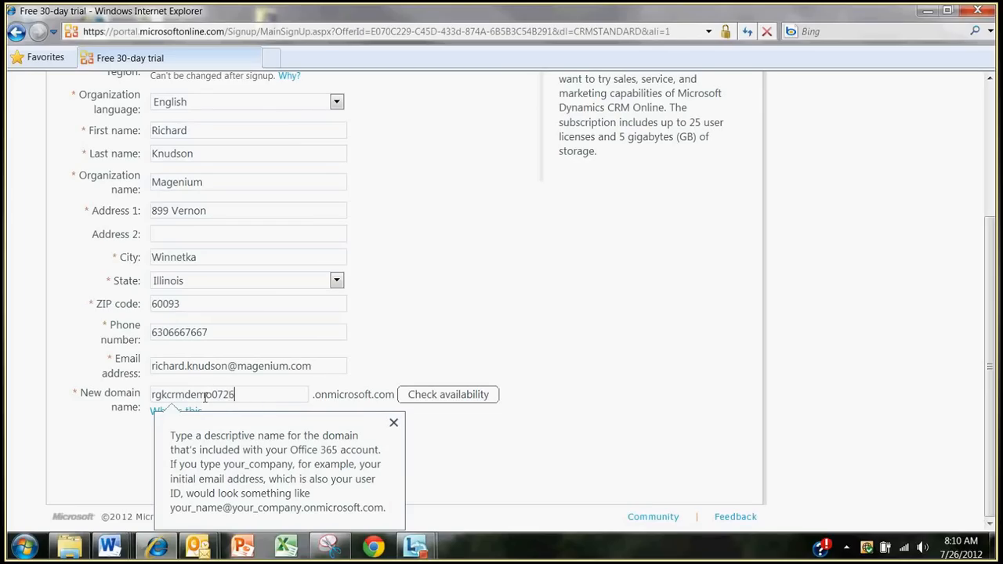
pyautogui.write('12')
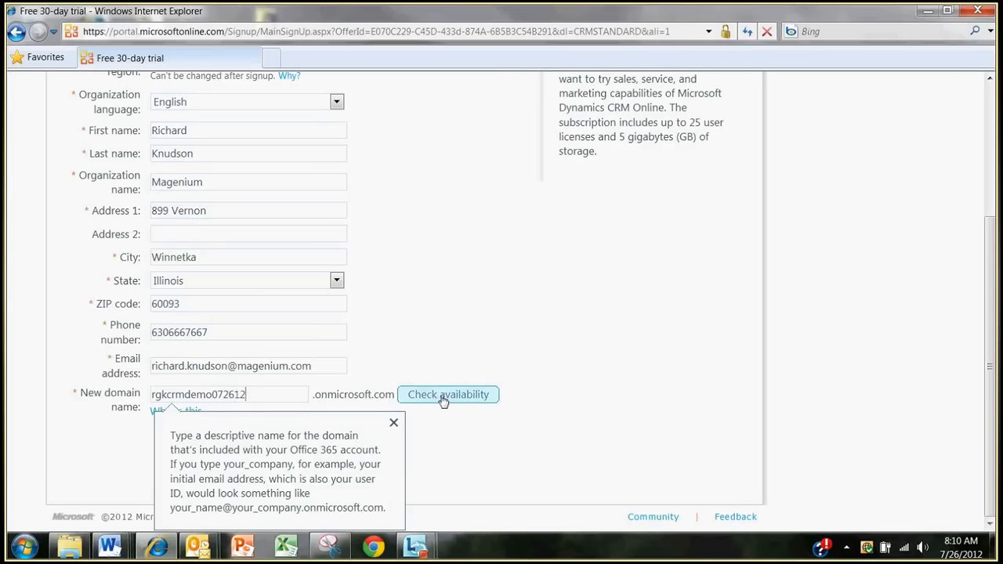
pyautogui.click(449, 394)
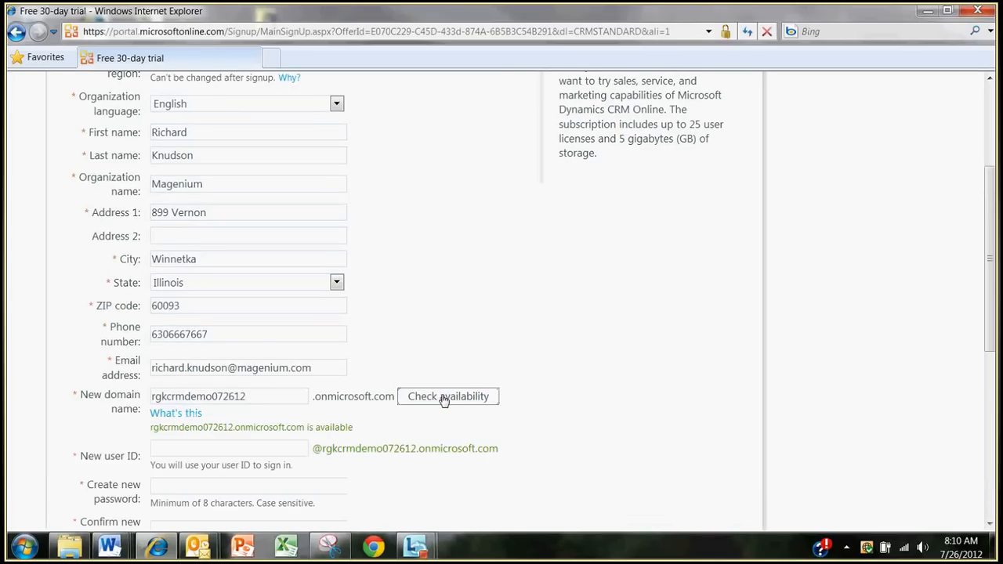
pyautogui.moveTo(868, 385)
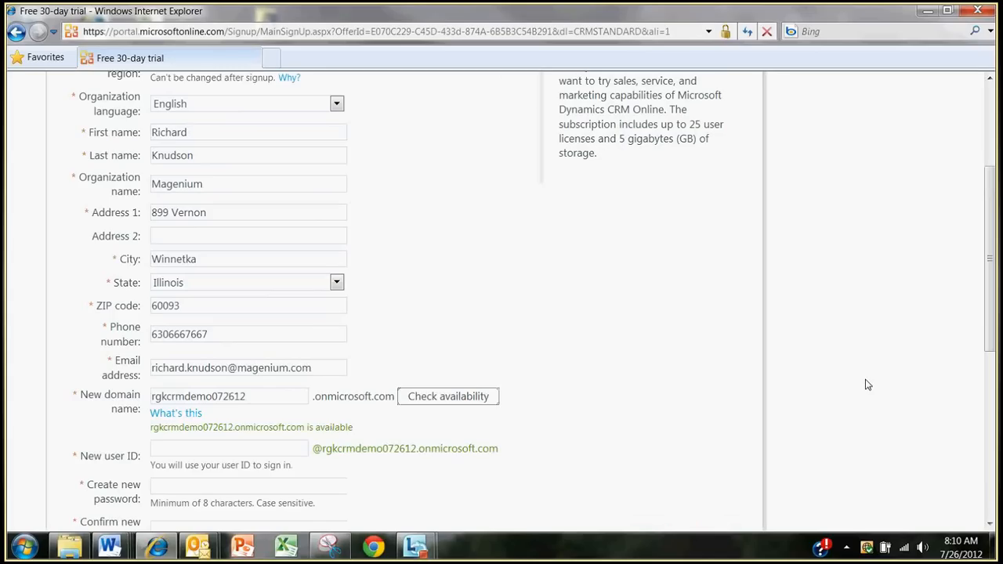
pyautogui.scroll(-3)
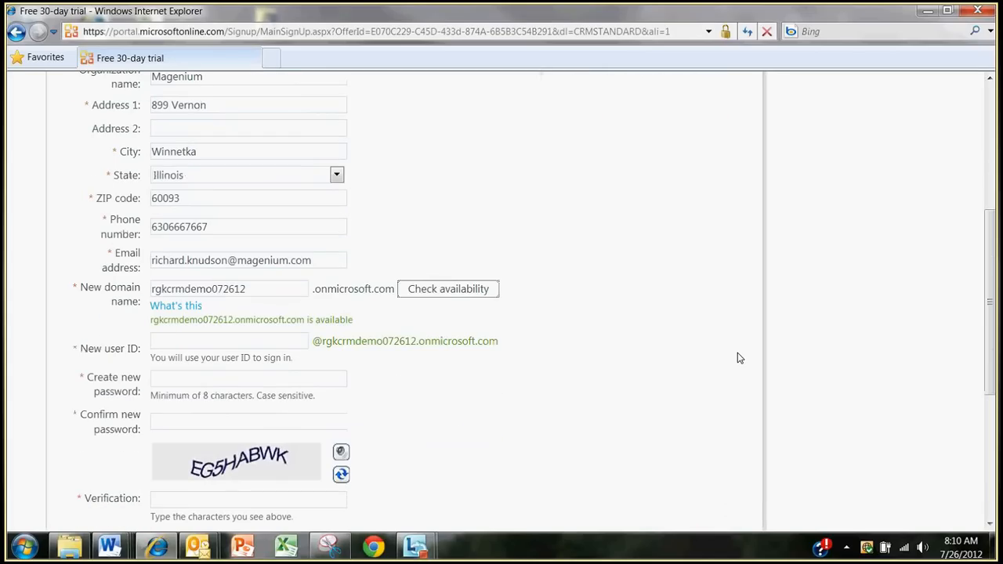
pyautogui.moveTo(362, 327)
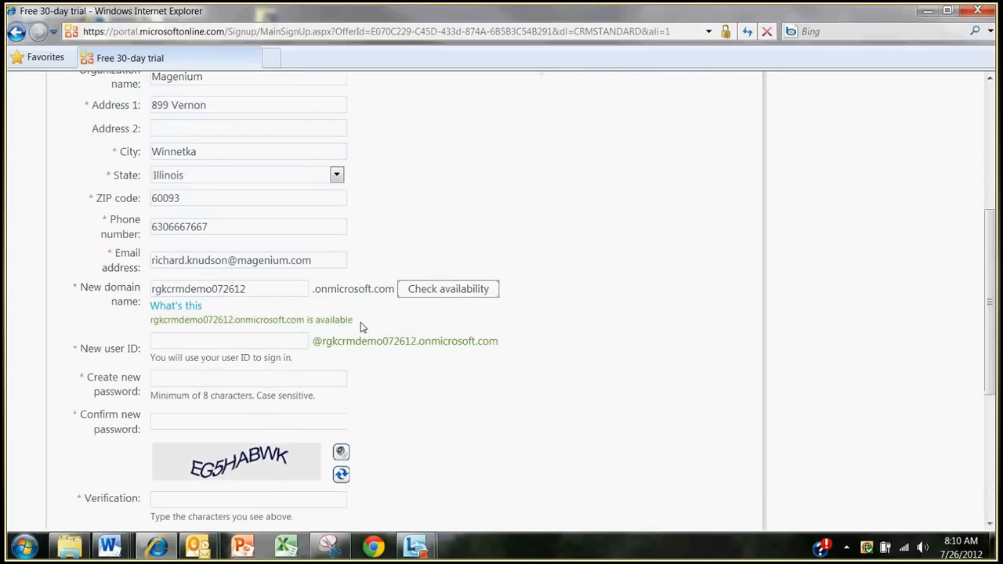
pyautogui.click(229, 340)
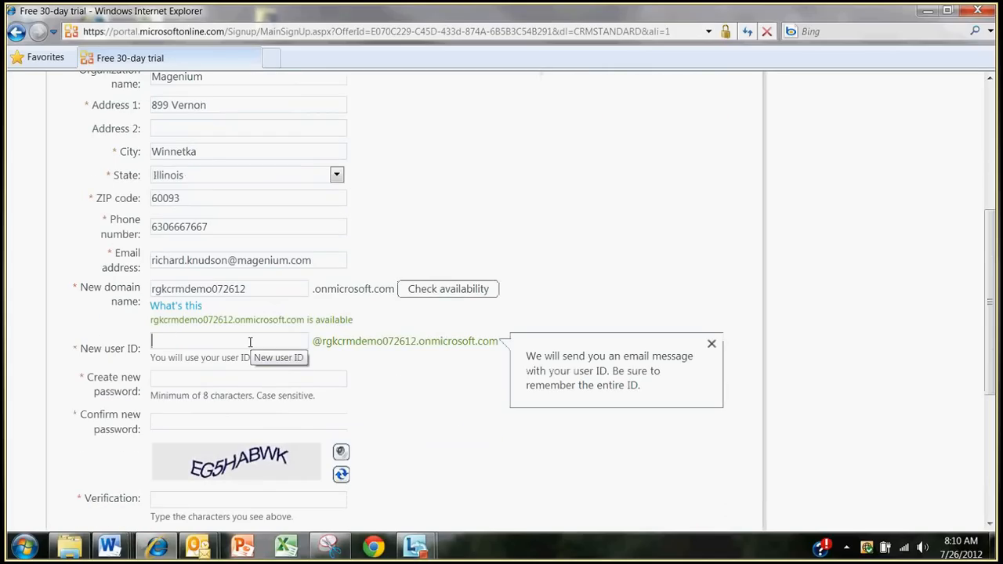
pyautogui.write('r')
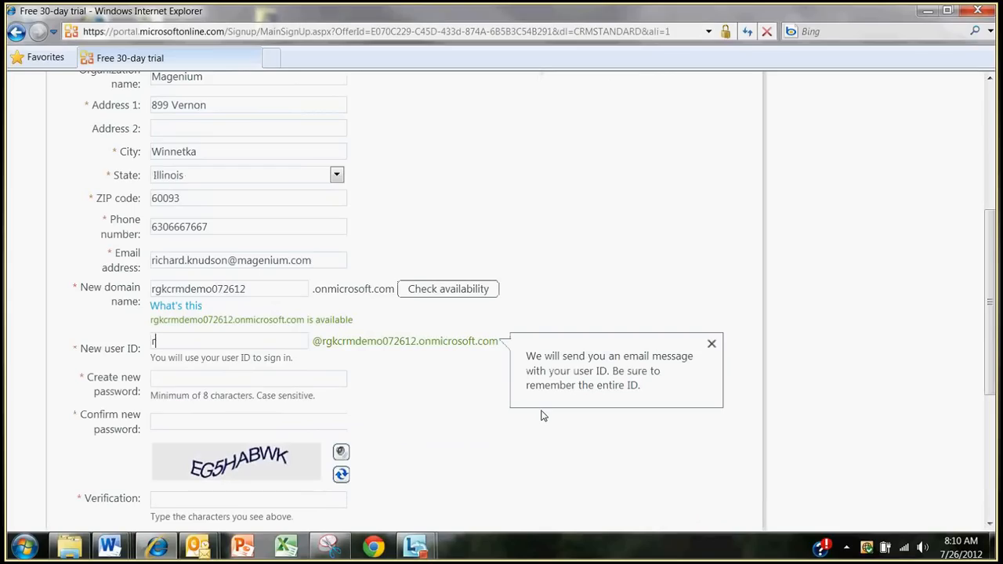
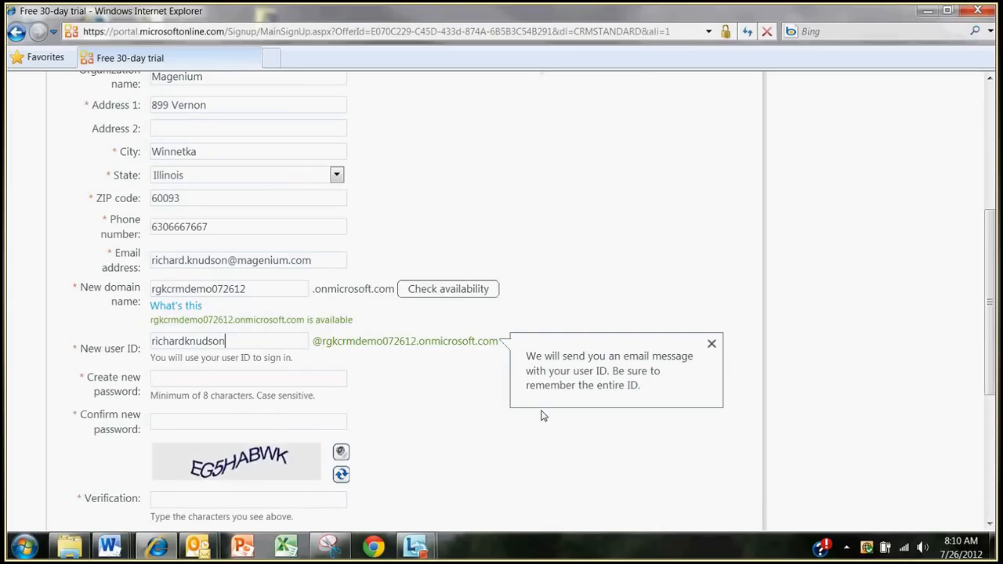
pyautogui.click(249, 378)
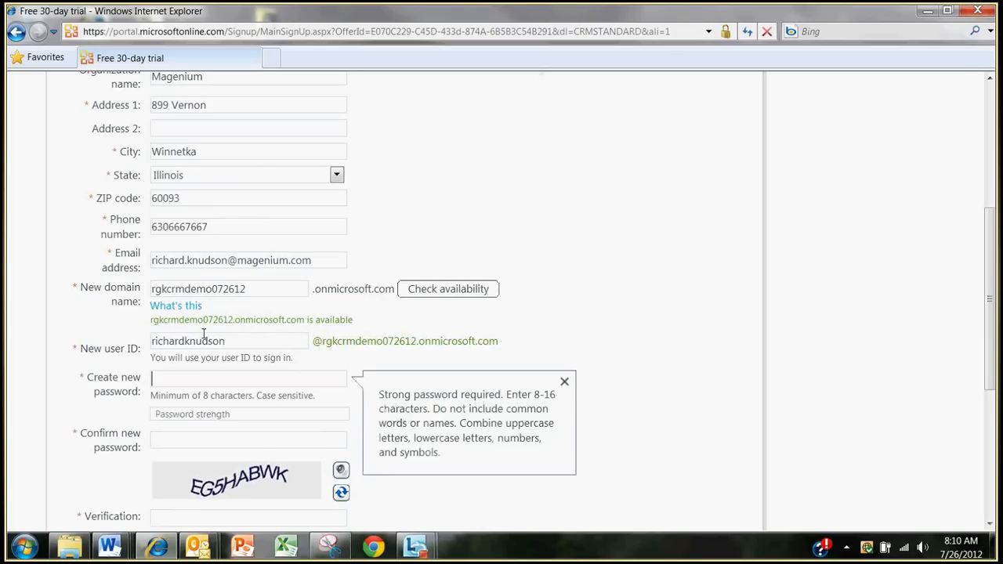
pyautogui.moveTo(290, 341)
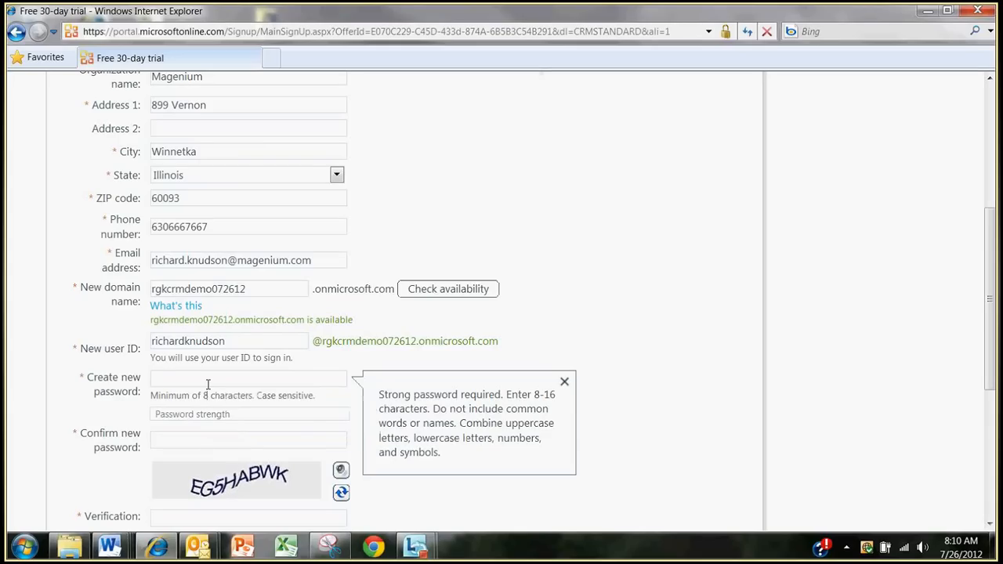
pyautogui.write('•')
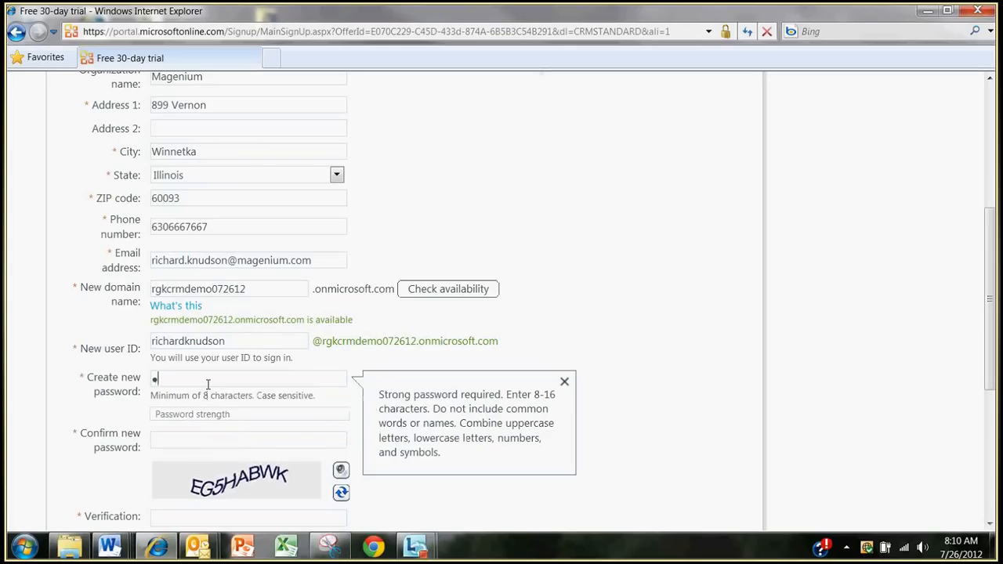
pyautogui.write('password')
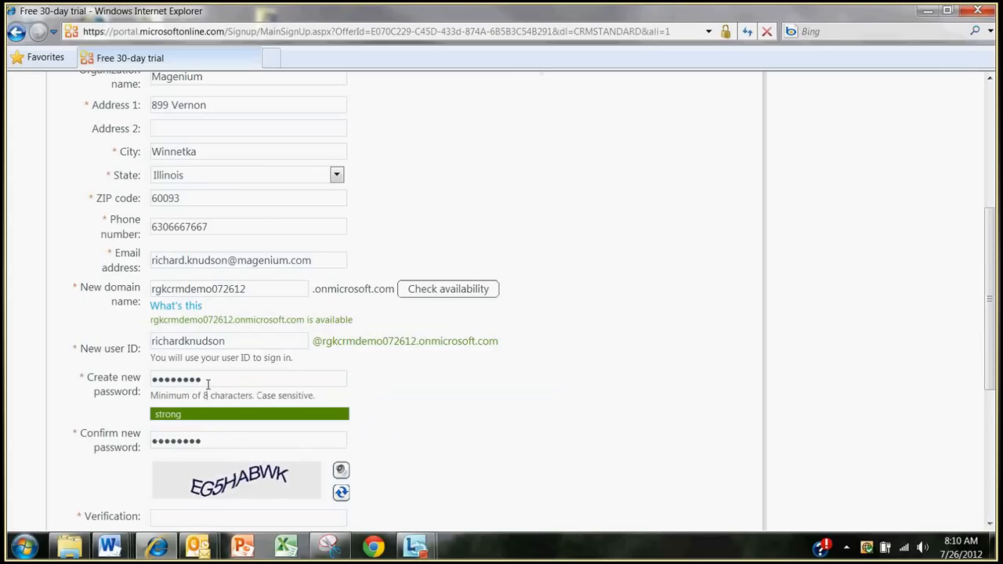
# Step: Enter verification characters eg5habwk and accept the agreement to submit sign-up
pyautogui.scroll(-3)
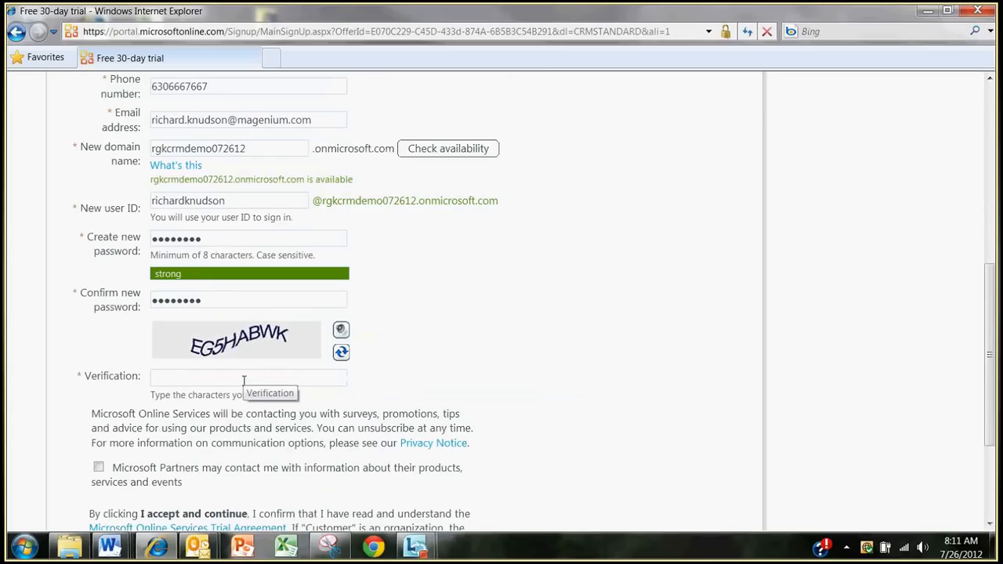
pyautogui.click(247, 377)
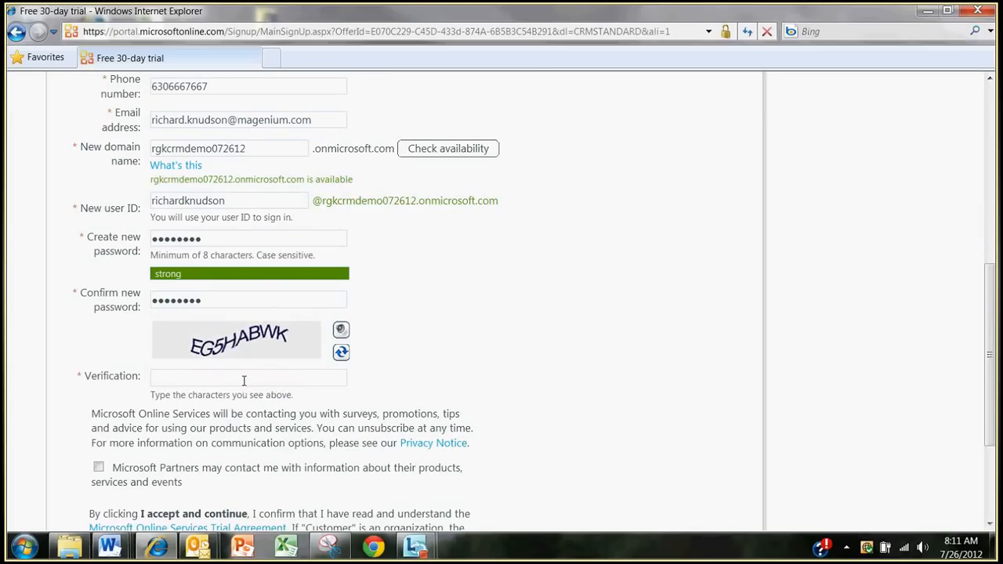
pyautogui.click(248, 378)
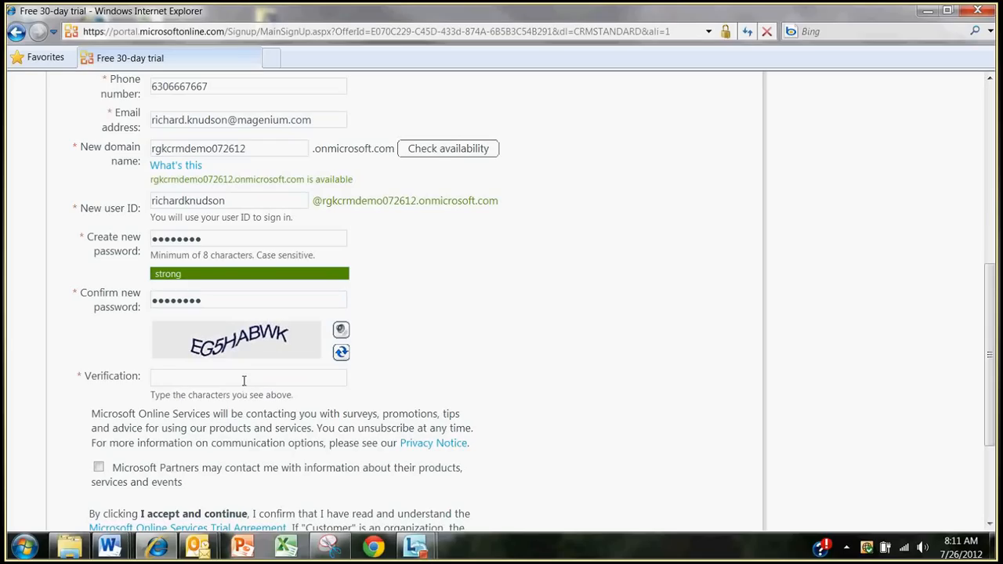
pyautogui.write('eg5')
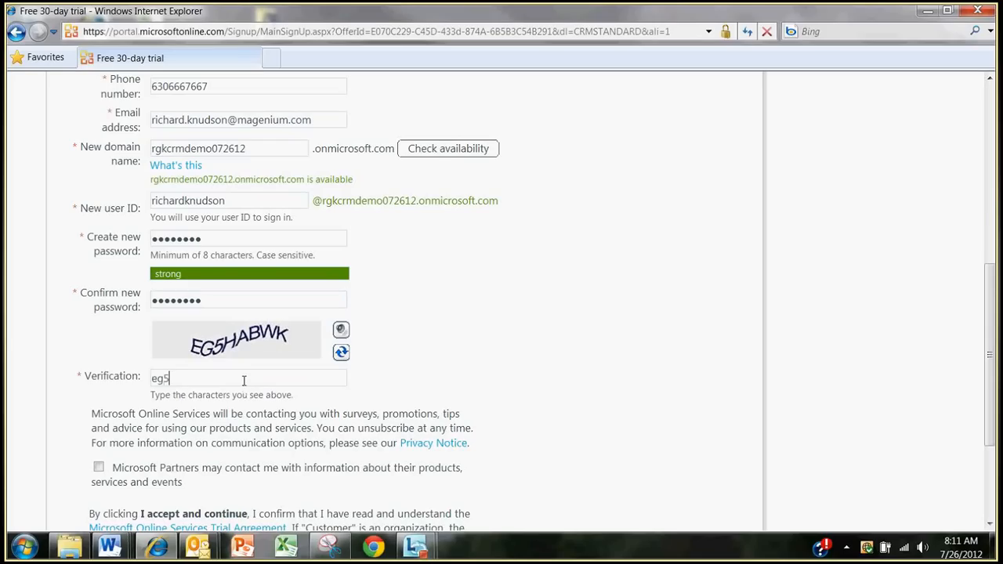
pyautogui.write('hab')
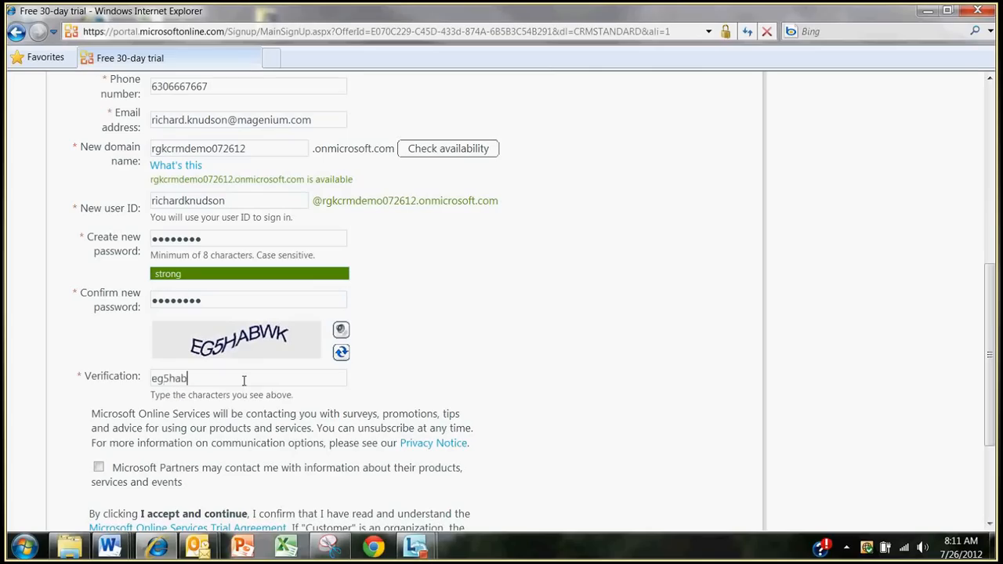
pyautogui.write('wk')
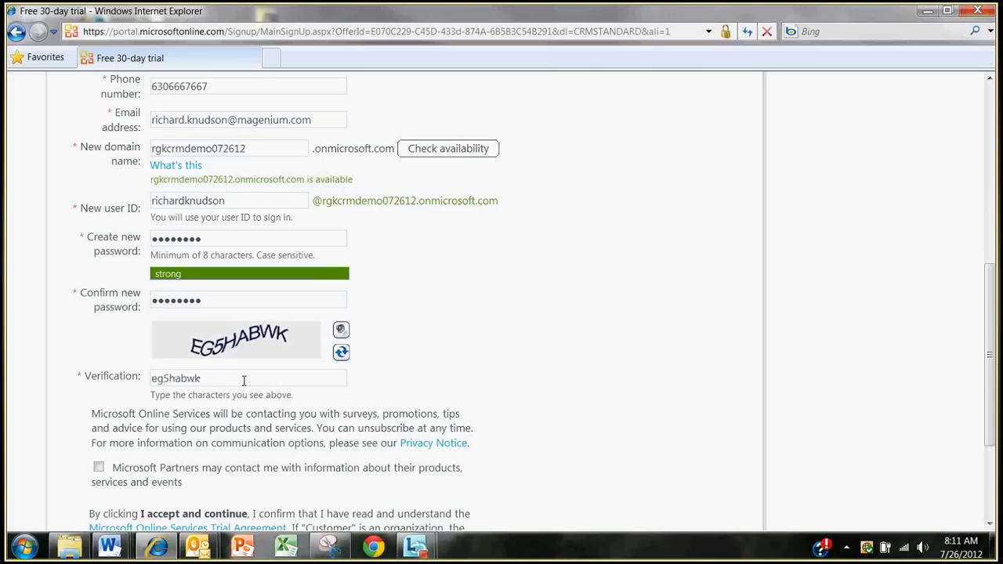
pyautogui.moveTo(83, 473)
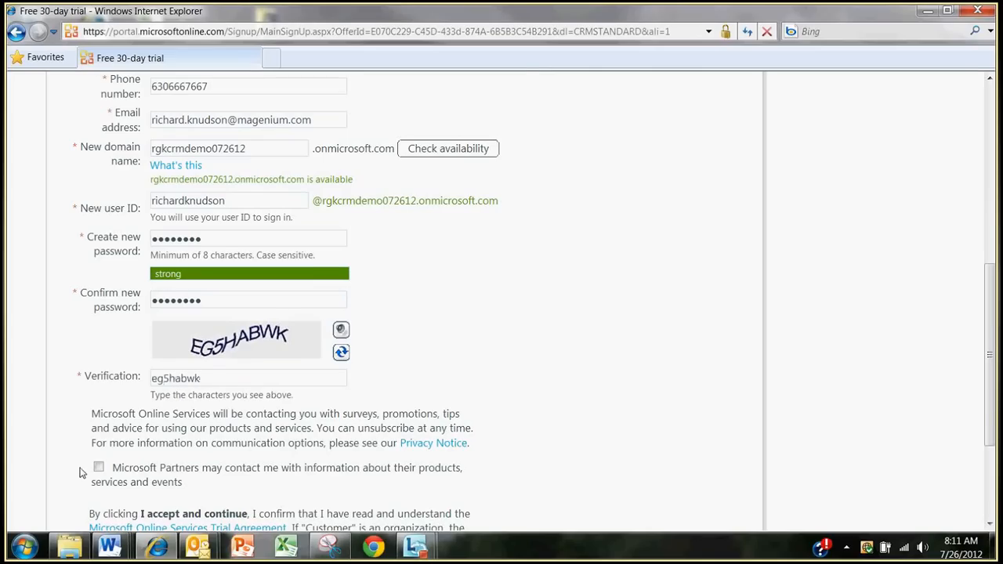
pyautogui.scroll(-3)
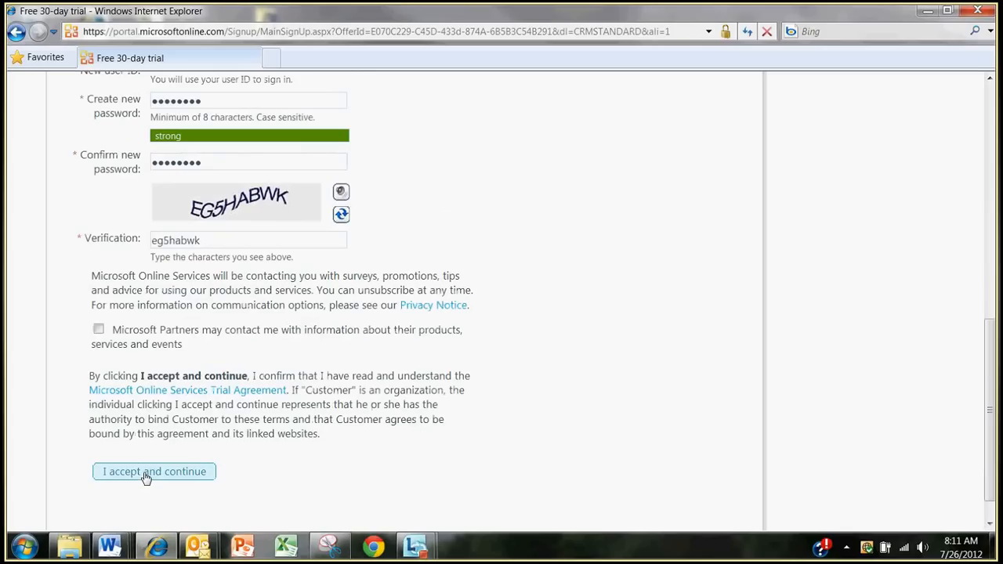
pyautogui.click(154, 471)
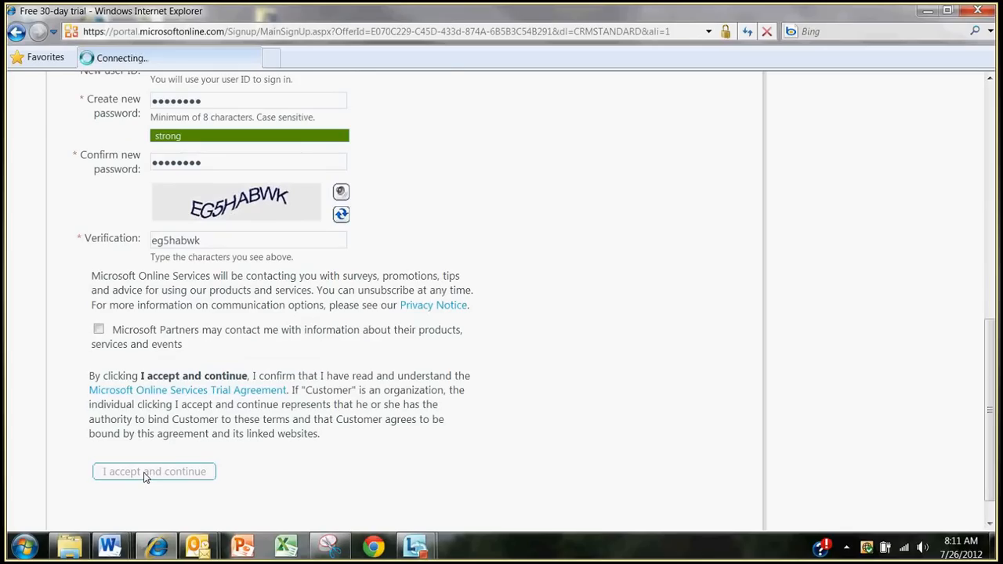
# Step: Save 'Don't lose access' recovery details: country United States and the mobile number
pyautogui.click(153, 471)
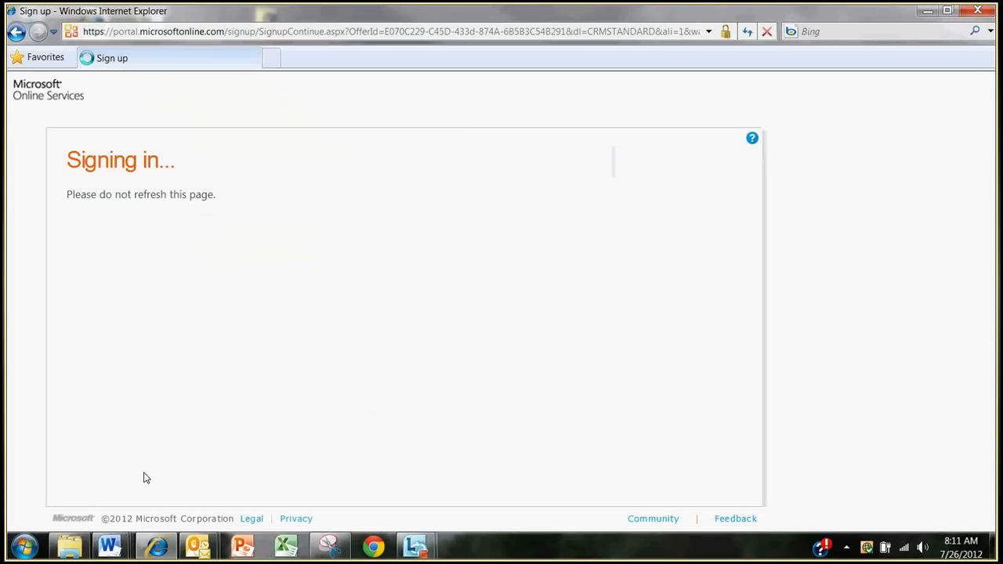
pyautogui.moveTo(403, 263)
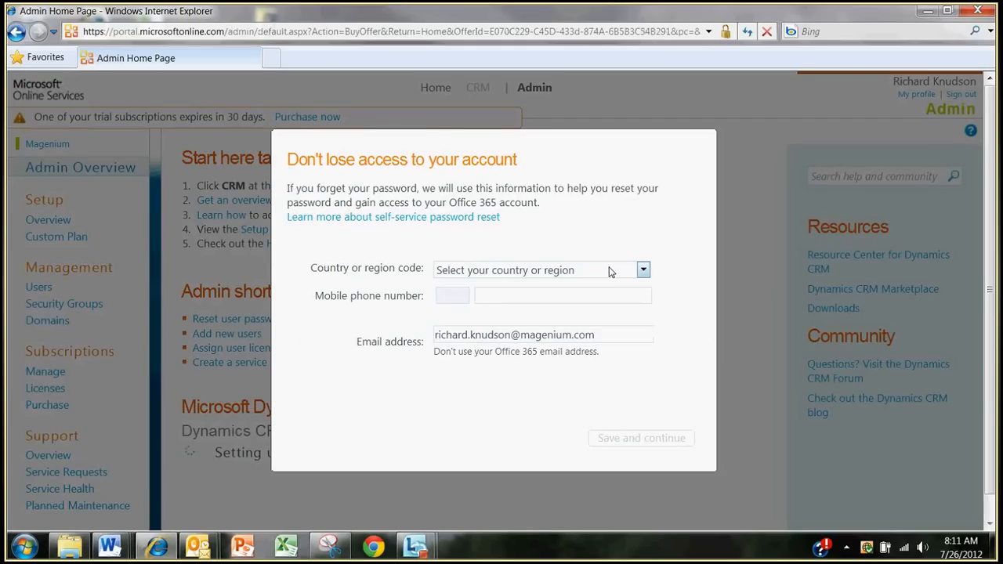
pyautogui.click(643, 270)
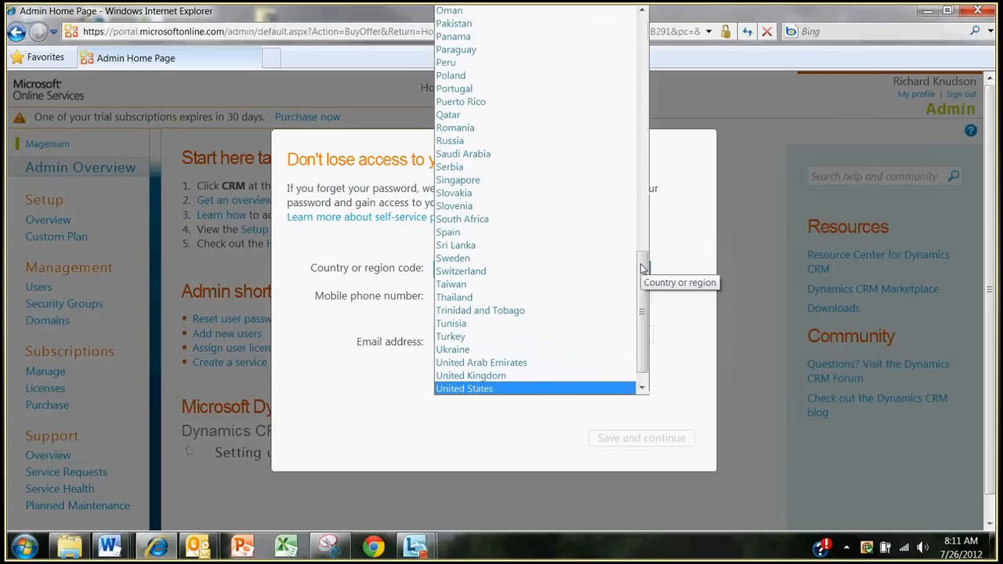
pyautogui.click(464, 389)
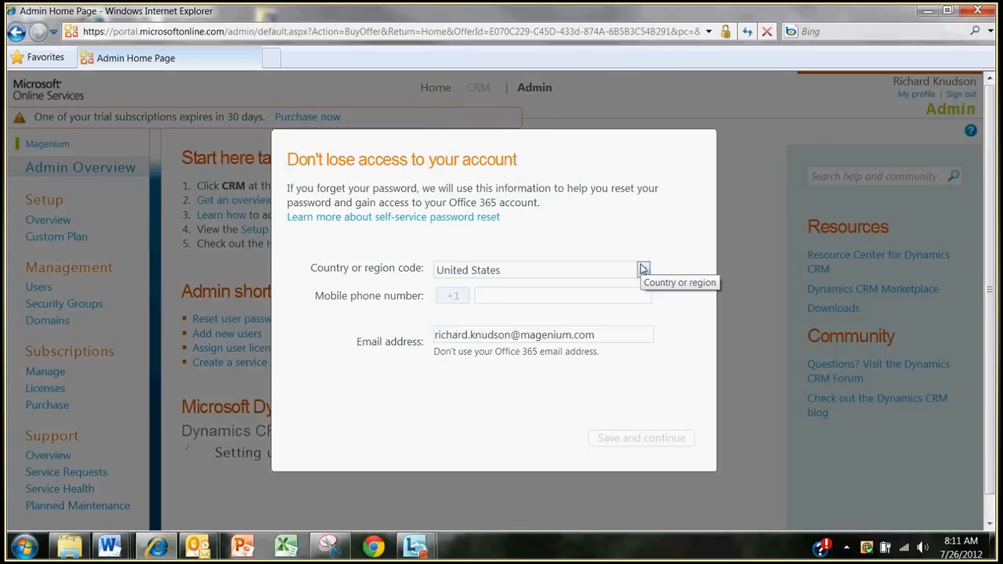
pyautogui.write('63')
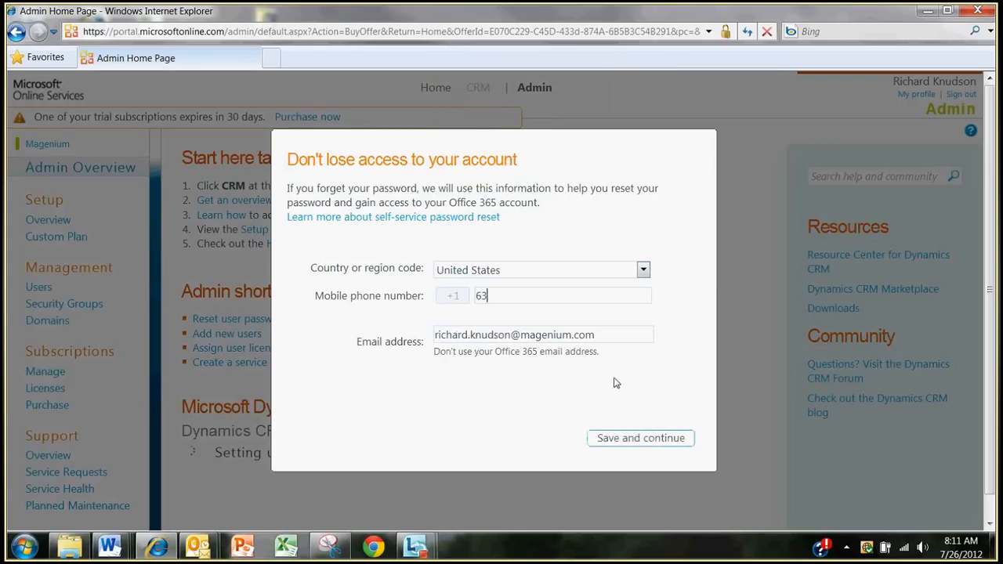
pyautogui.write('0')
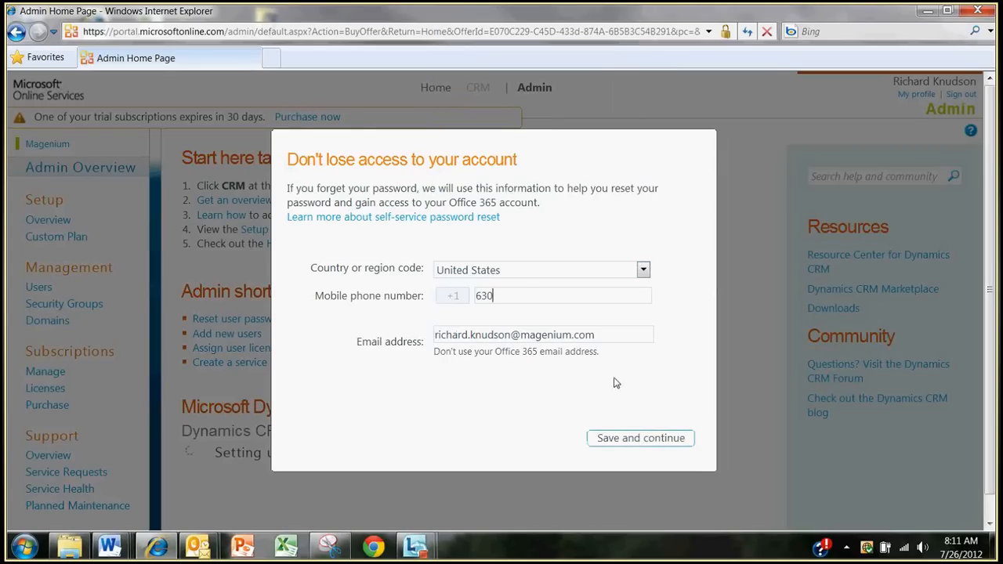
pyautogui.click(640, 438)
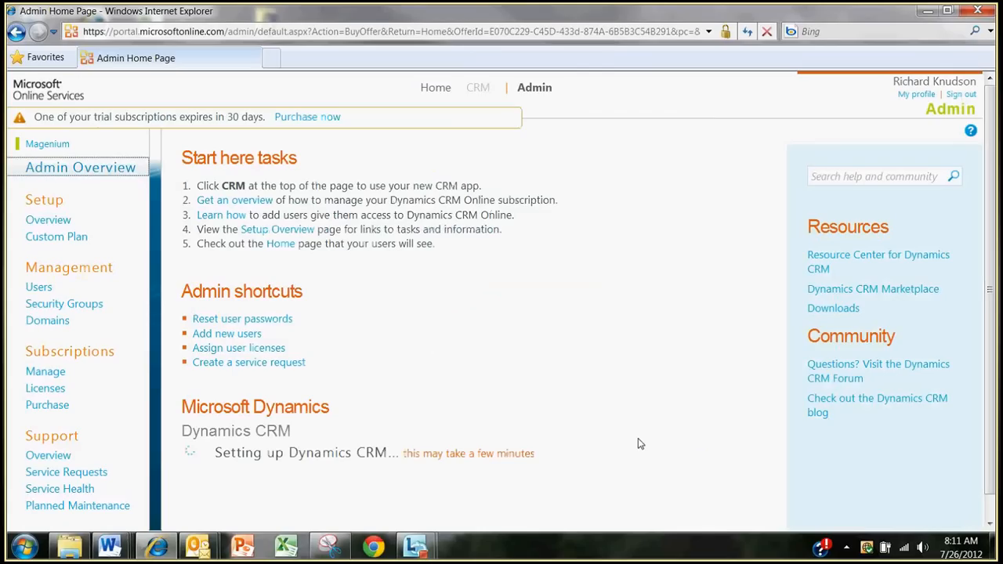
pyautogui.moveTo(612, 407)
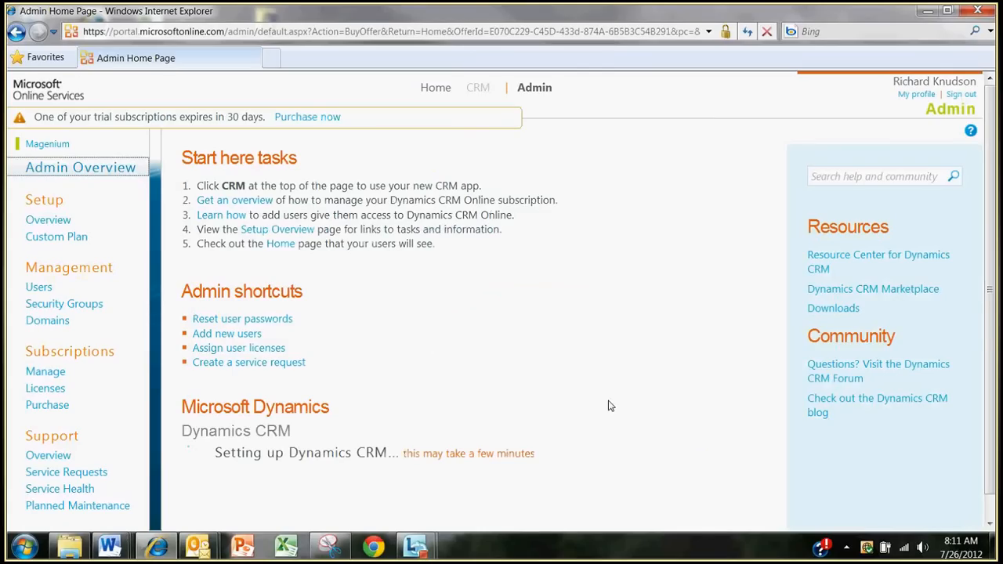
pyautogui.moveTo(994, 338)
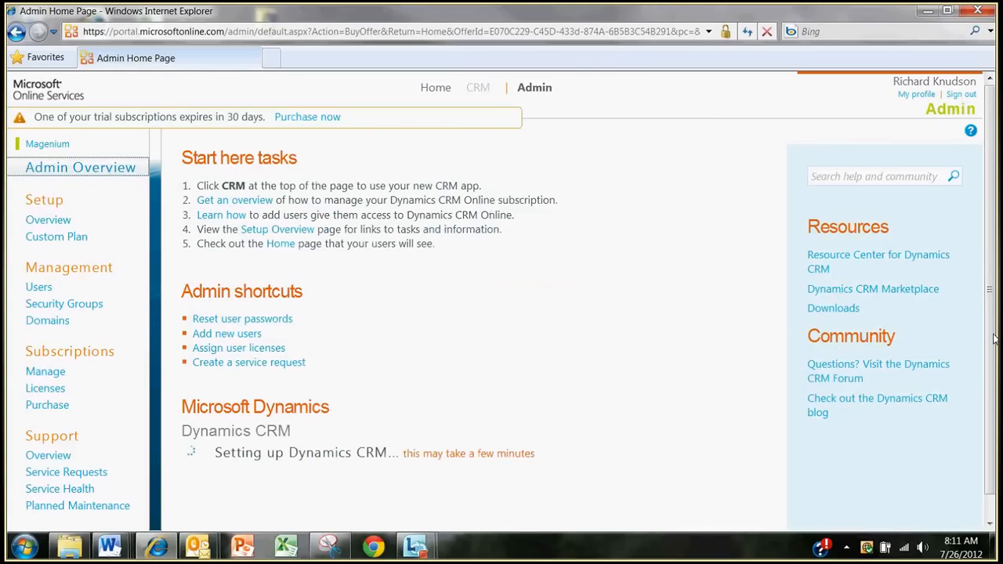
pyautogui.moveTo(657, 331)
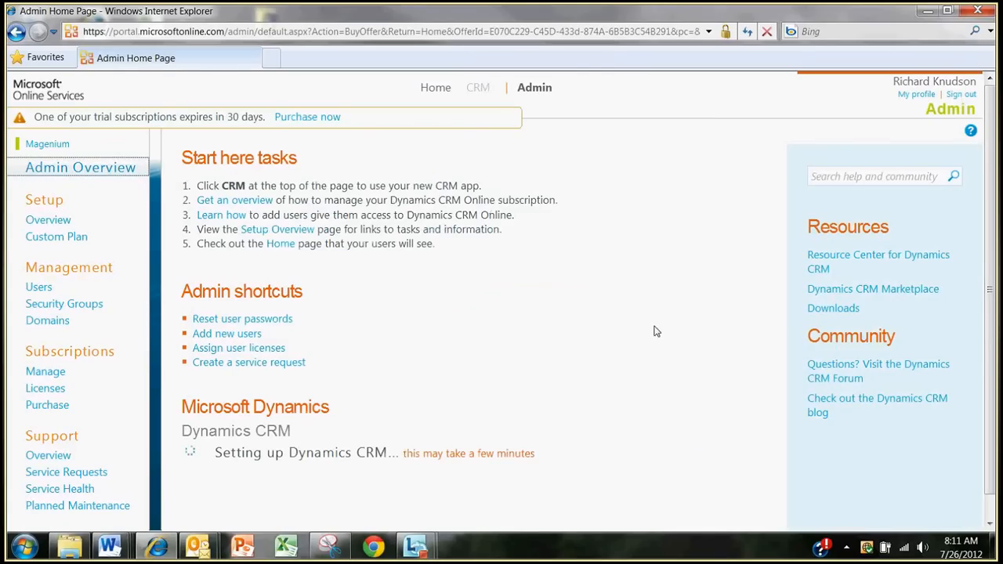
pyautogui.moveTo(776, 141)
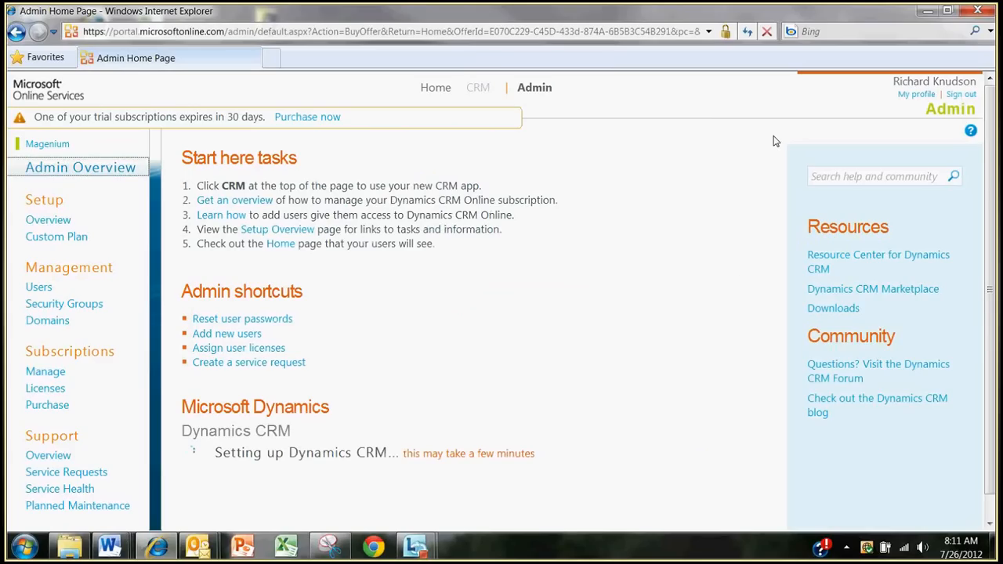
pyautogui.moveTo(672, 356)
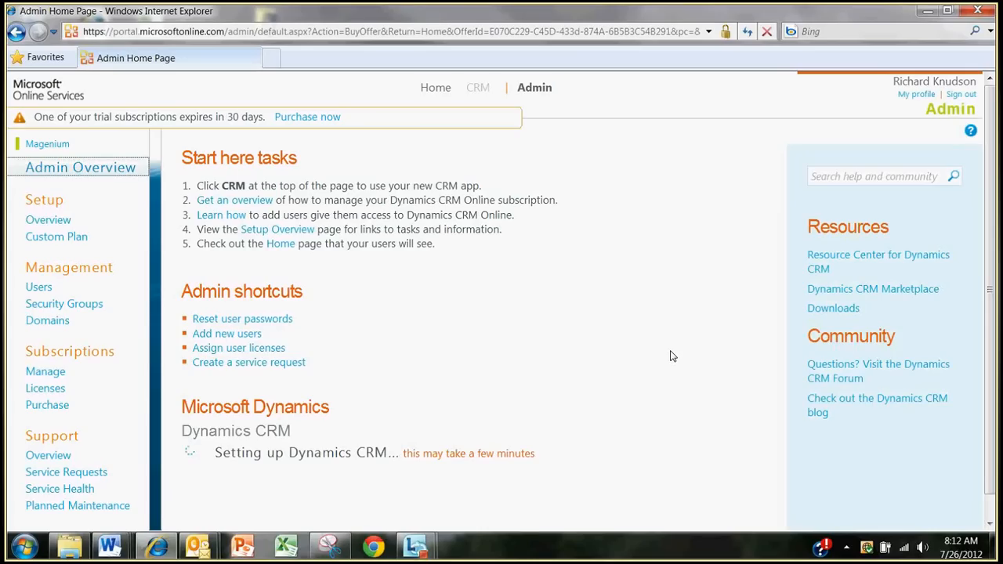
pyautogui.moveTo(591, 217)
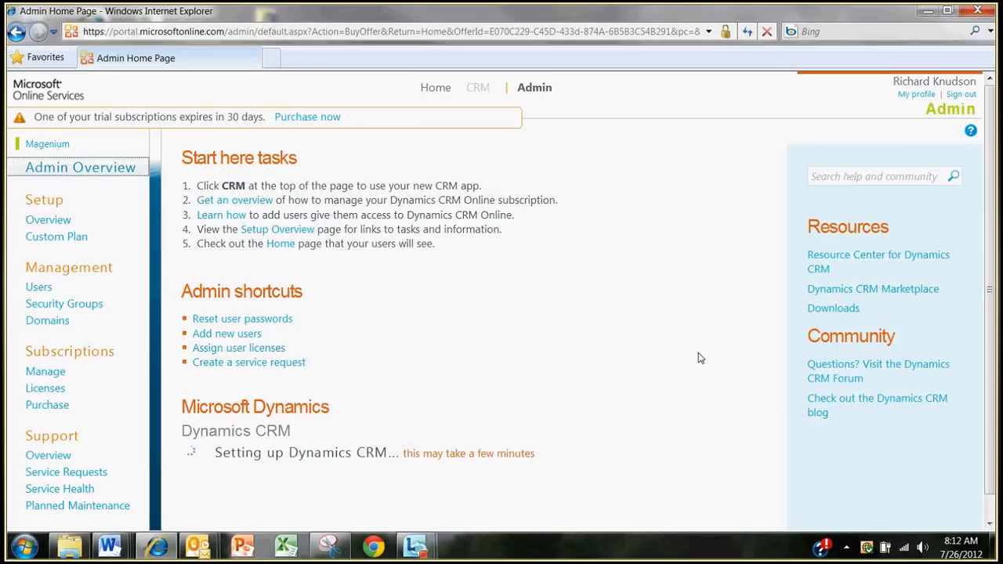
pyautogui.moveTo(461, 381)
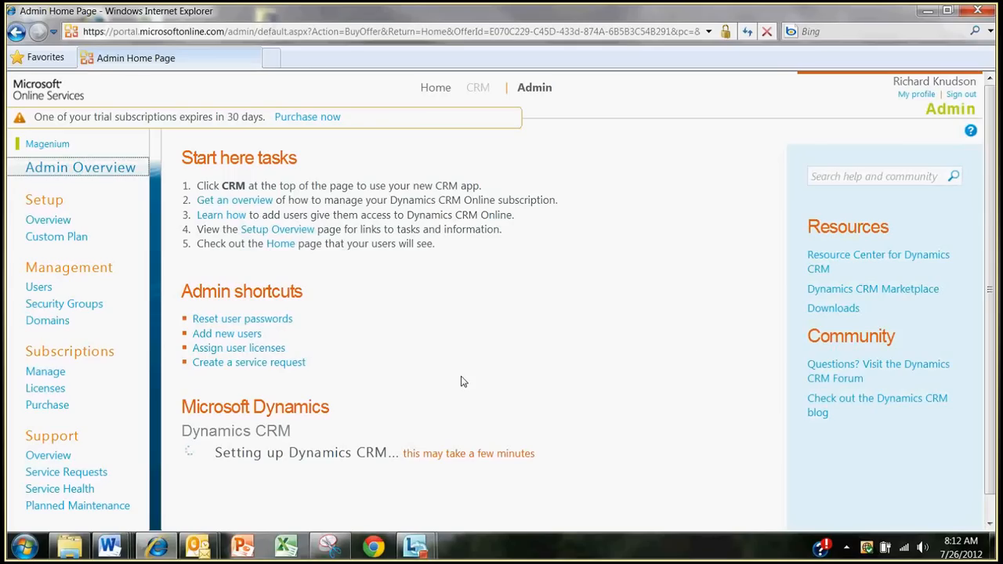
pyautogui.moveTo(286, 482)
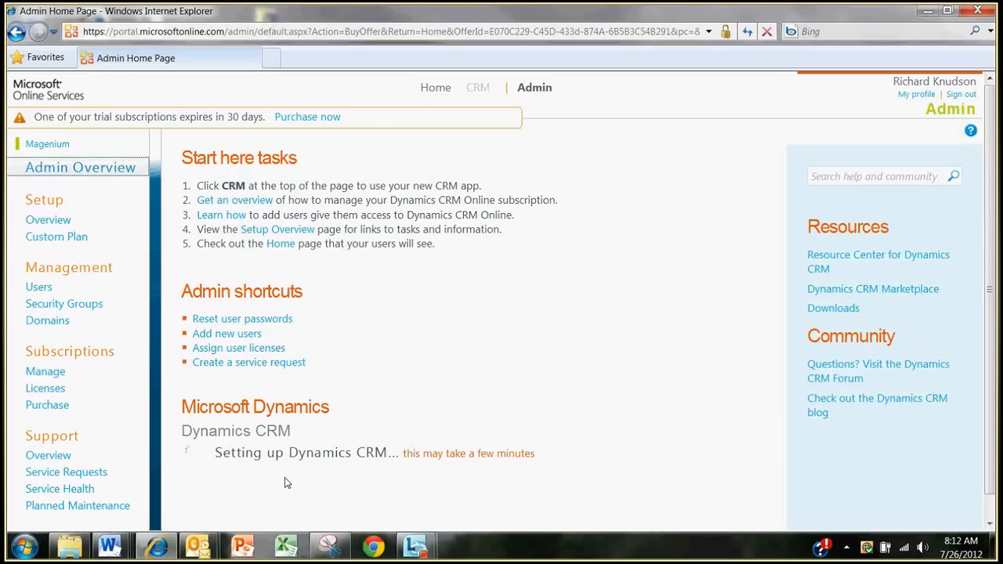
pyautogui.moveTo(560, 468)
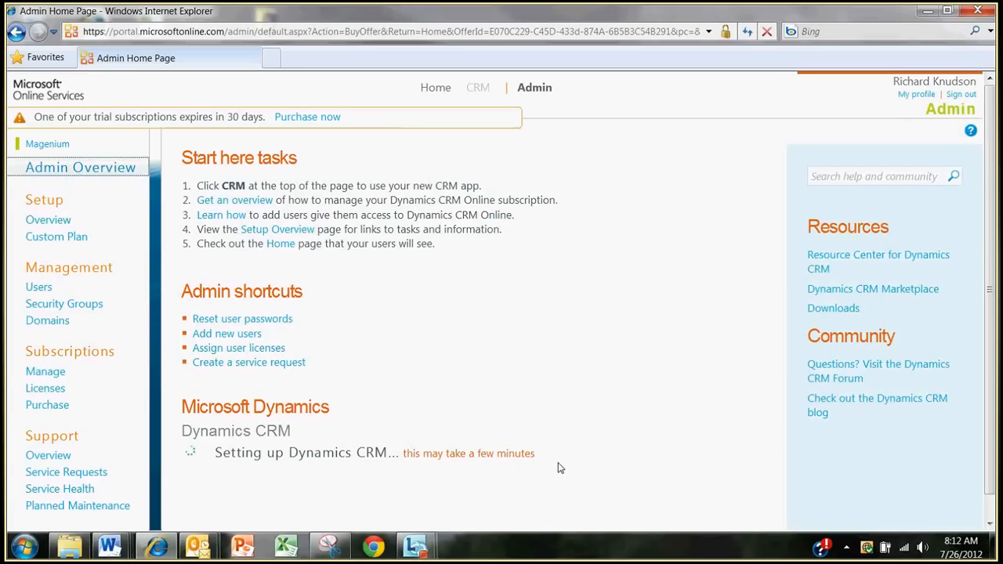
pyautogui.moveTo(396, 354)
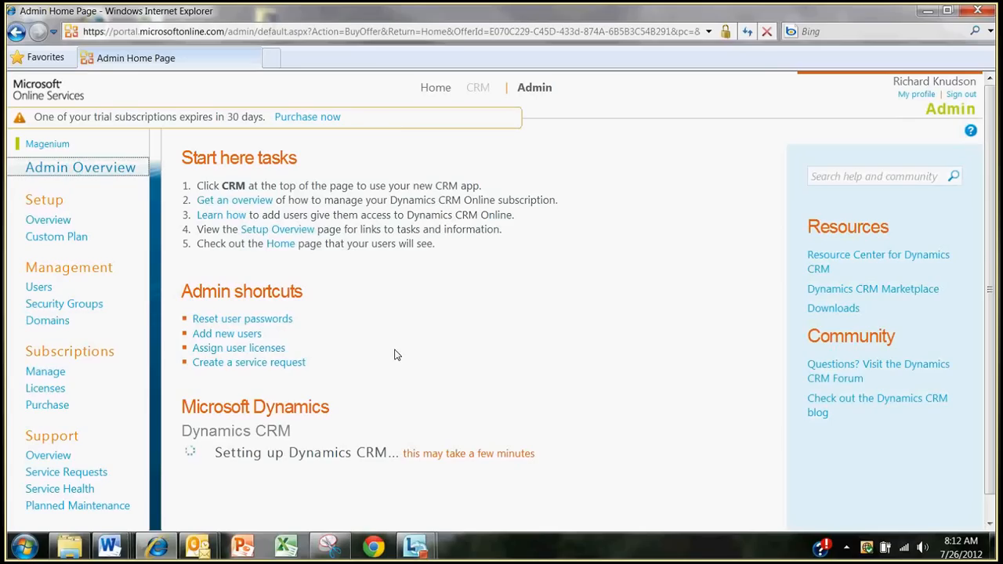
pyautogui.moveTo(578, 453)
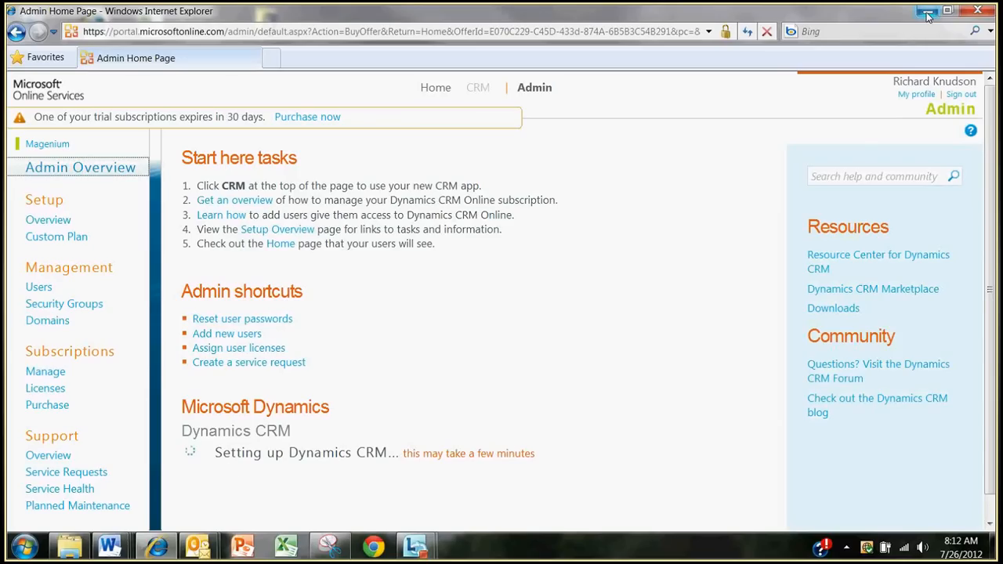
pyautogui.moveTo(927, 11)
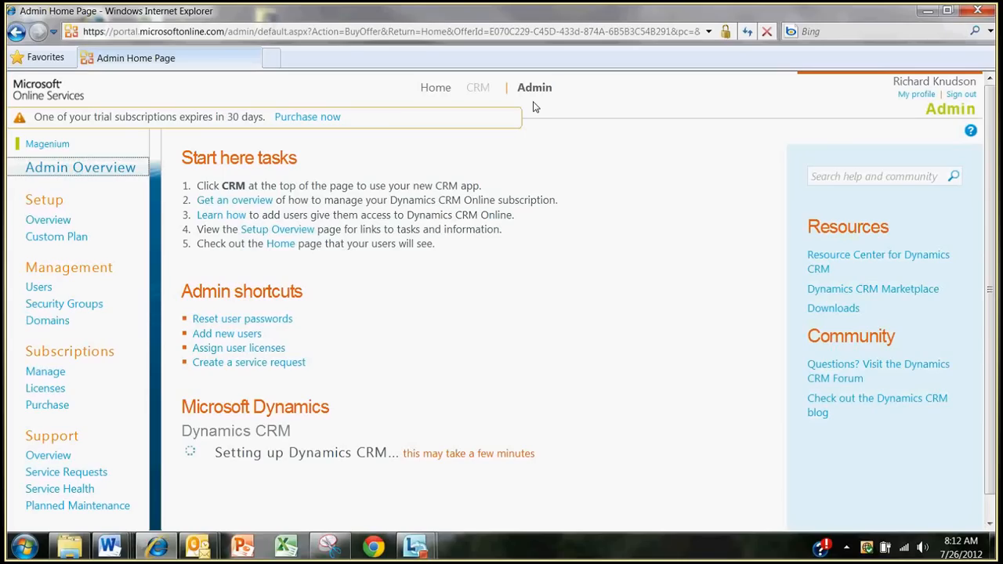
# Step: Switch from the admin overview to the user Home page with start tasks
pyautogui.click(436, 87)
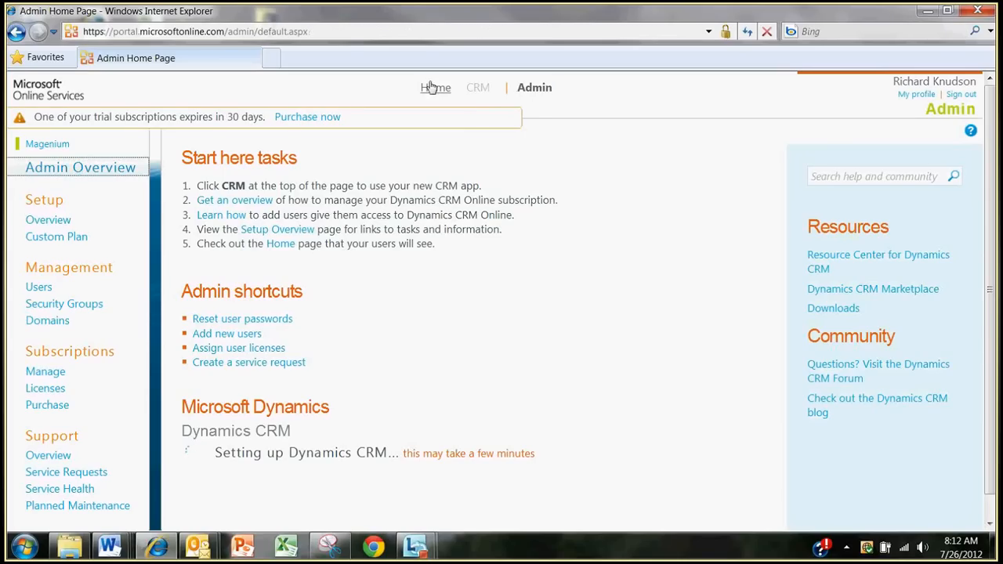
pyautogui.click(435, 87)
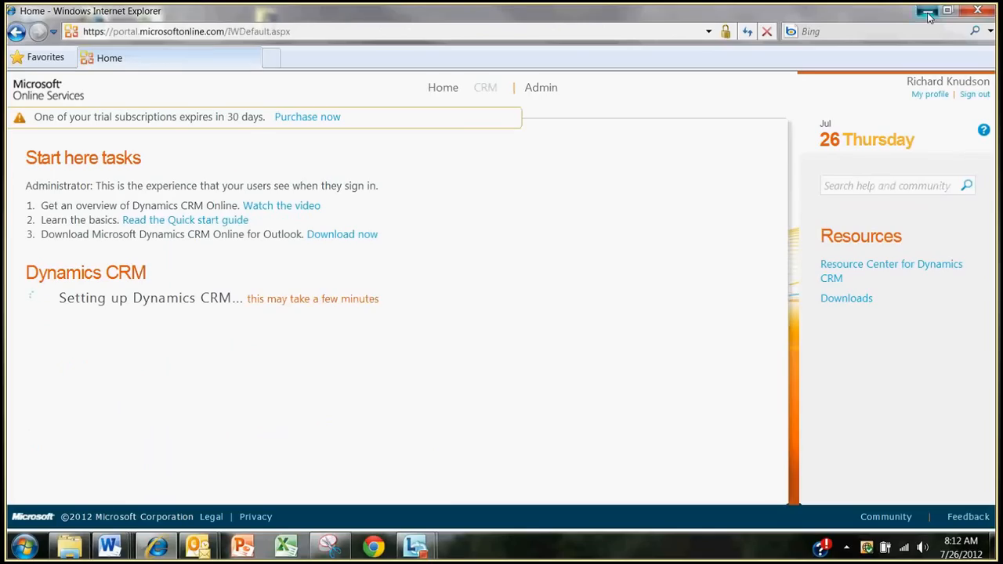
# Step: Maximize the Outlook trial welcome email and follow its portal sign-in link
pyautogui.click(929, 10)
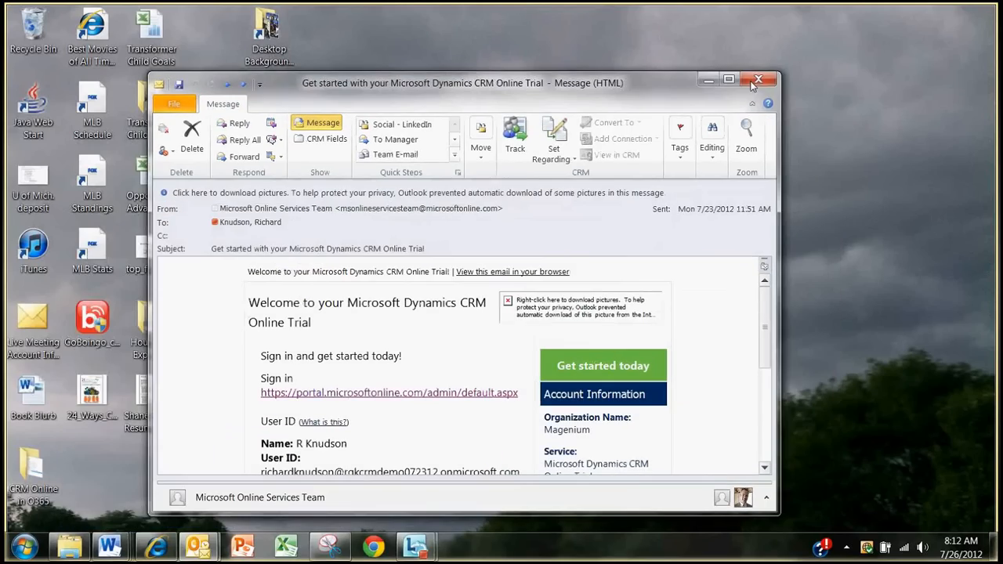
pyautogui.click(729, 79)
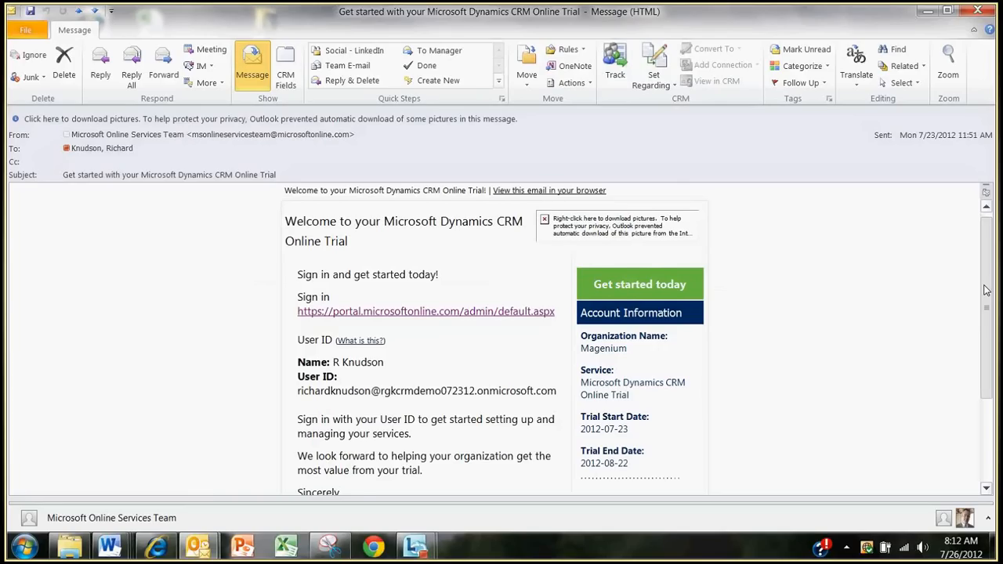
pyautogui.scroll(-3)
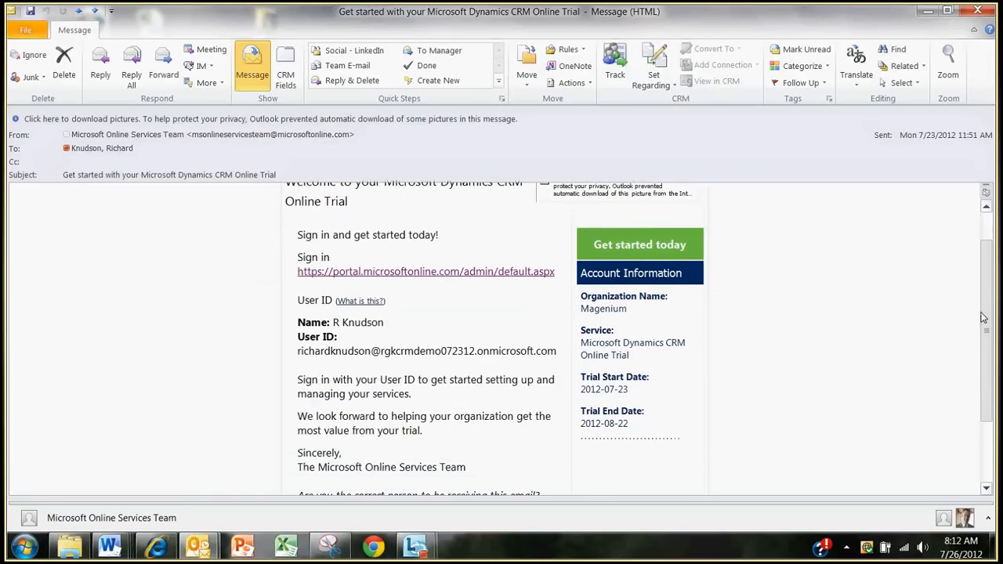
pyautogui.scroll(-3)
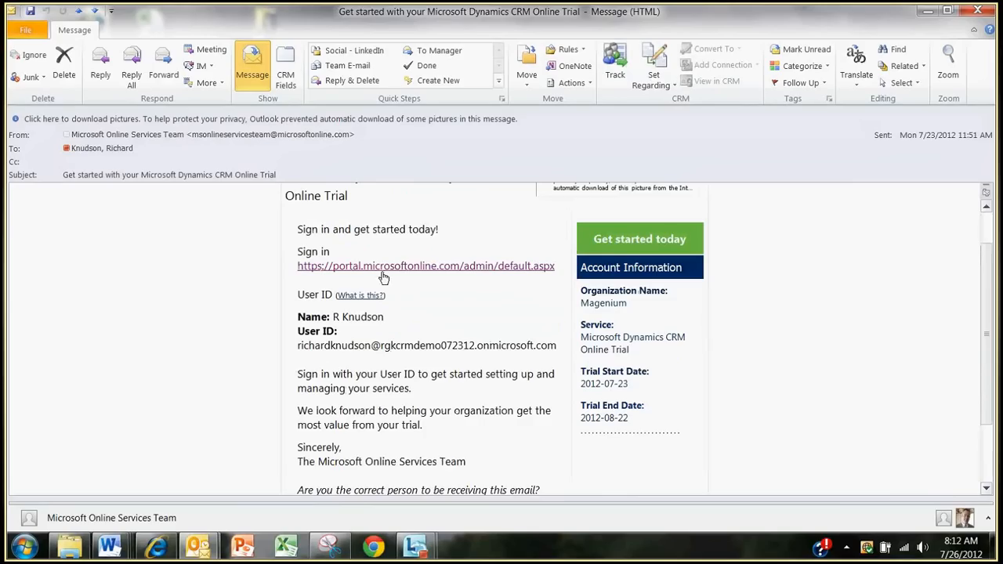
pyautogui.moveTo(396, 273)
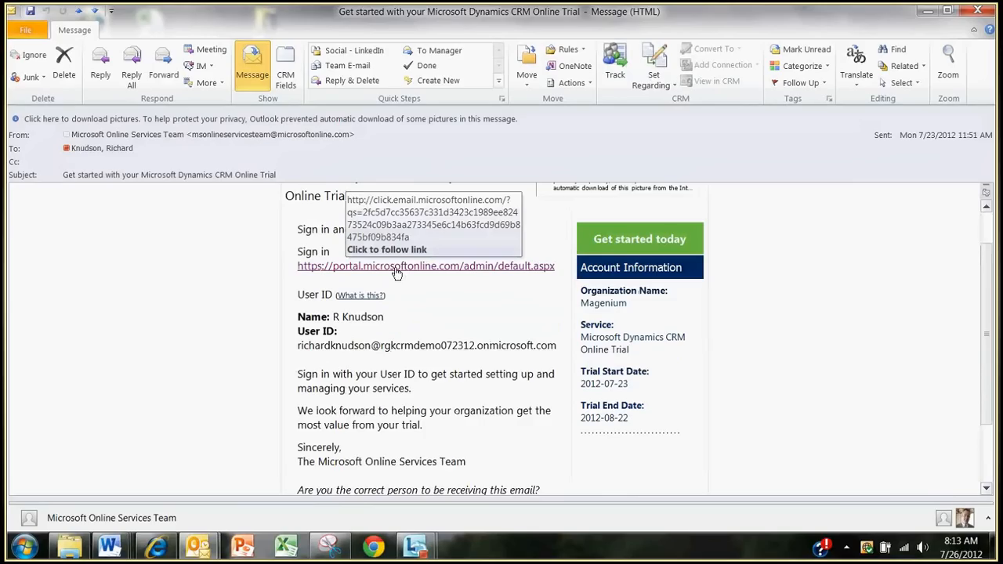
pyautogui.moveTo(352, 326)
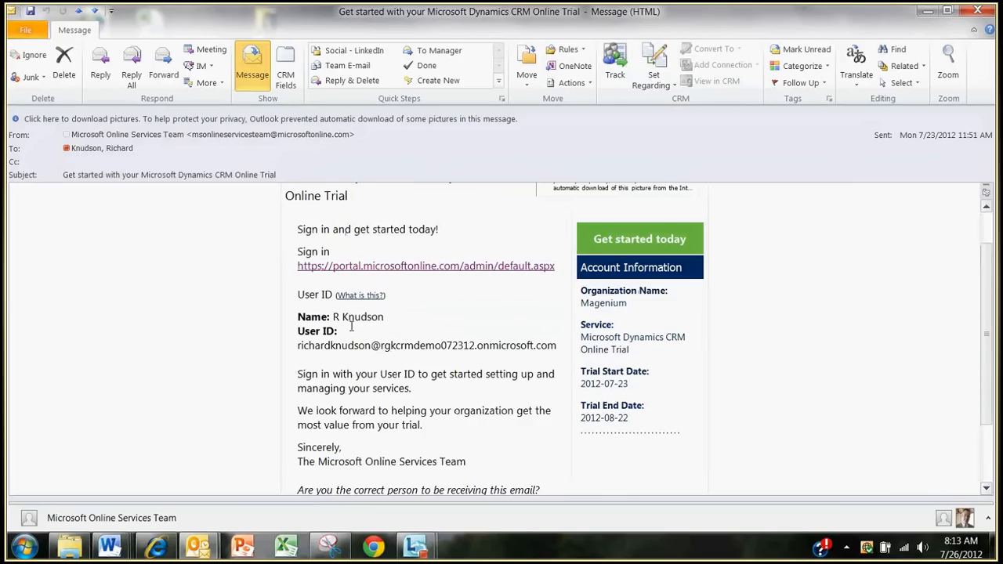
pyautogui.moveTo(322, 355)
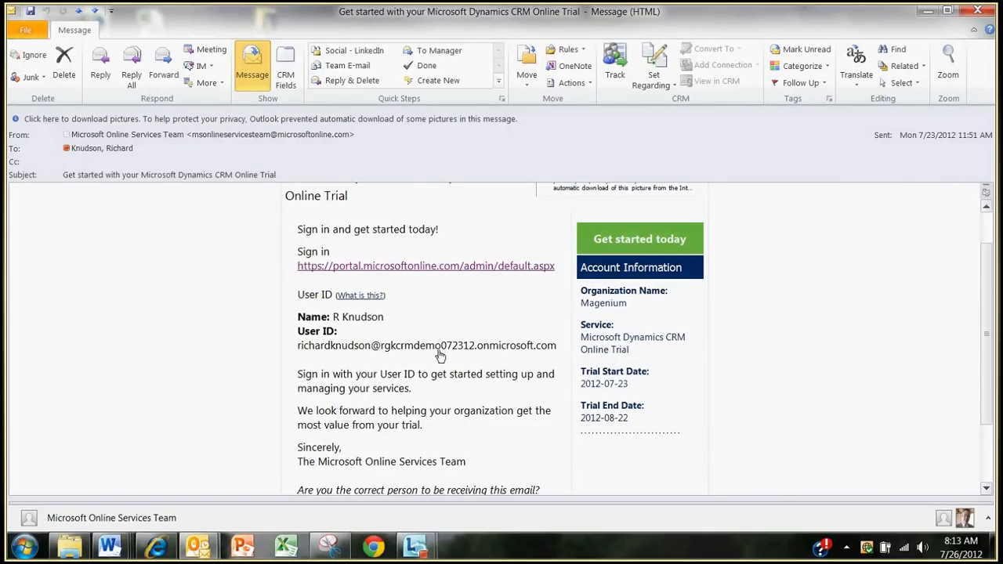
pyautogui.moveTo(460, 357)
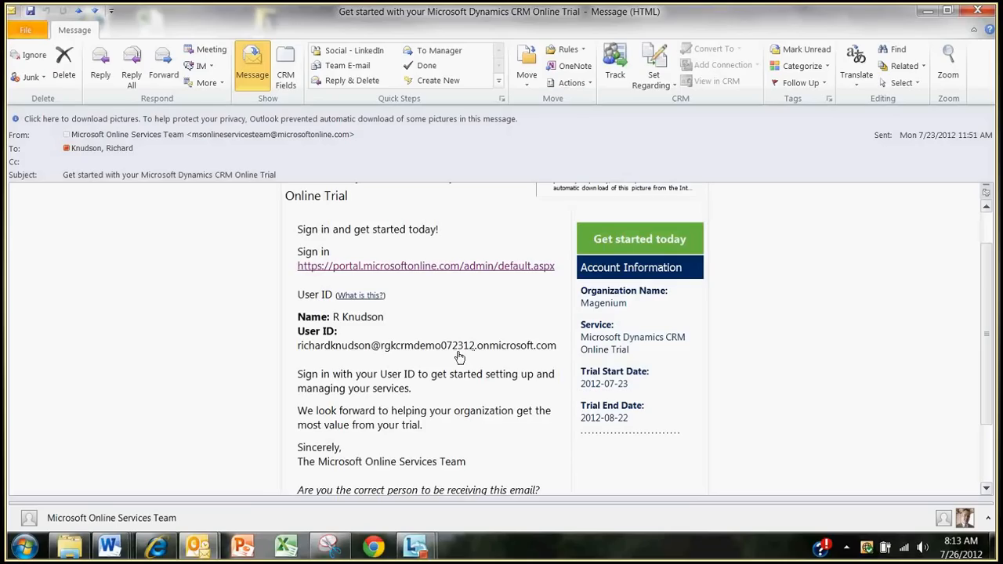
pyautogui.moveTo(477, 353)
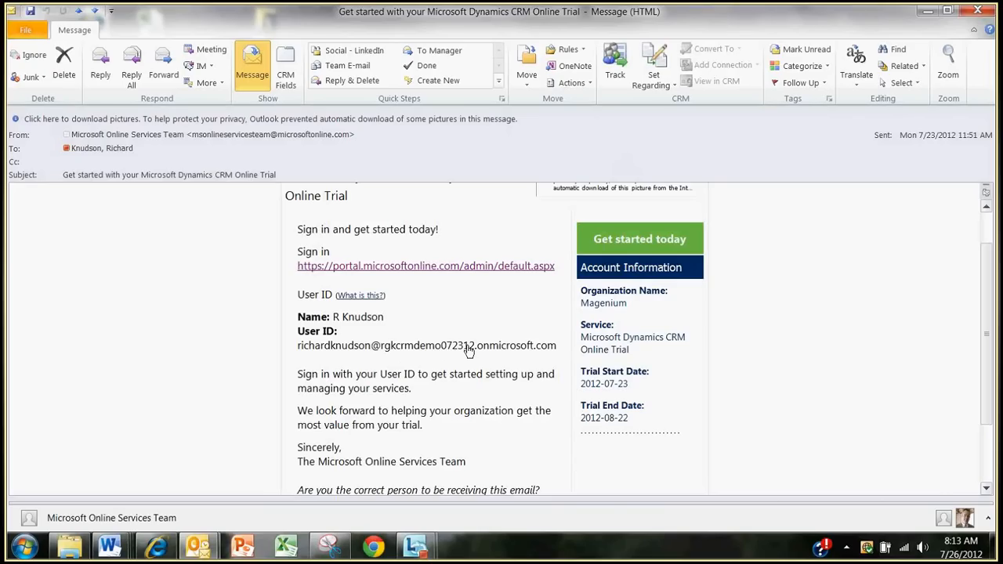
pyautogui.moveTo(449, 266)
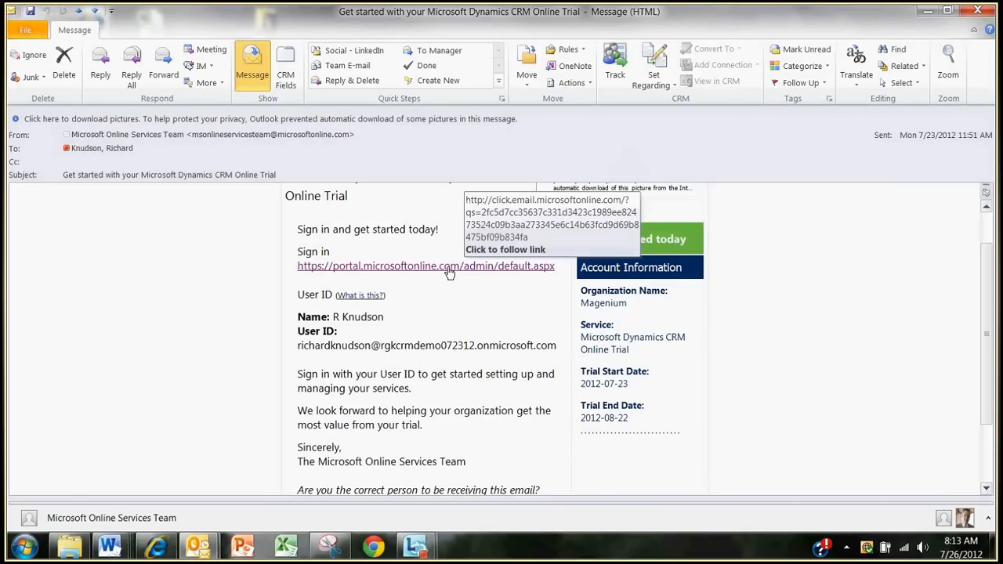
pyautogui.click(425, 266)
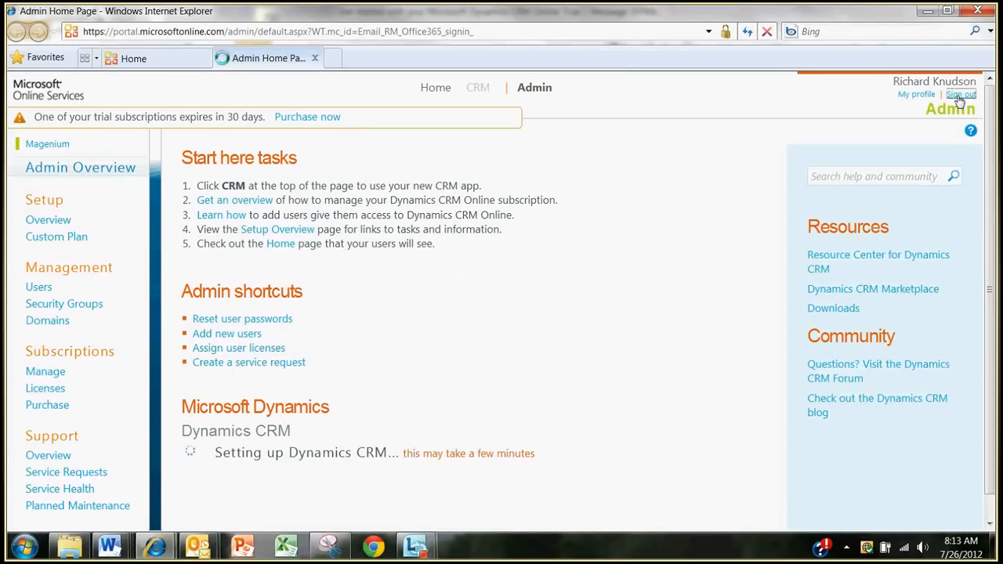
pyautogui.click(962, 94)
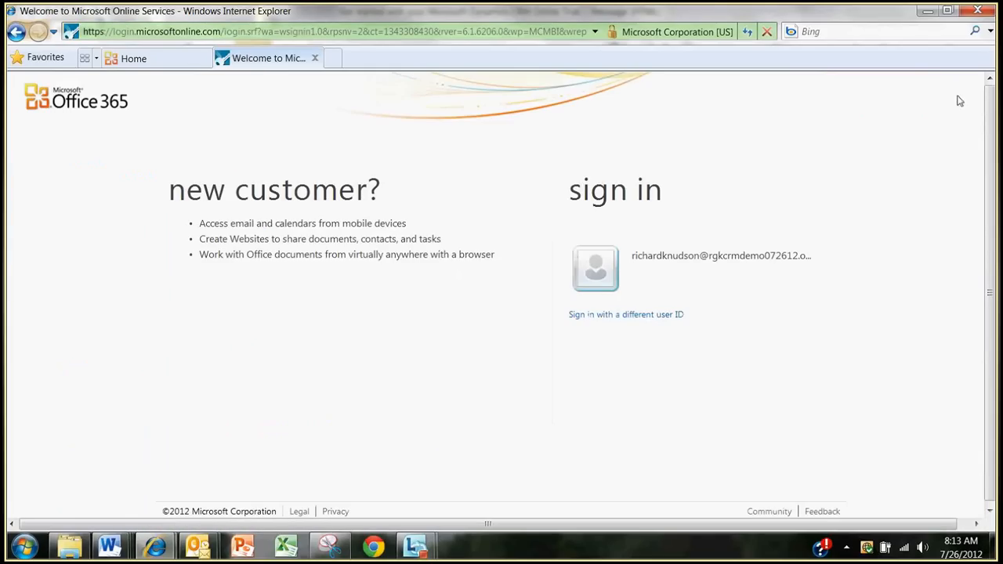
pyautogui.moveTo(690, 266)
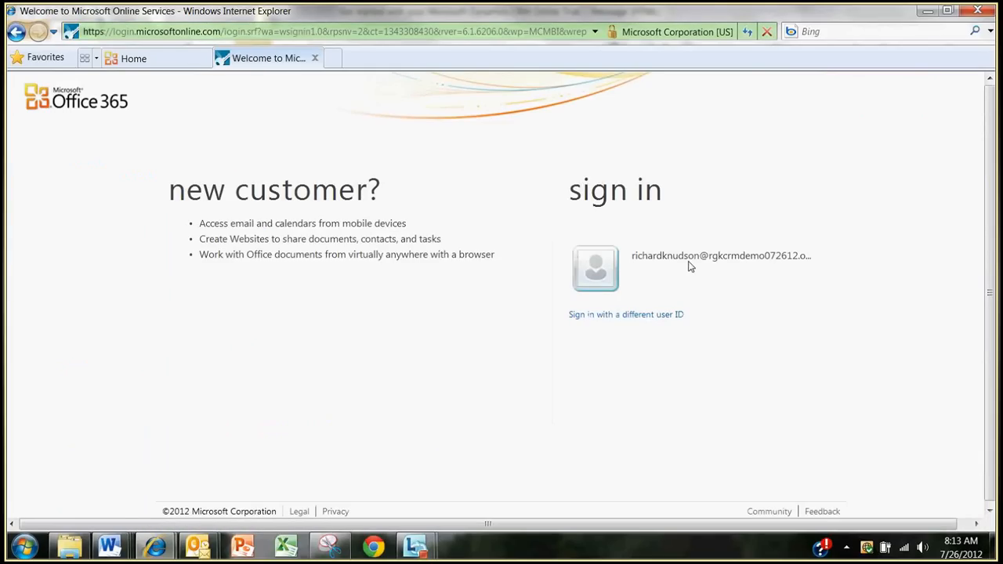
pyautogui.moveTo(638, 319)
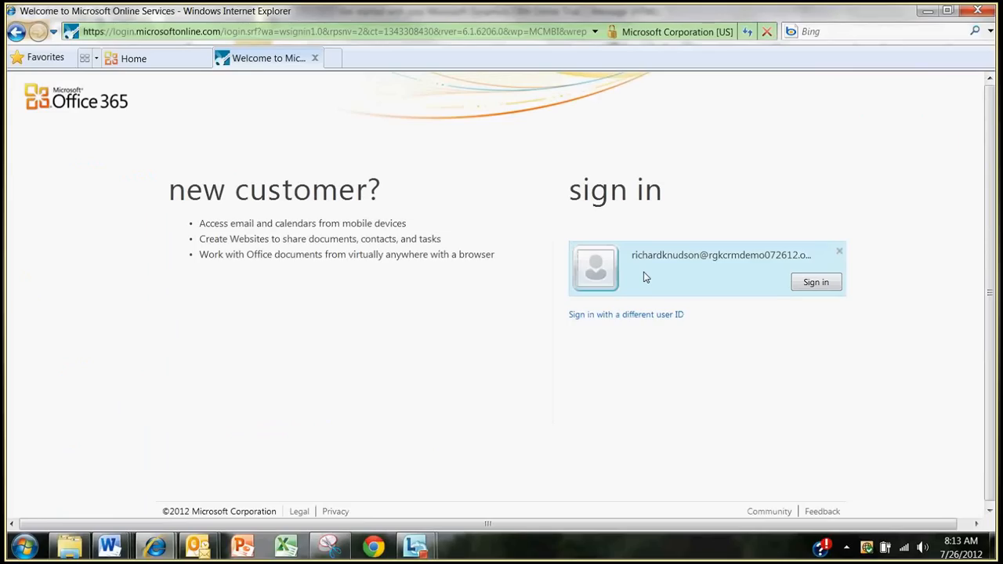
pyautogui.moveTo(663, 270)
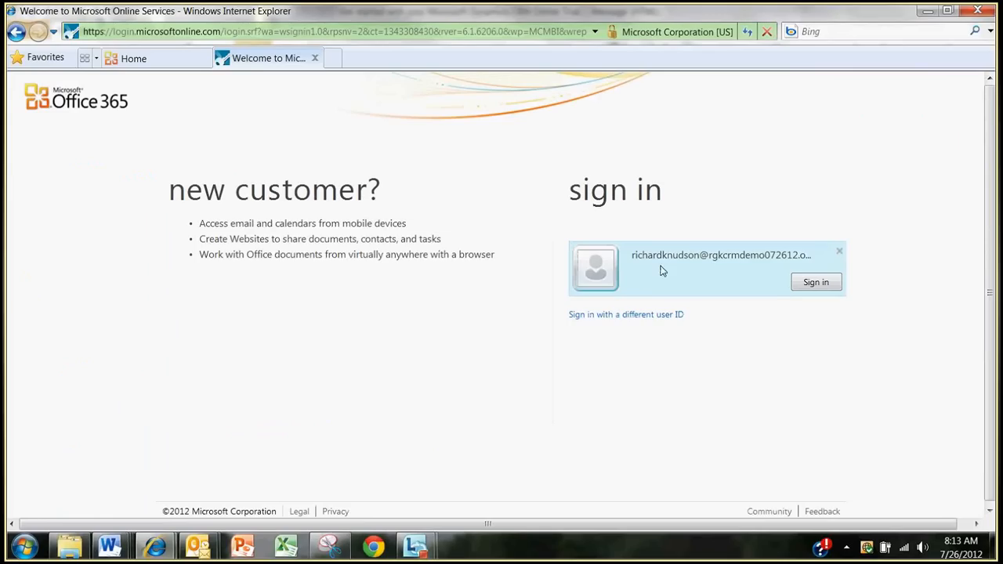
pyautogui.moveTo(795, 258)
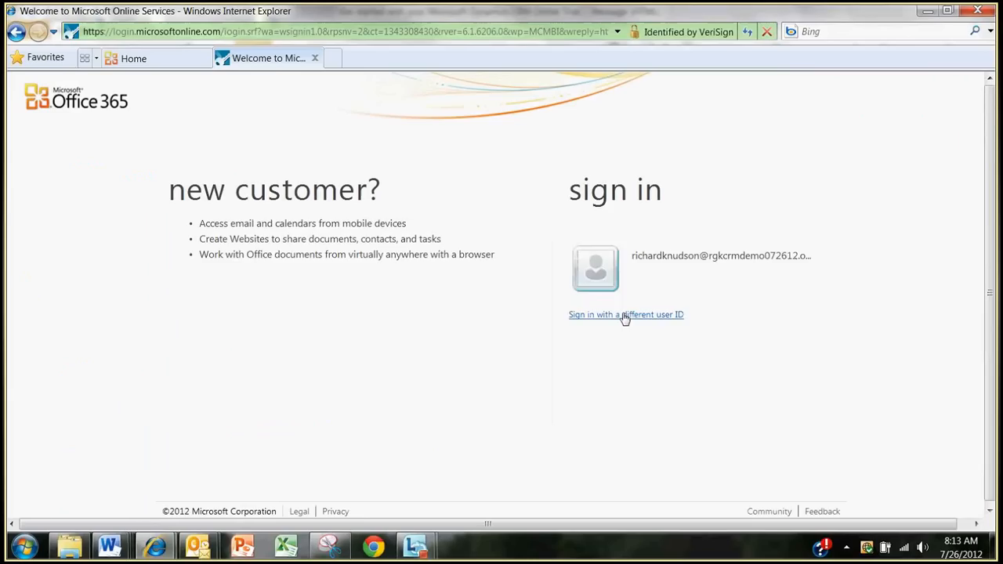
pyautogui.click(626, 314)
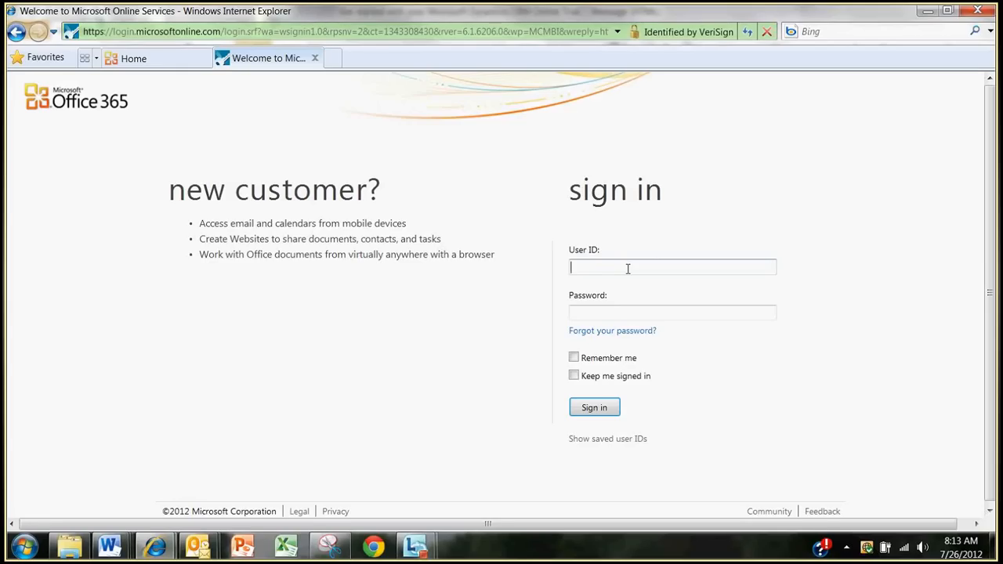
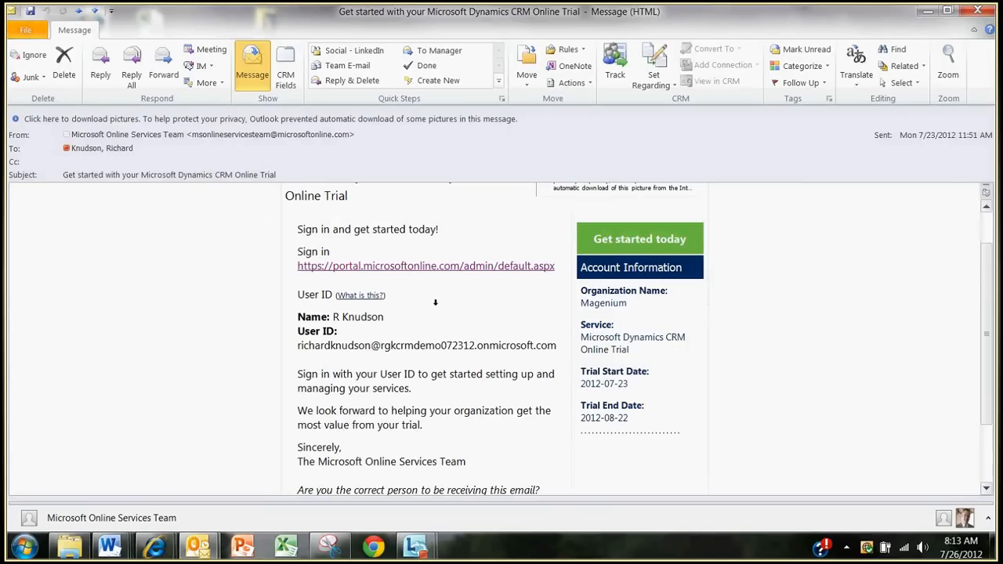
pyautogui.moveTo(337, 351)
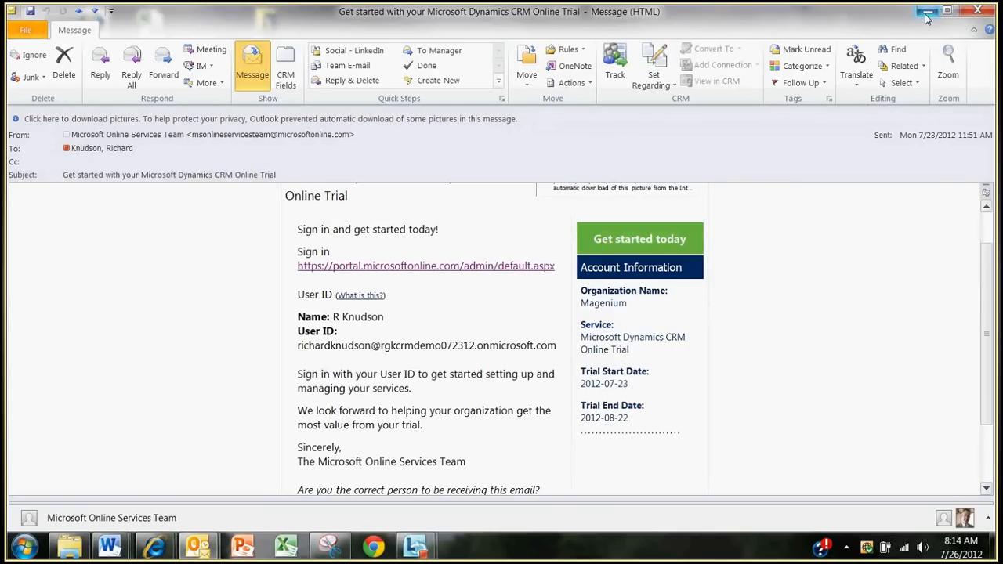
pyautogui.click(927, 11)
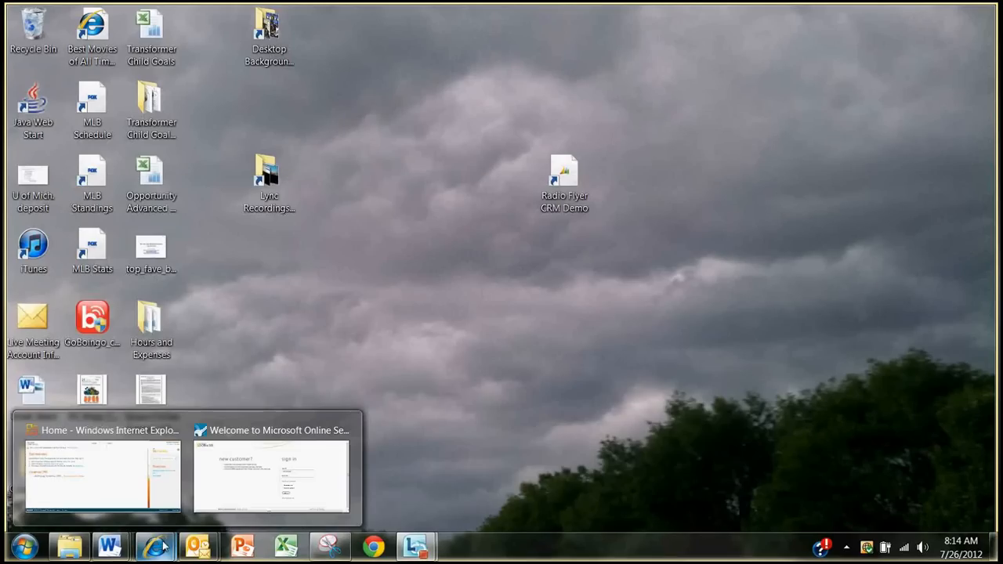
pyautogui.click(270, 476)
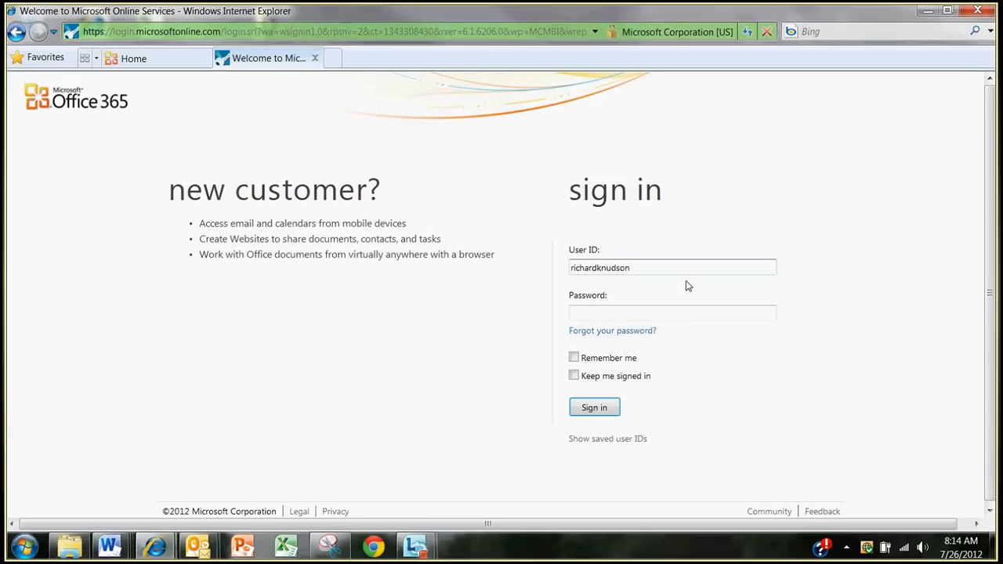
pyautogui.write('@rgk')
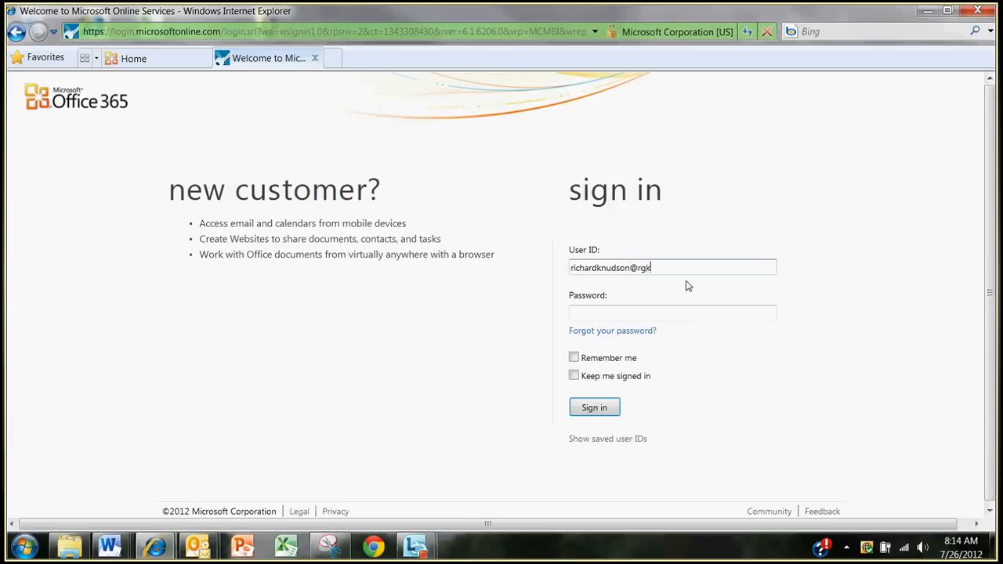
pyautogui.write('crmdemo')
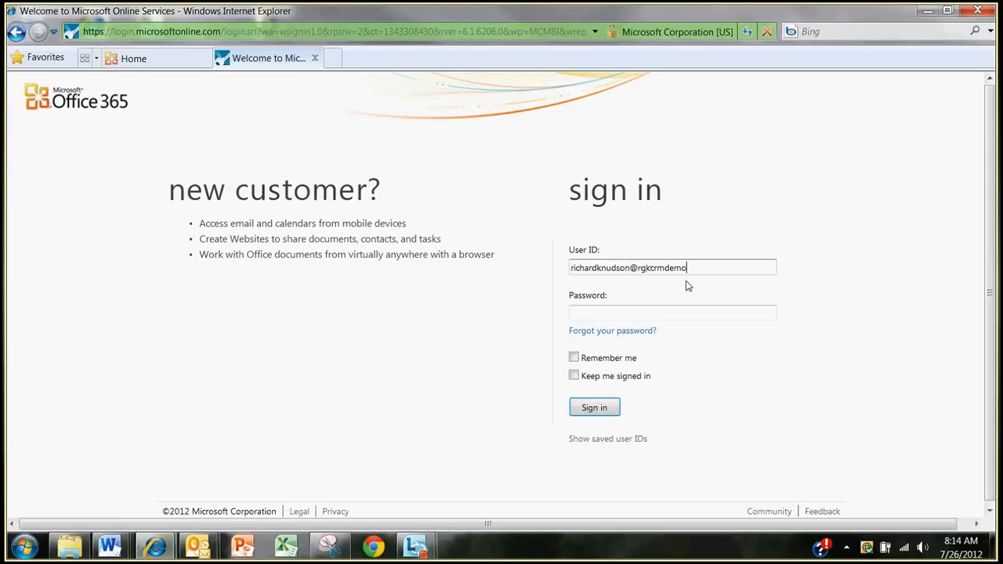
pyautogui.write('07')
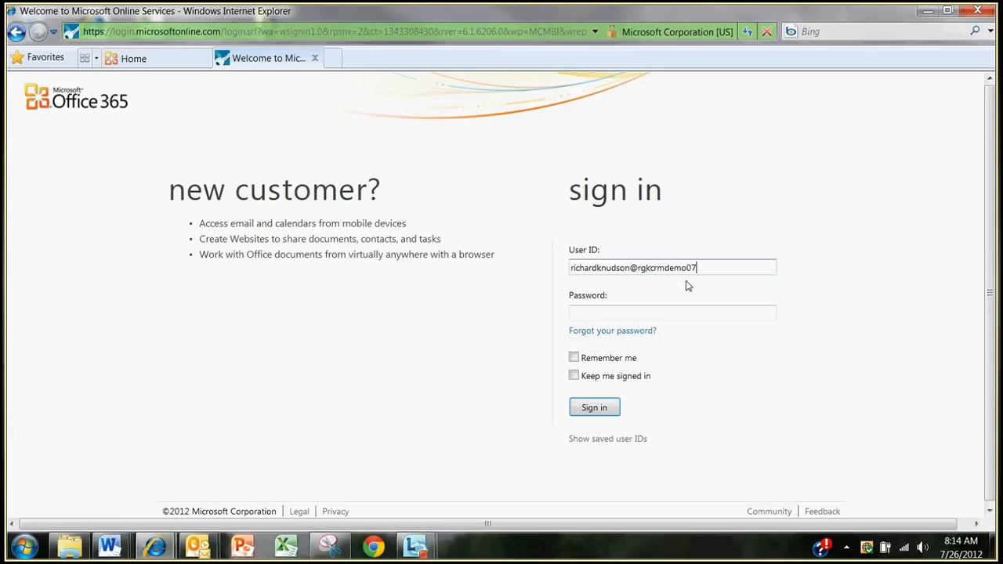
pyautogui.write('2312')
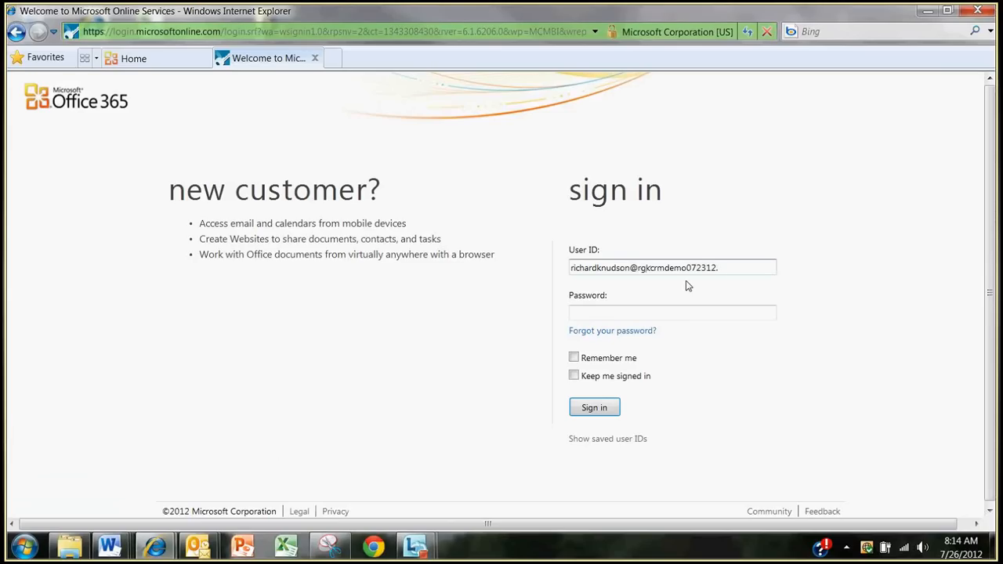
pyautogui.write('.onmicrosoft.com')
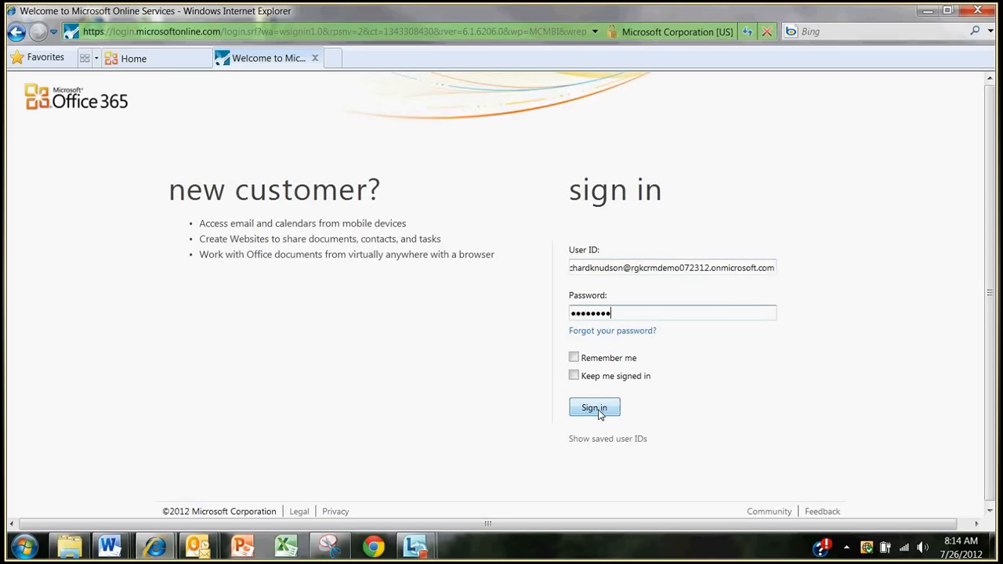
# Step: Submit the sign-in to load the Magenium admin overview page
pyautogui.click(594, 408)
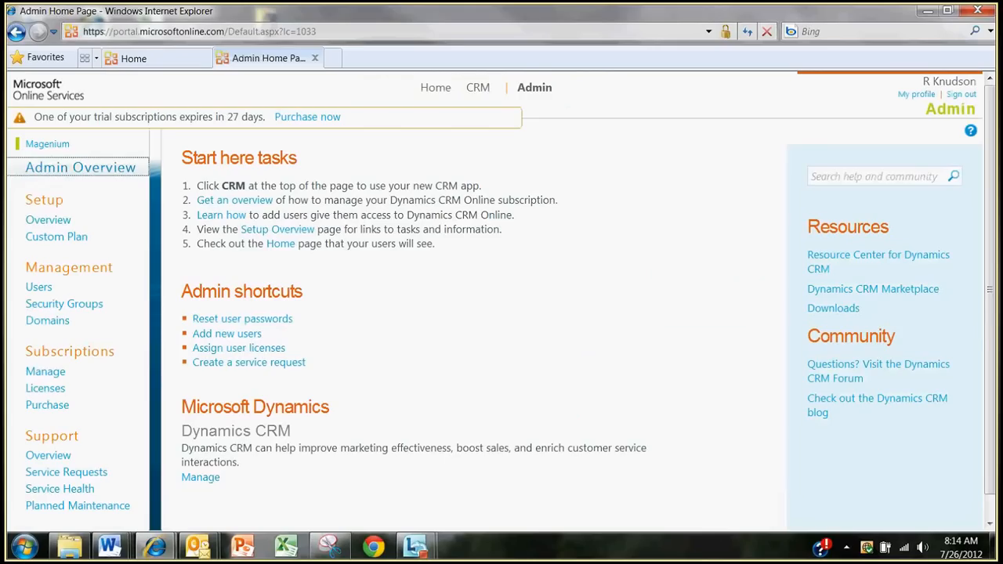
pyautogui.moveTo(373, 269)
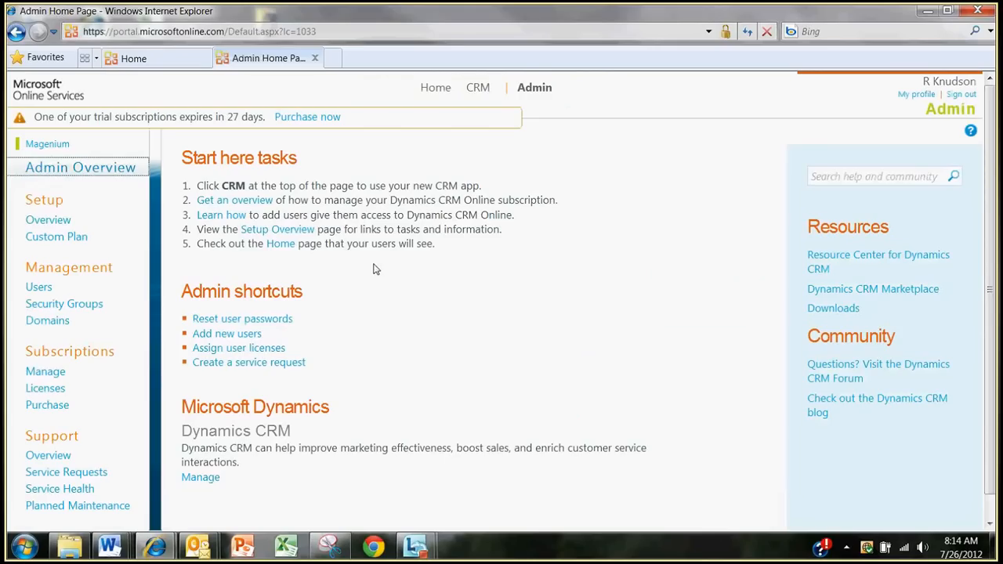
pyautogui.moveTo(539, 244)
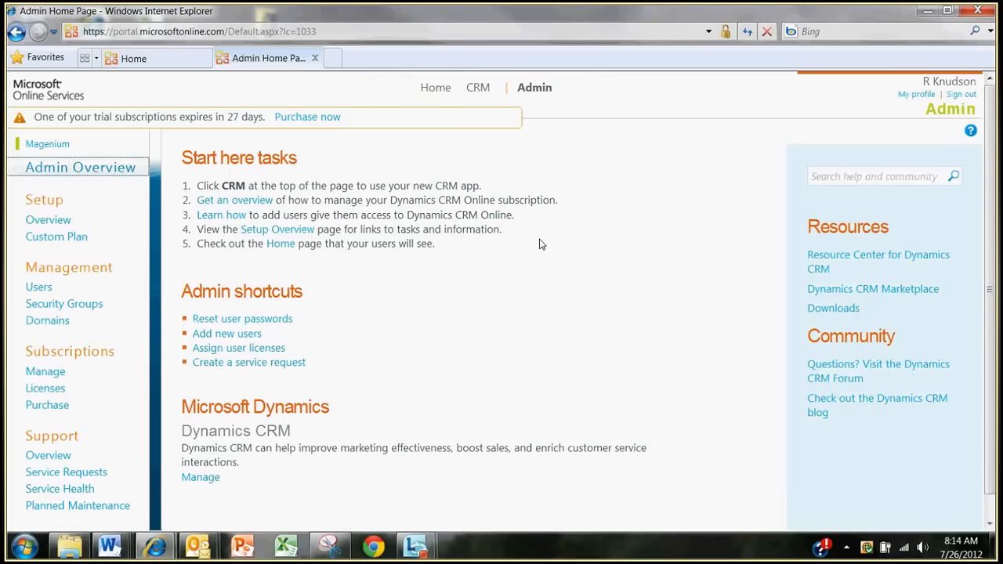
pyautogui.moveTo(529, 294)
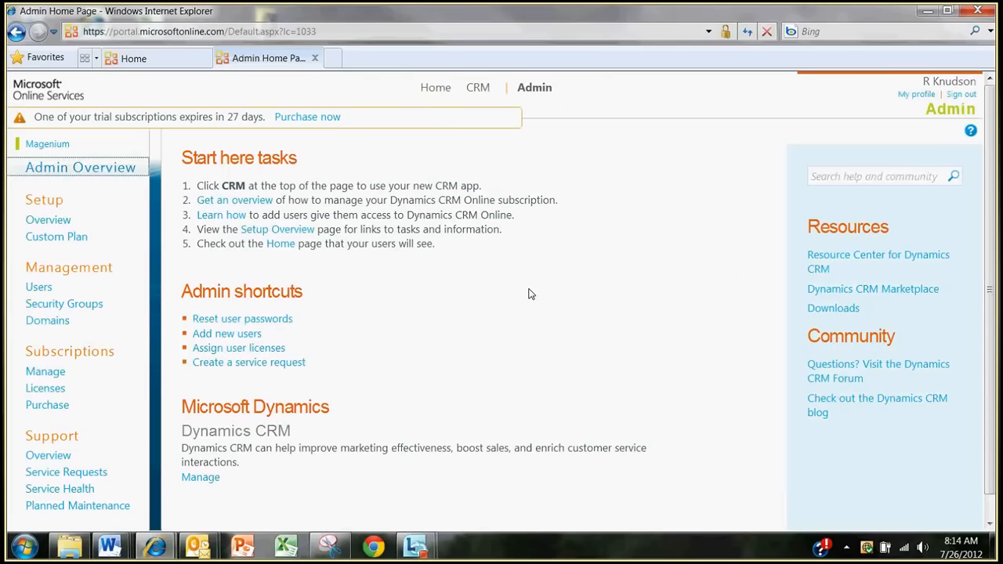
pyautogui.moveTo(478, 87)
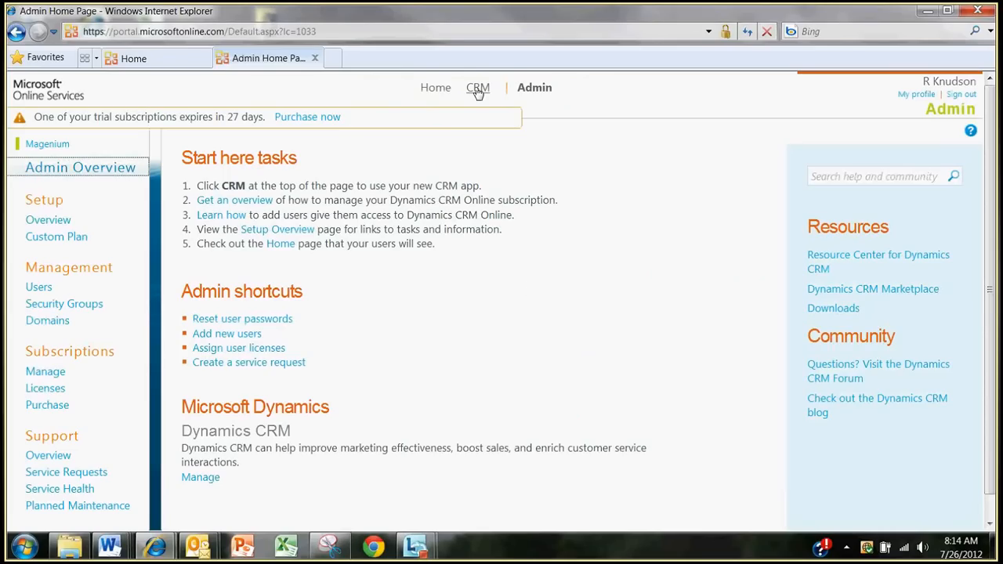
# Step: Open Dynamics CRM from the portal header and go to Settings from the dashboard
pyautogui.click(478, 87)
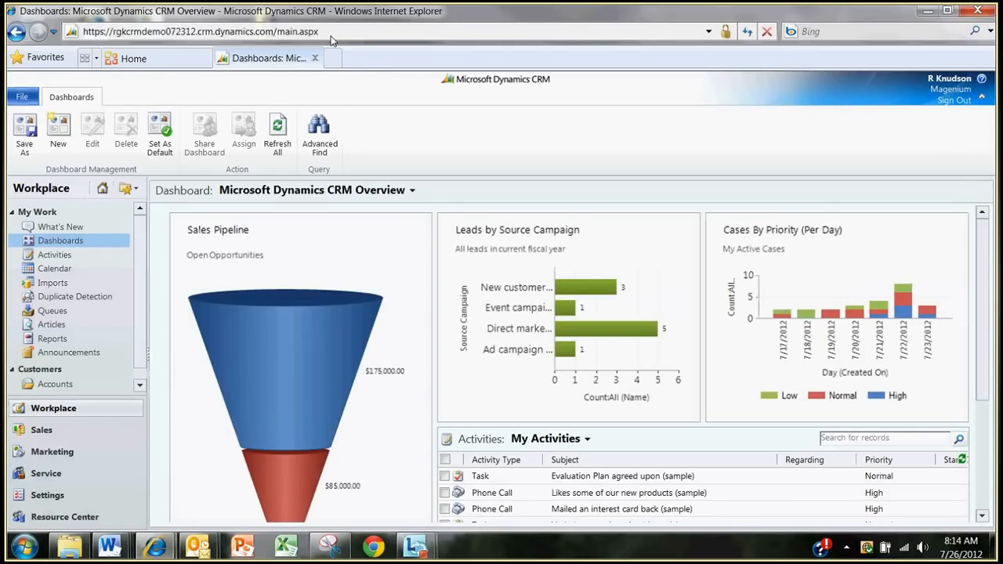
pyautogui.moveTo(984, 337)
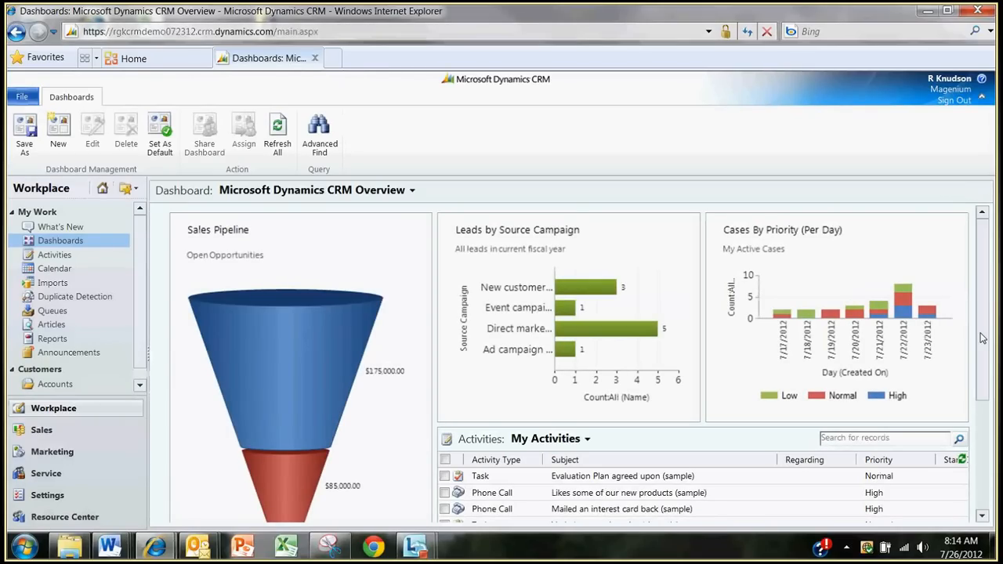
pyautogui.scroll(-3)
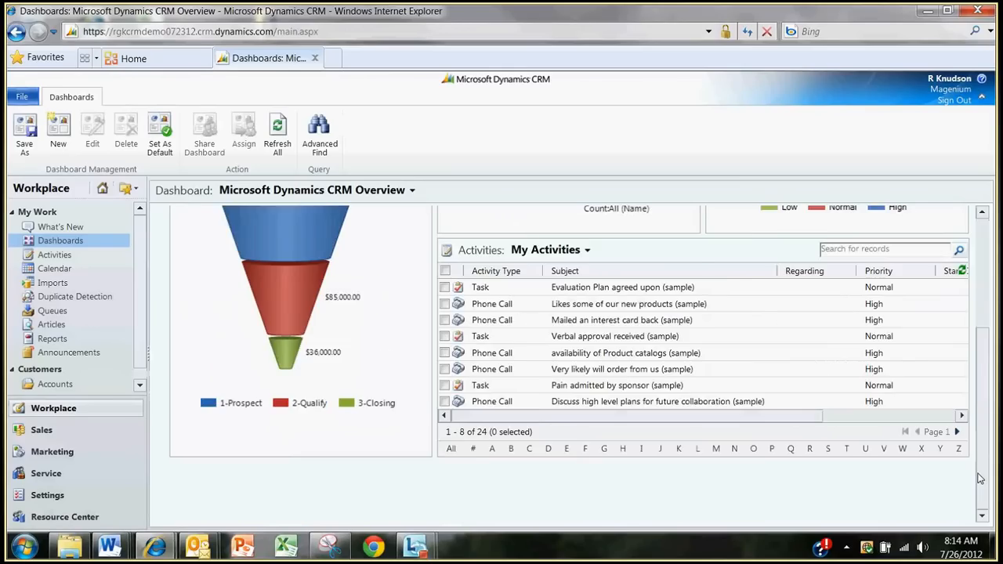
pyautogui.click(47, 494)
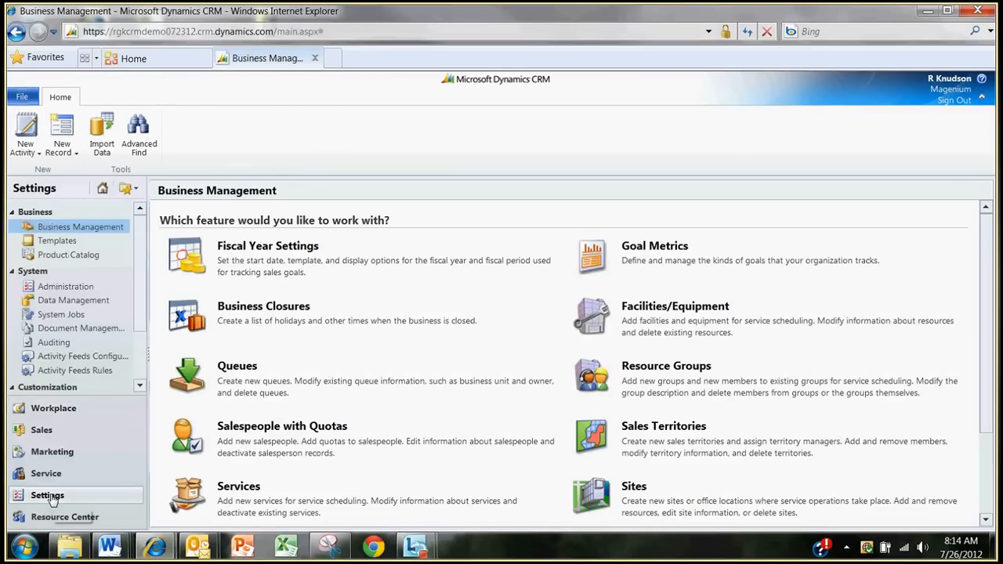
pyautogui.moveTo(142, 309)
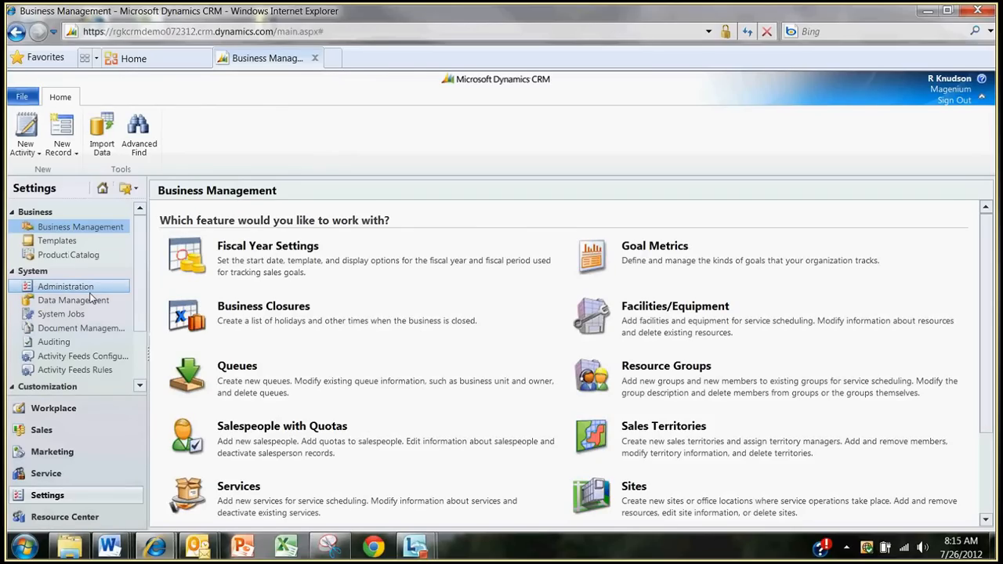
# Step: From System Administration's enabled users, start a new user to get the Add and License Users prompt
pyautogui.click(65, 286)
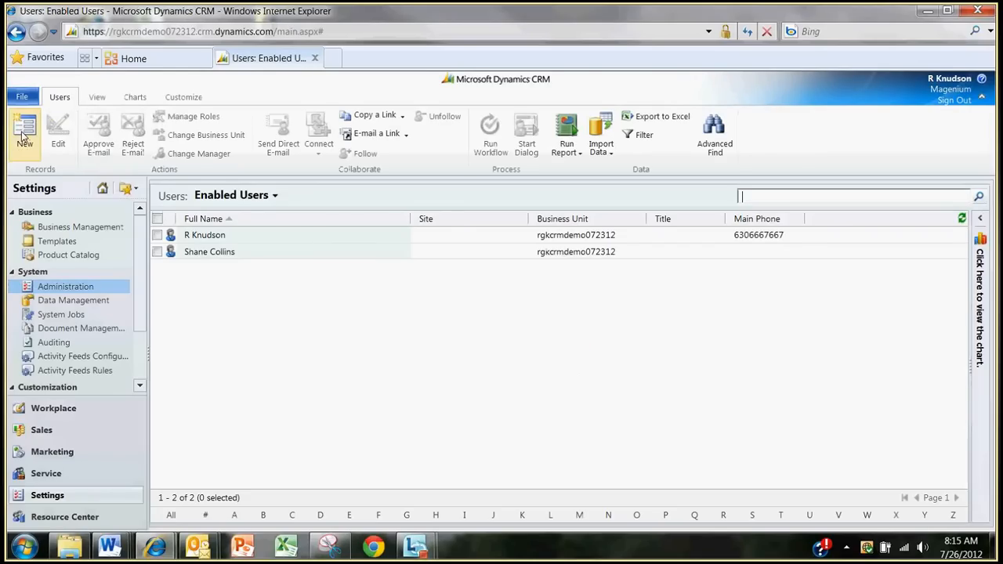
pyautogui.click(25, 129)
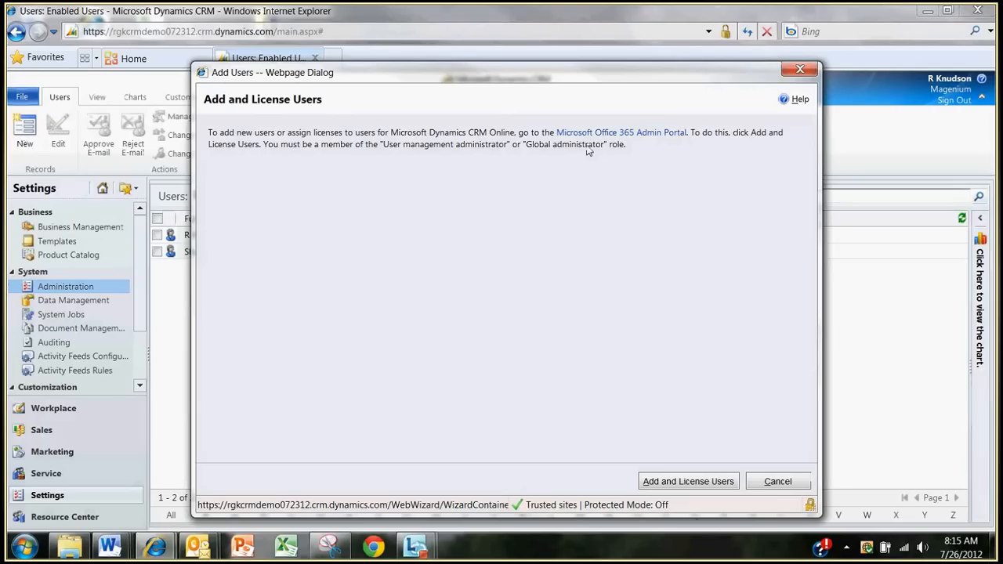
pyautogui.moveTo(622, 145)
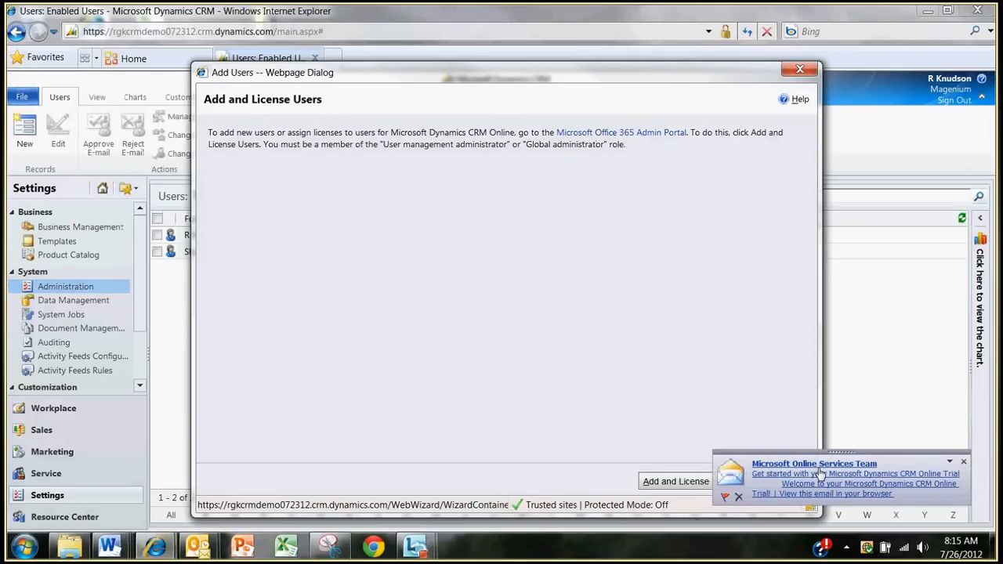
pyautogui.moveTo(808, 481)
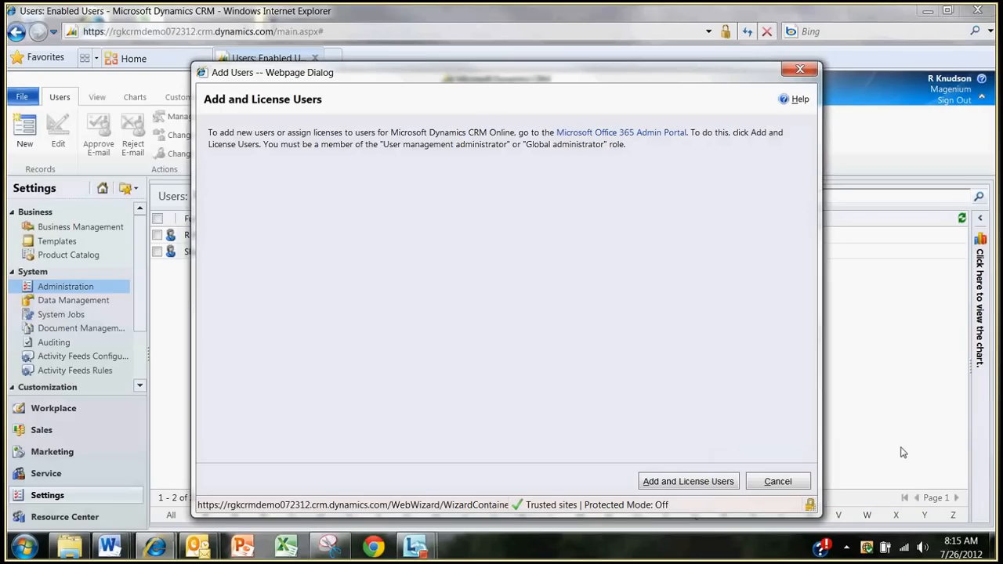
pyautogui.moveTo(688, 482)
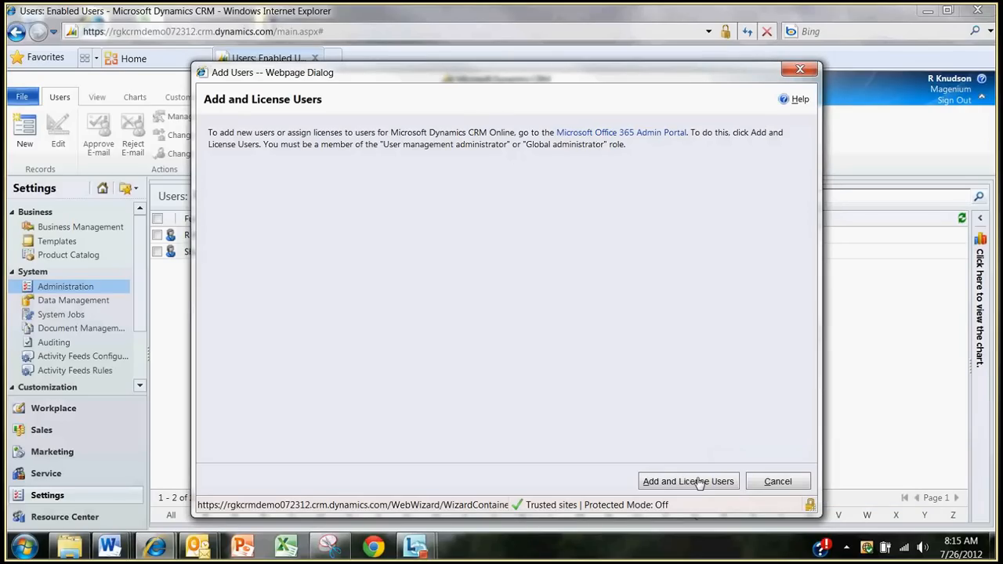
# Step: Go to the portal Users page and expand the New menu showing User and Bulk add
pyautogui.click(687, 481)
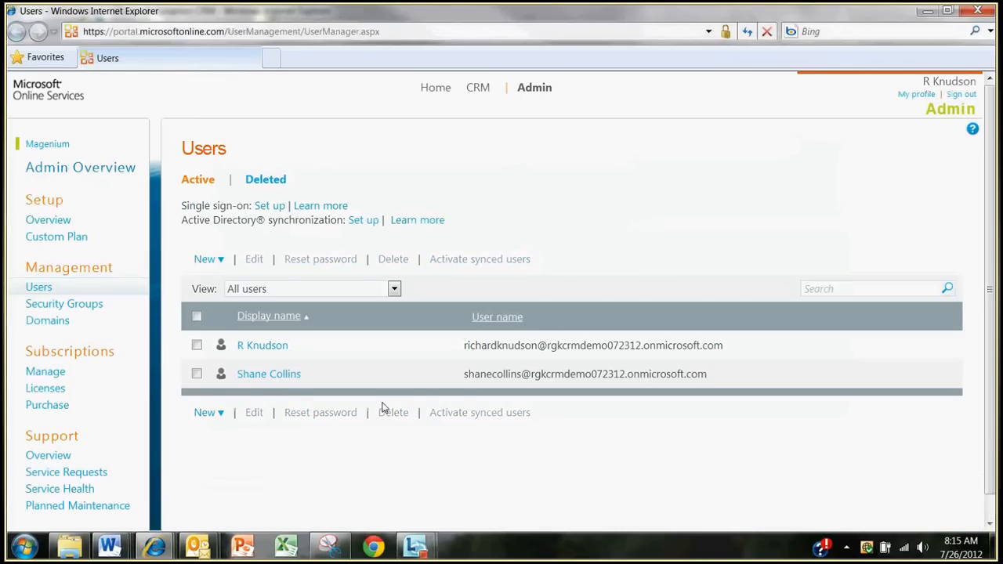
pyautogui.moveTo(576, 206)
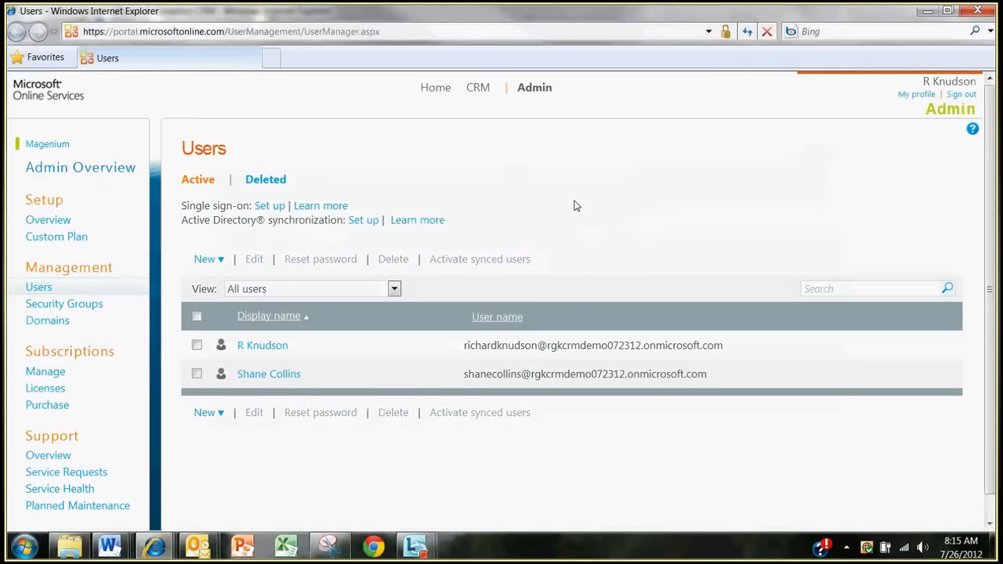
pyautogui.moveTo(692, 463)
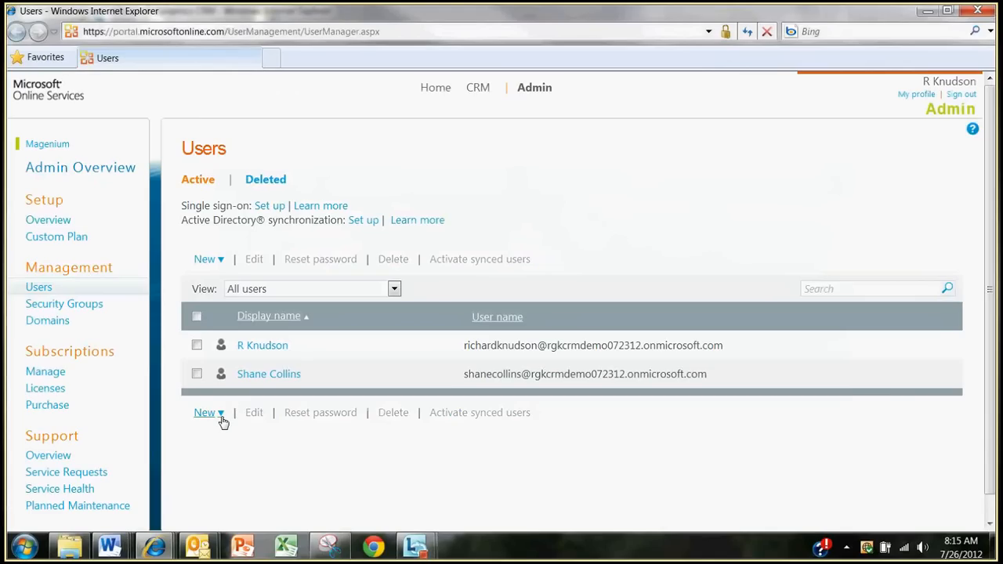
pyautogui.click(205, 413)
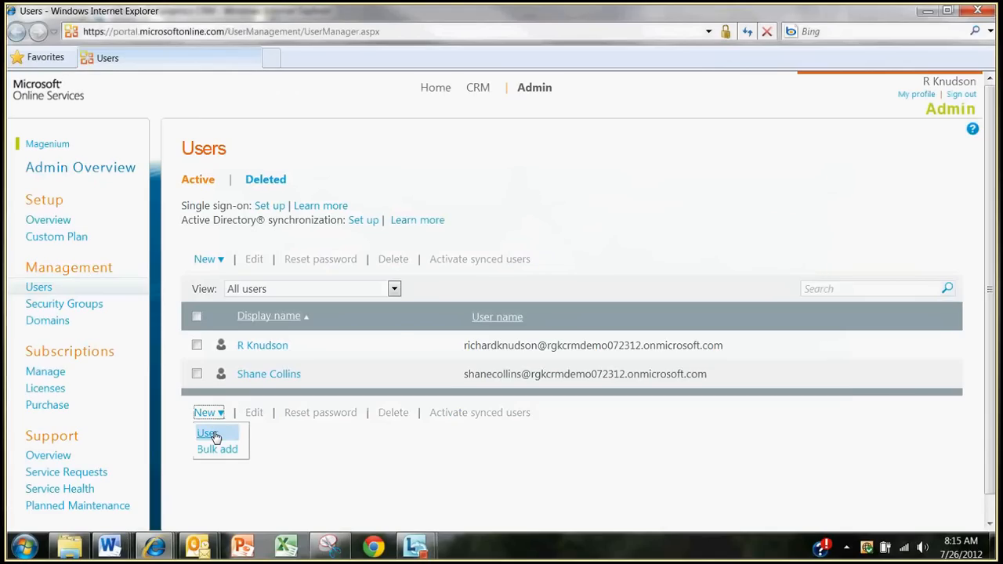
pyautogui.click(207, 432)
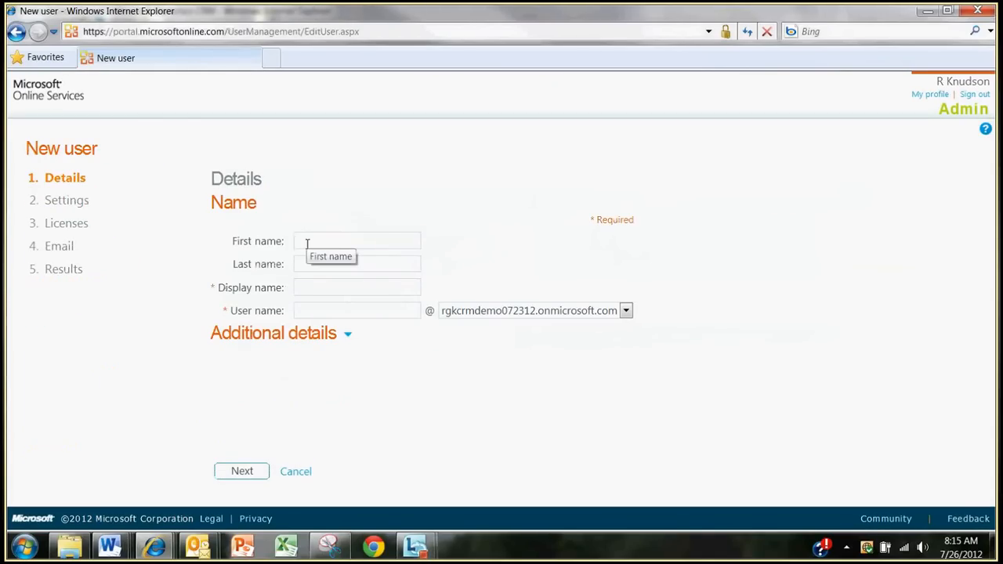
pyautogui.moveTo(438, 311)
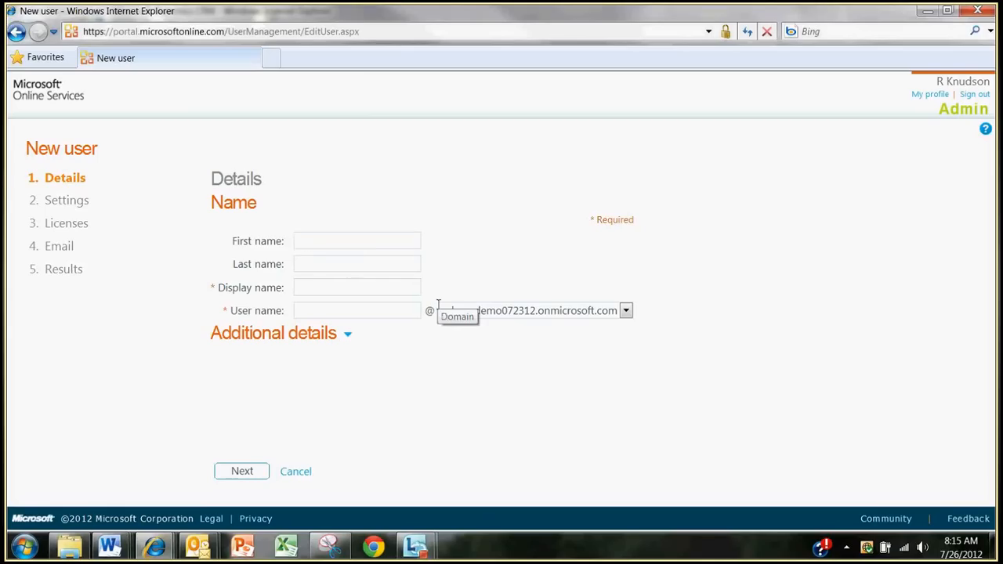
pyautogui.write('Nick')
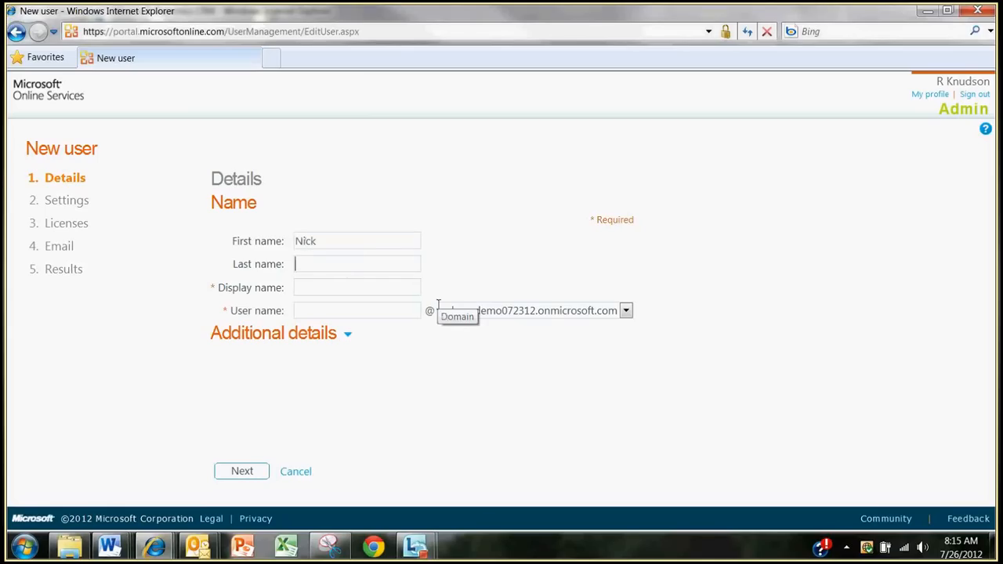
pyautogui.write('Z')
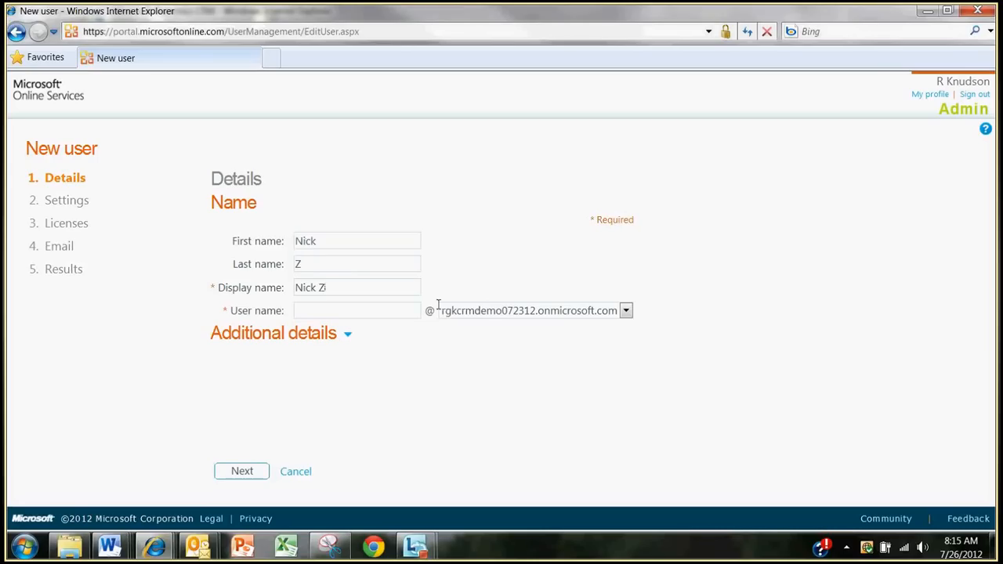
pyautogui.write('nick')
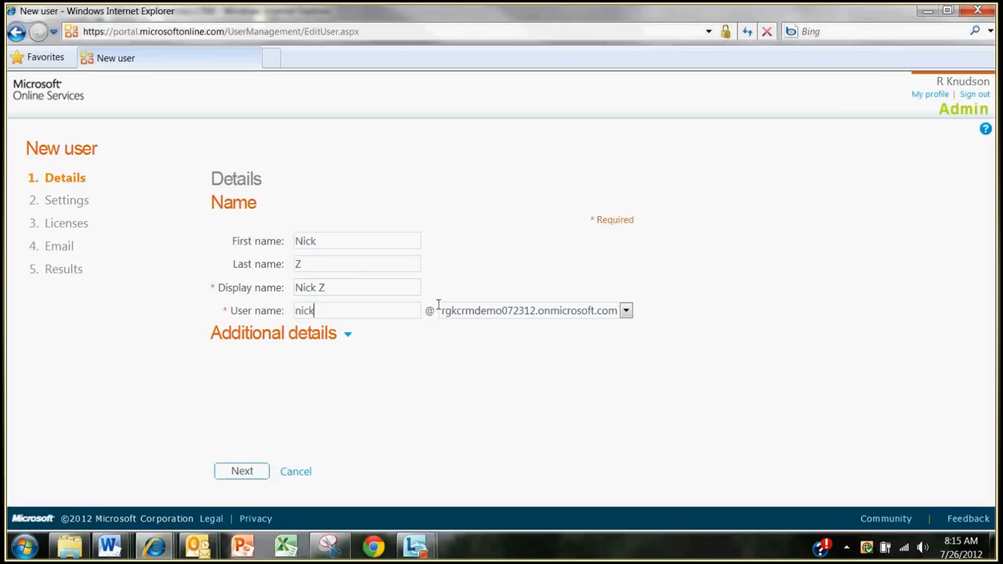
pyautogui.write('z')
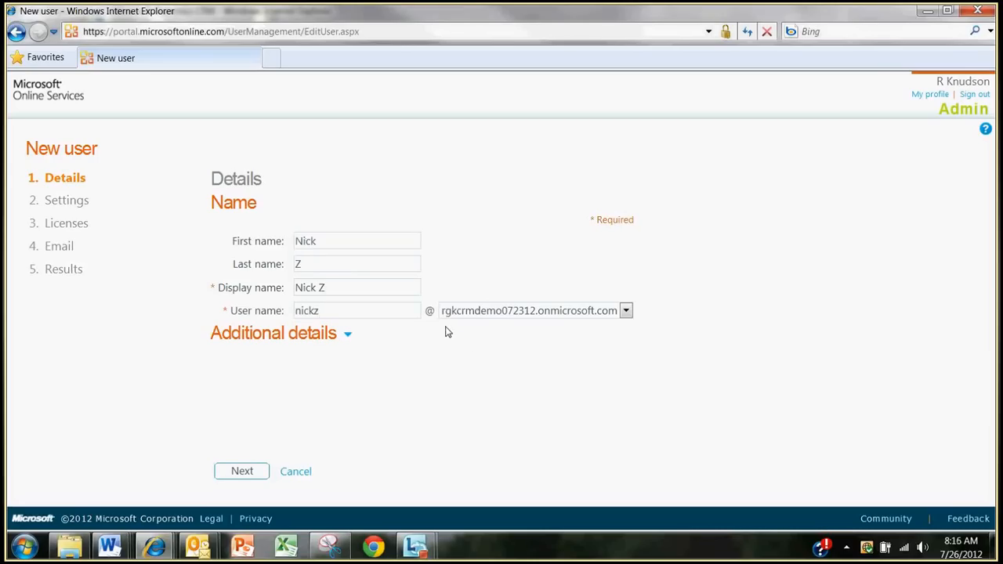
pyautogui.moveTo(548, 321)
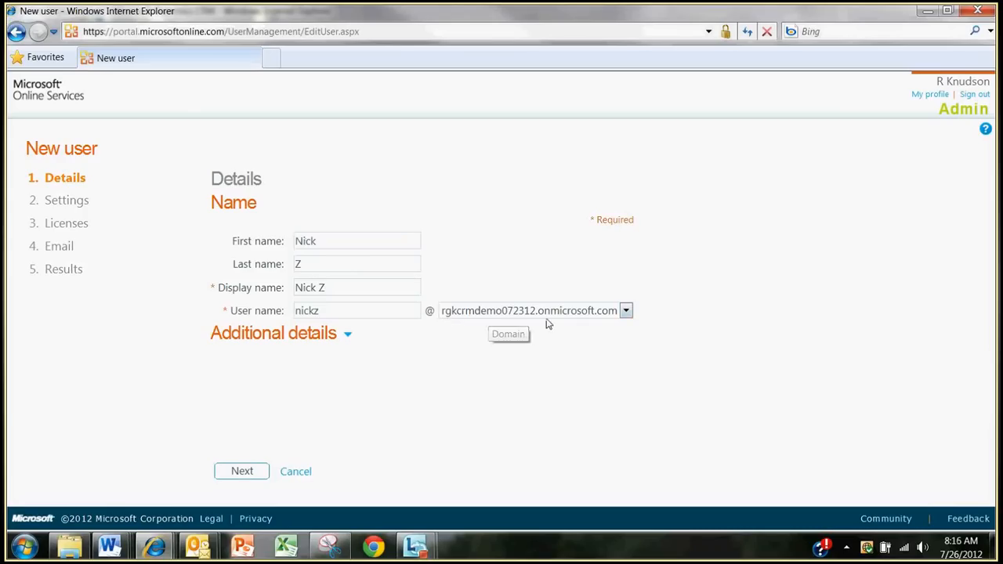
pyautogui.moveTo(494, 303)
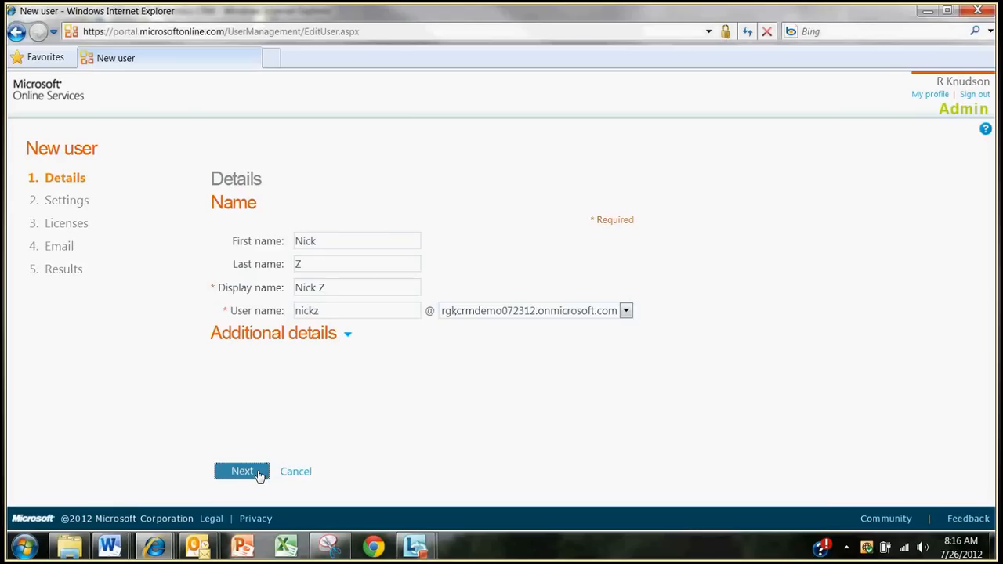
pyautogui.click(241, 471)
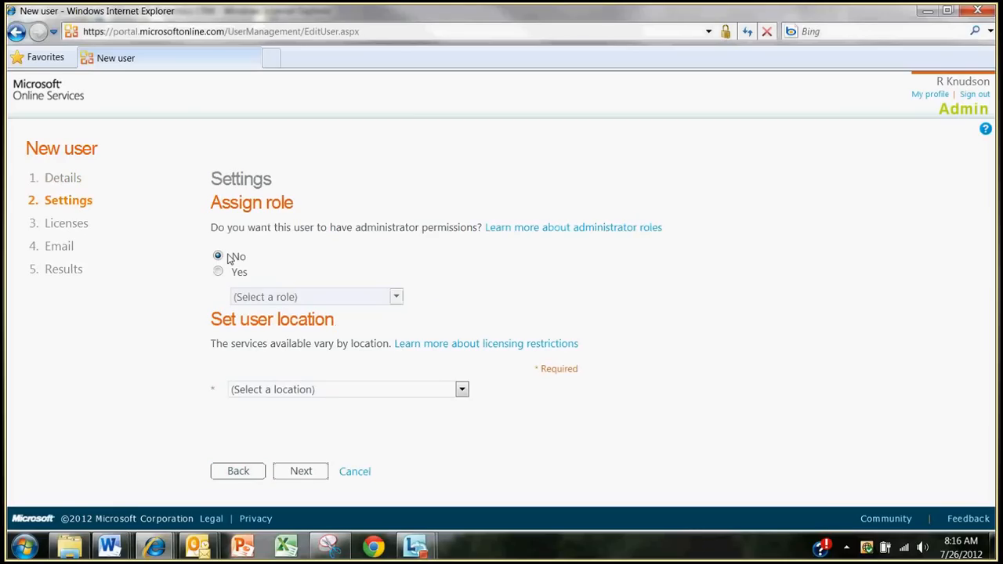
pyautogui.moveTo(317, 261)
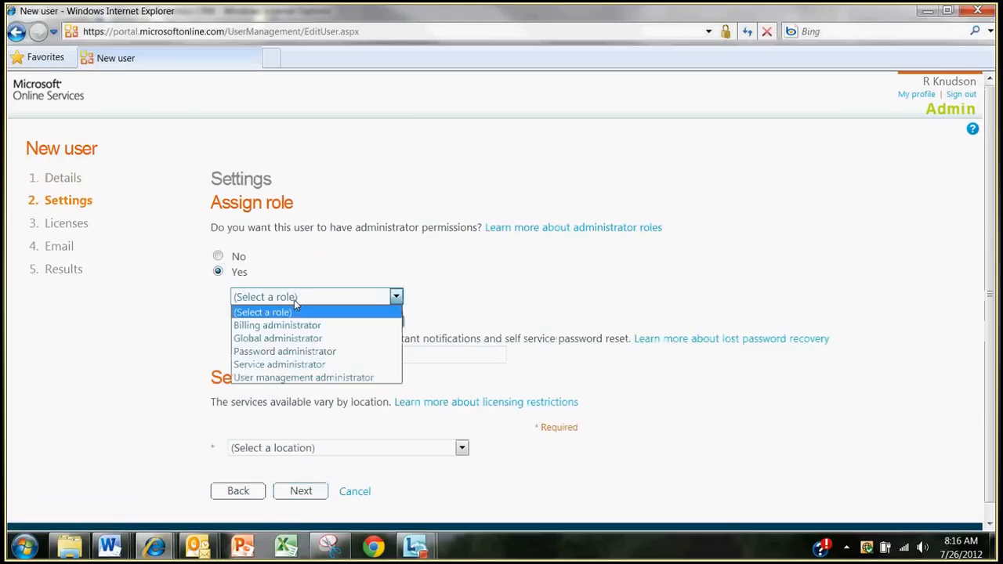
pyautogui.moveTo(303, 377)
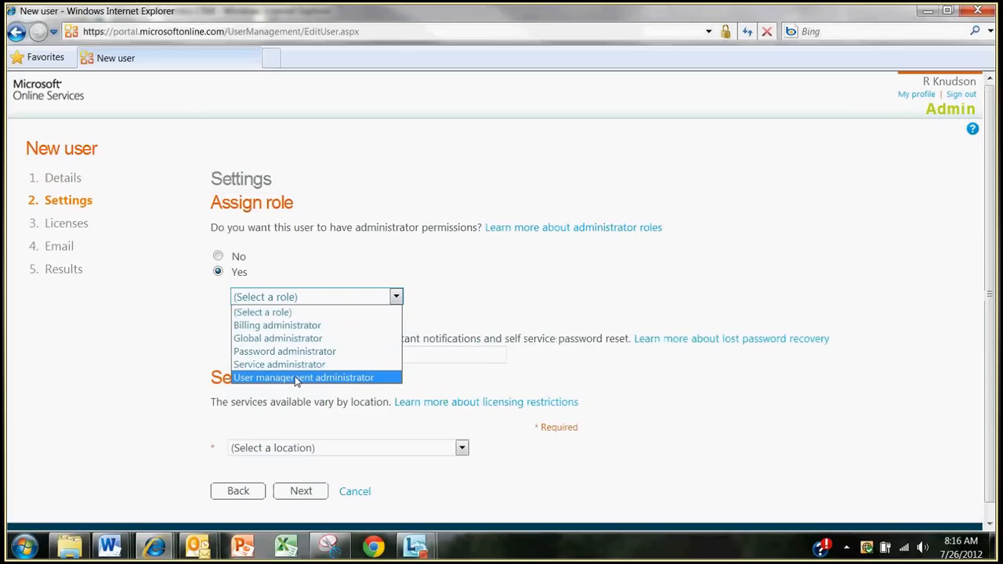
pyautogui.moveTo(296, 325)
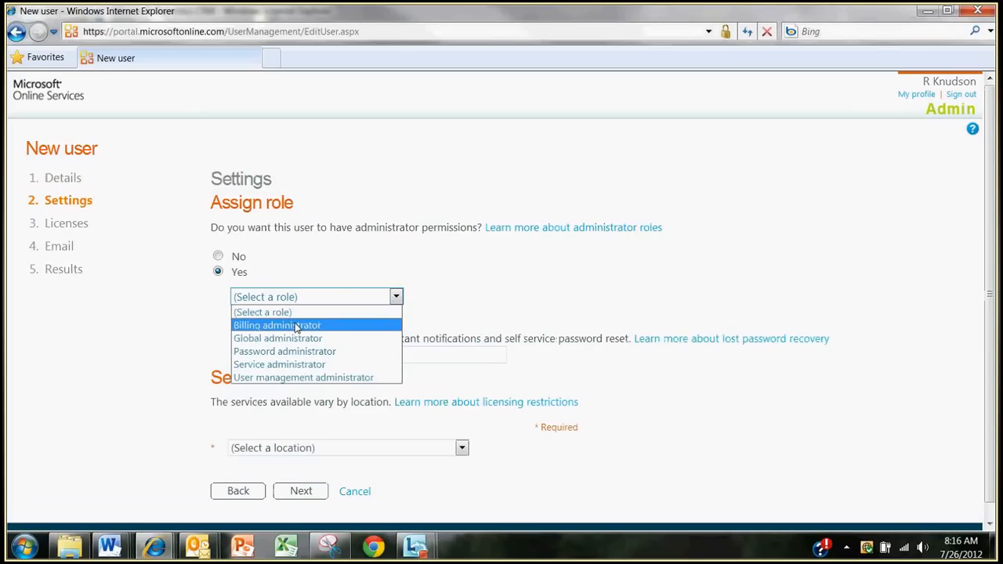
pyautogui.moveTo(279, 364)
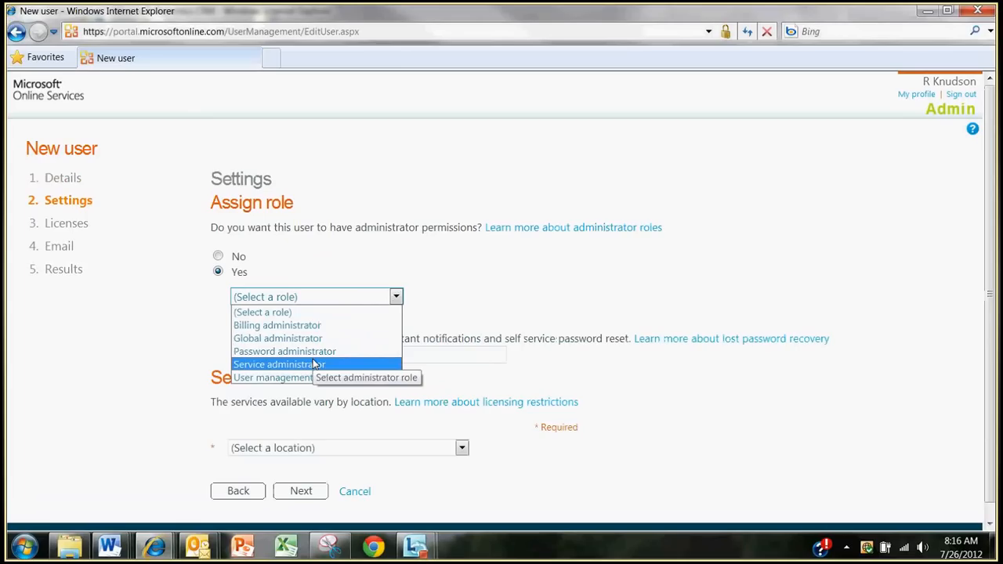
pyautogui.click(280, 363)
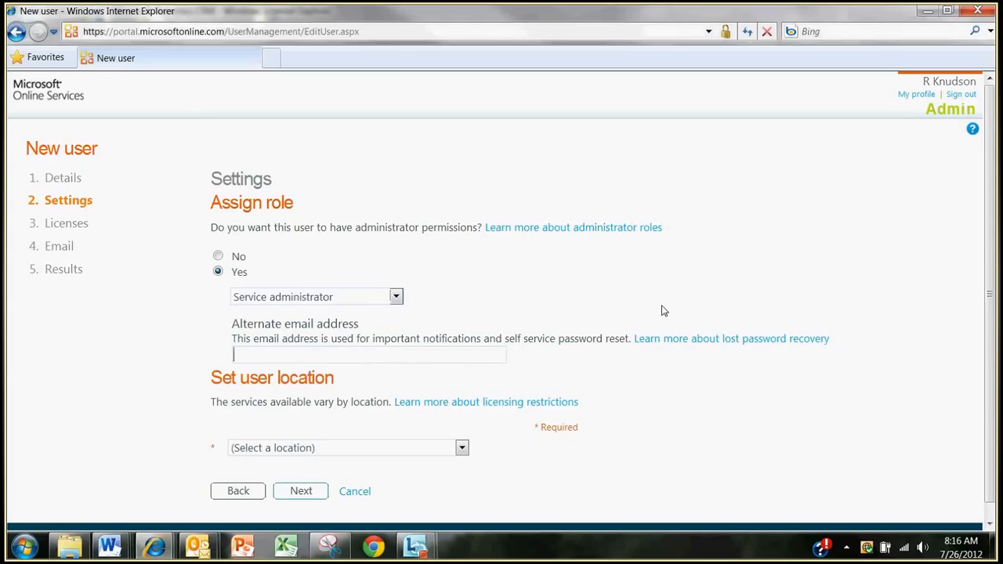
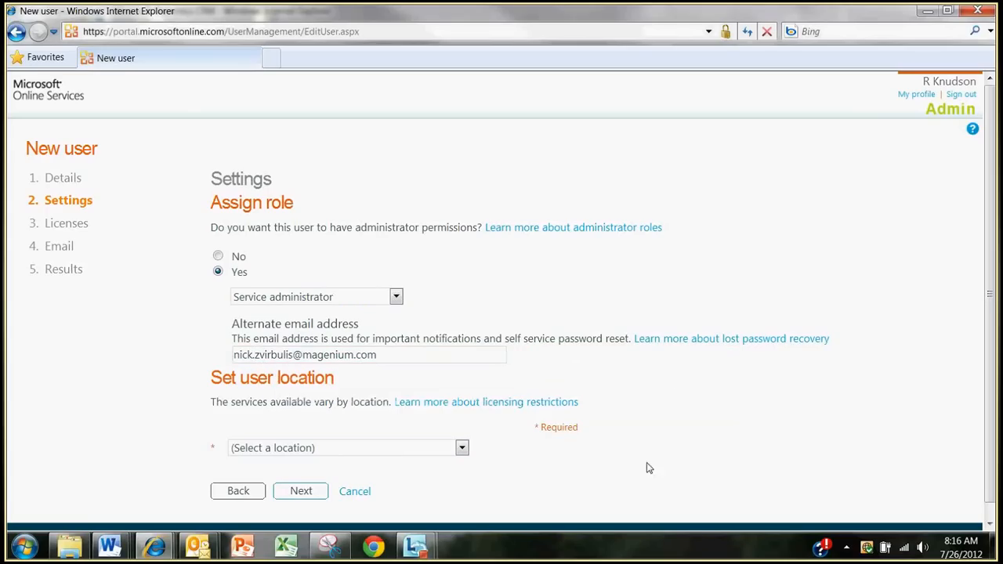
pyautogui.click(462, 447)
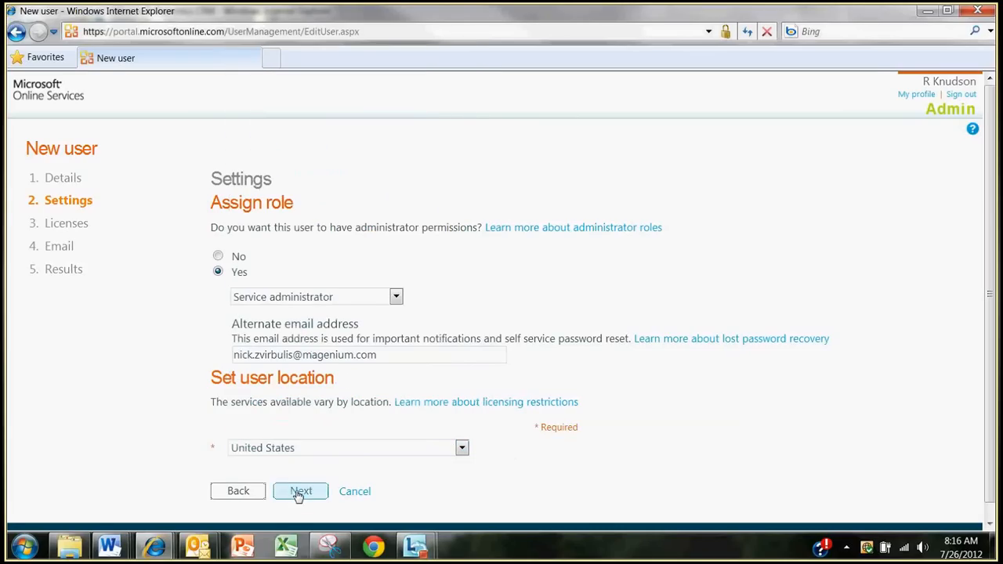
# Step: Accept the Dynamics CRM Online license, keep result emailing on, and create the user
pyautogui.click(301, 490)
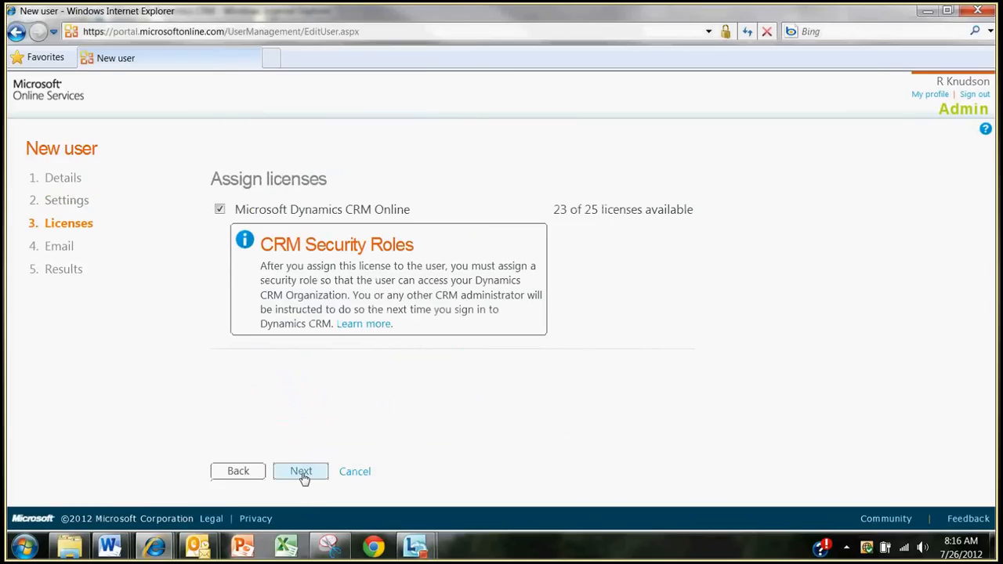
pyautogui.click(301, 471)
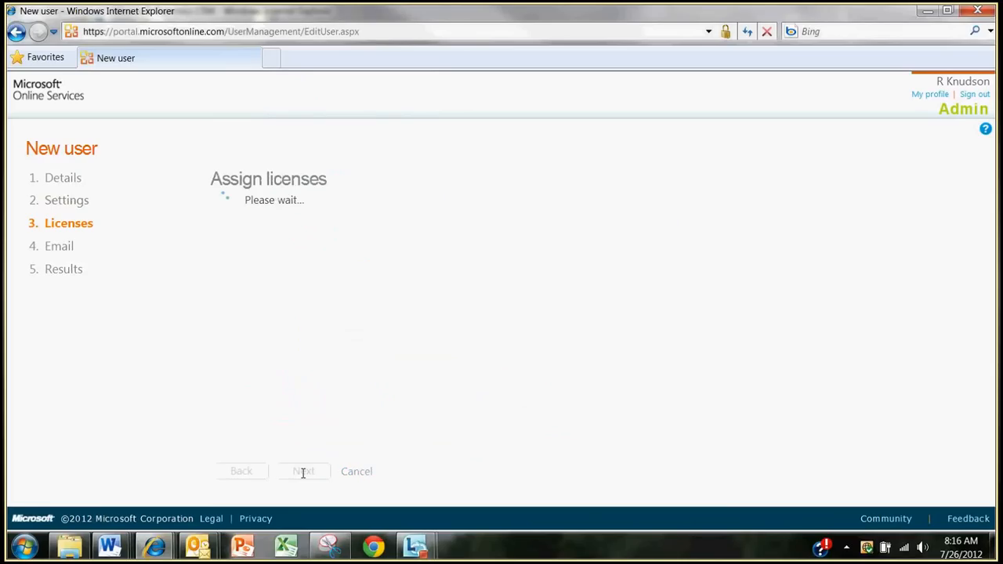
pyautogui.click(304, 471)
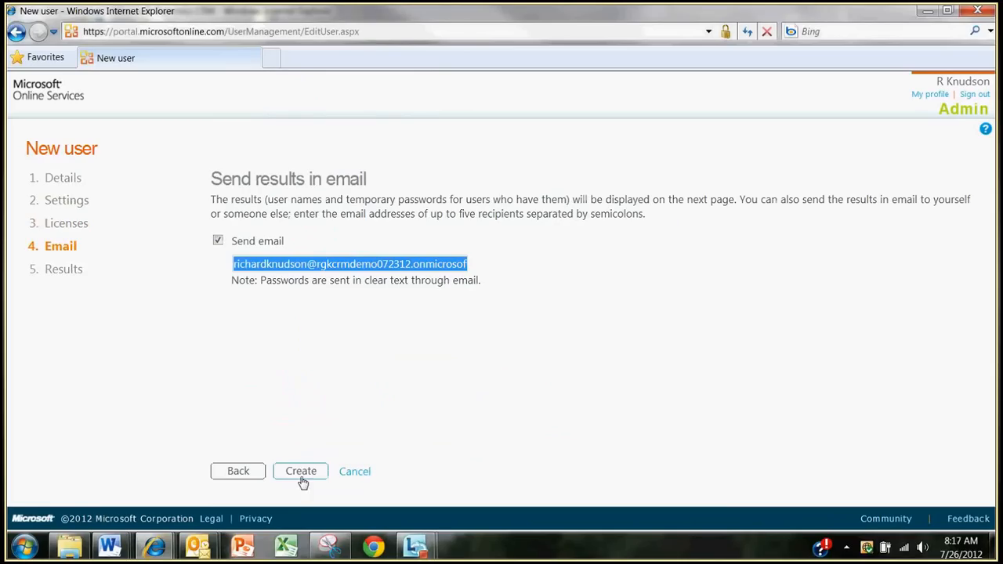
pyautogui.moveTo(284, 268)
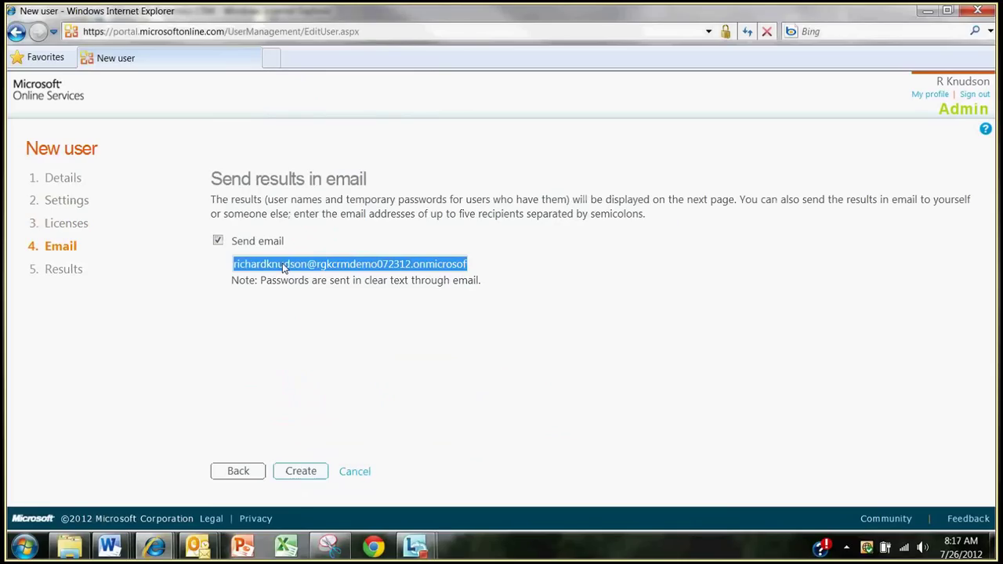
pyautogui.moveTo(300, 471)
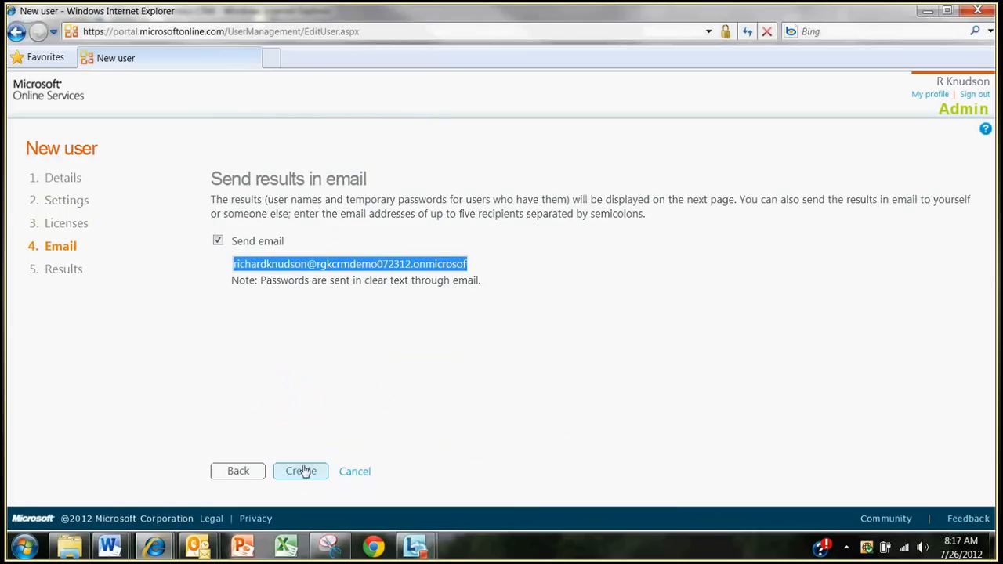
pyautogui.click(300, 472)
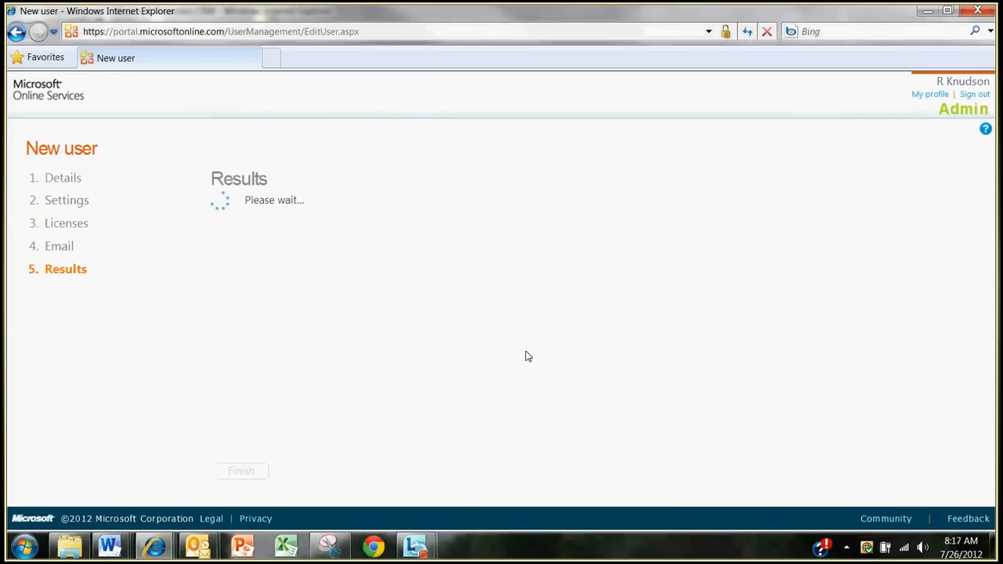
pyautogui.moveTo(815, 260)
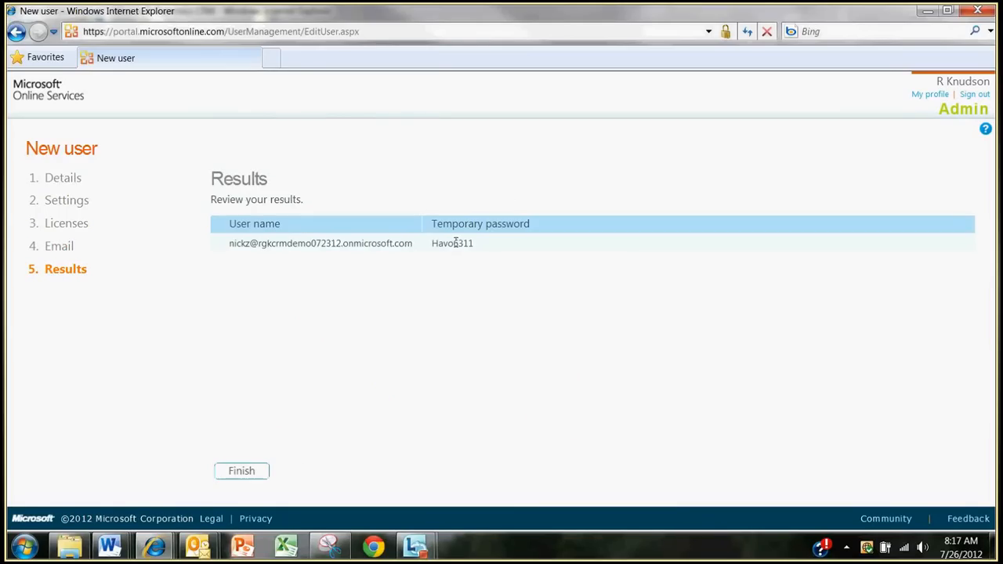
pyautogui.moveTo(465, 248)
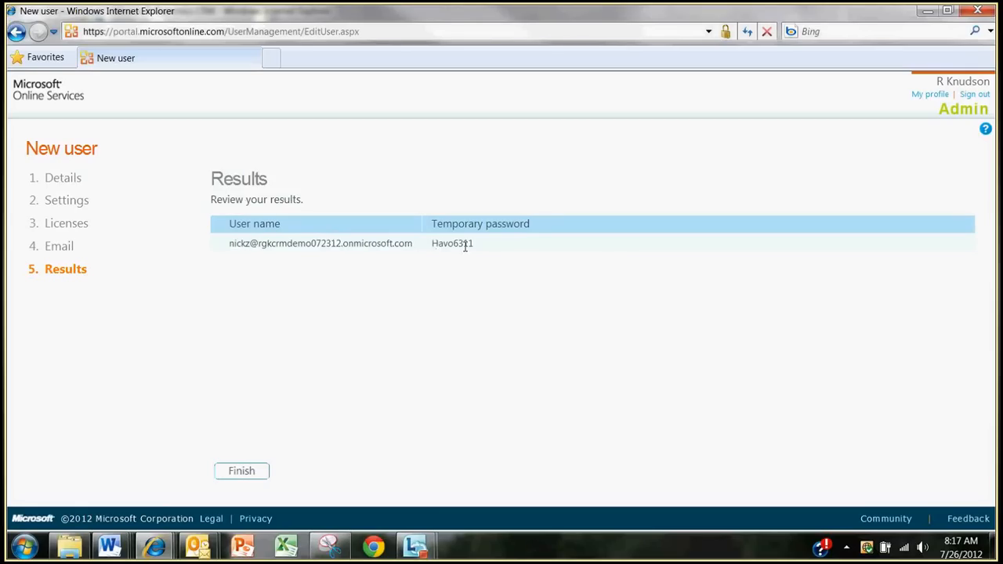
pyautogui.moveTo(517, 249)
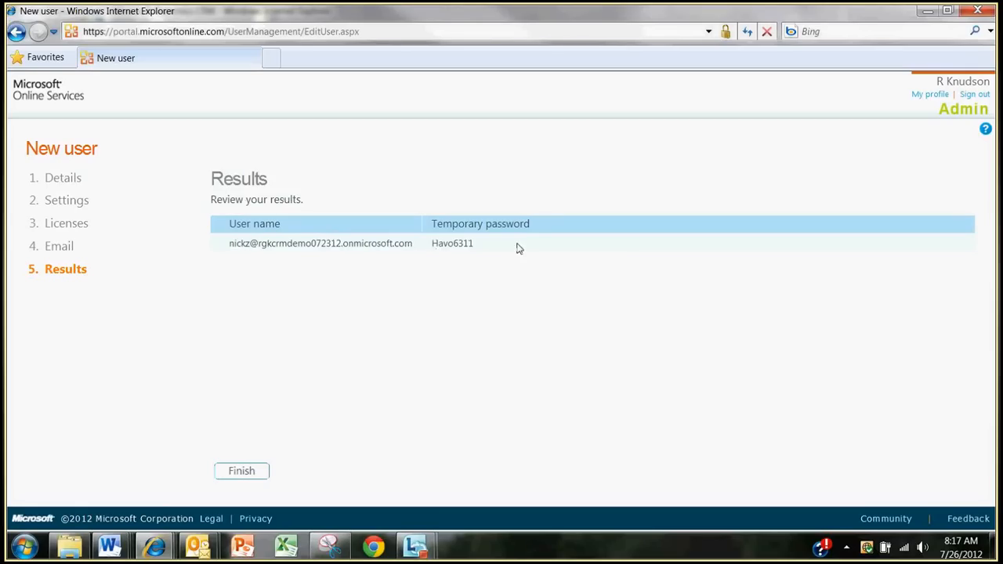
pyautogui.moveTo(913, 58)
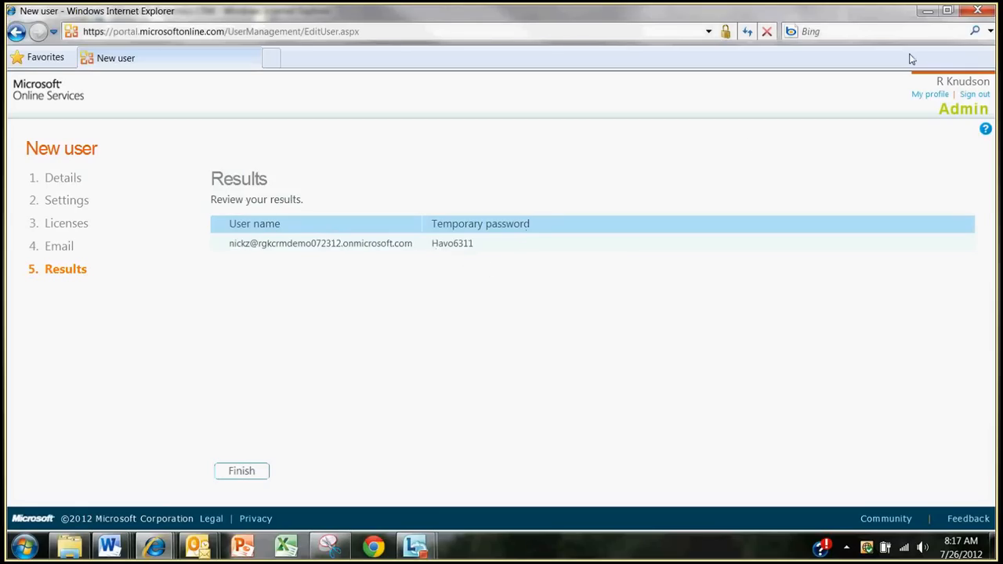
pyautogui.moveTo(252, 464)
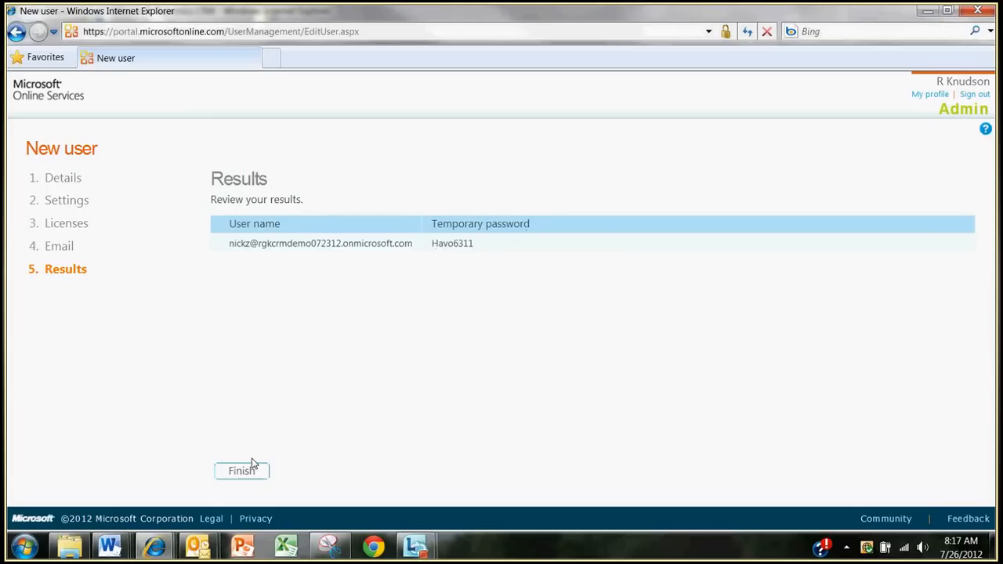
pyautogui.click(242, 471)
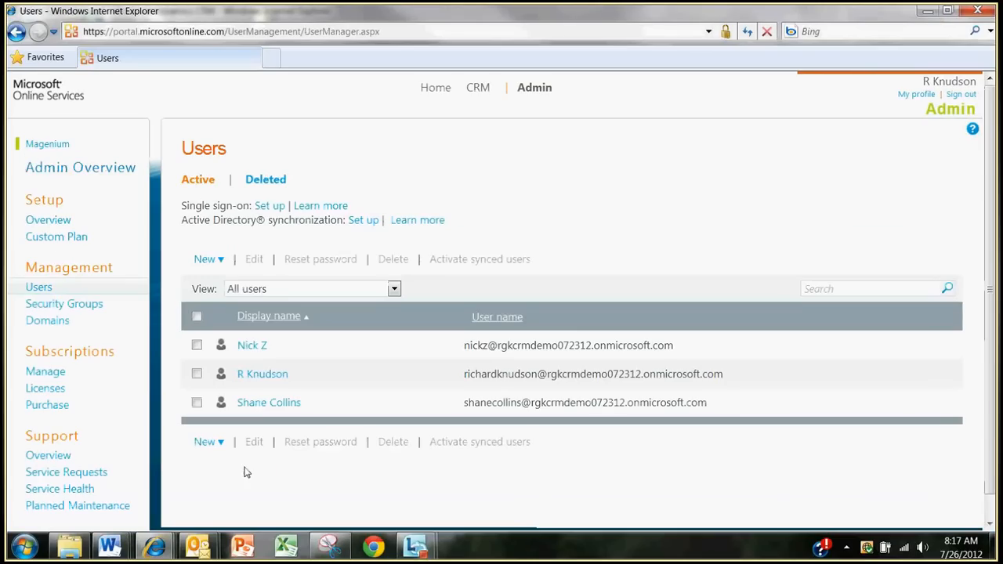
pyautogui.moveTo(890, 151)
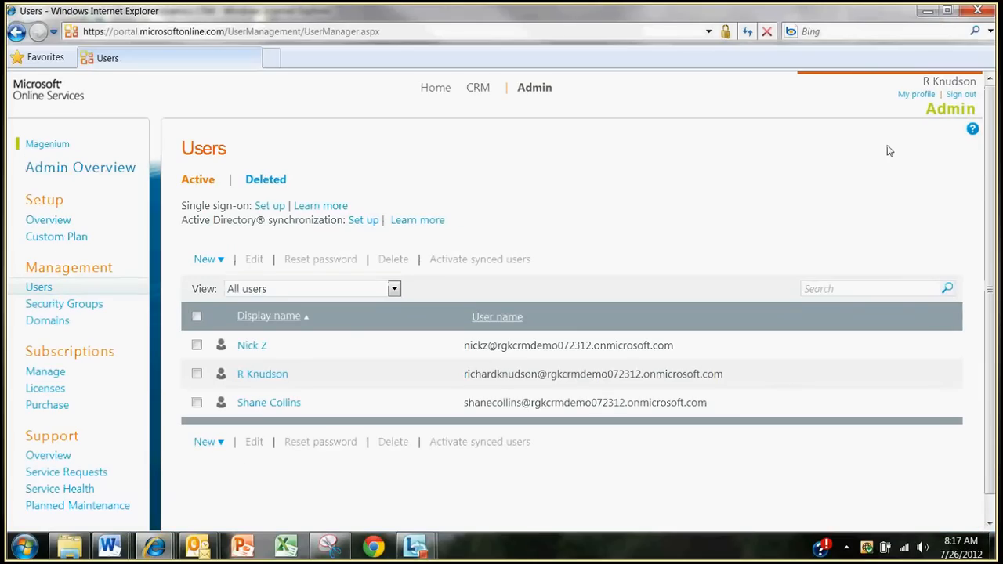
pyautogui.moveTo(928, 11)
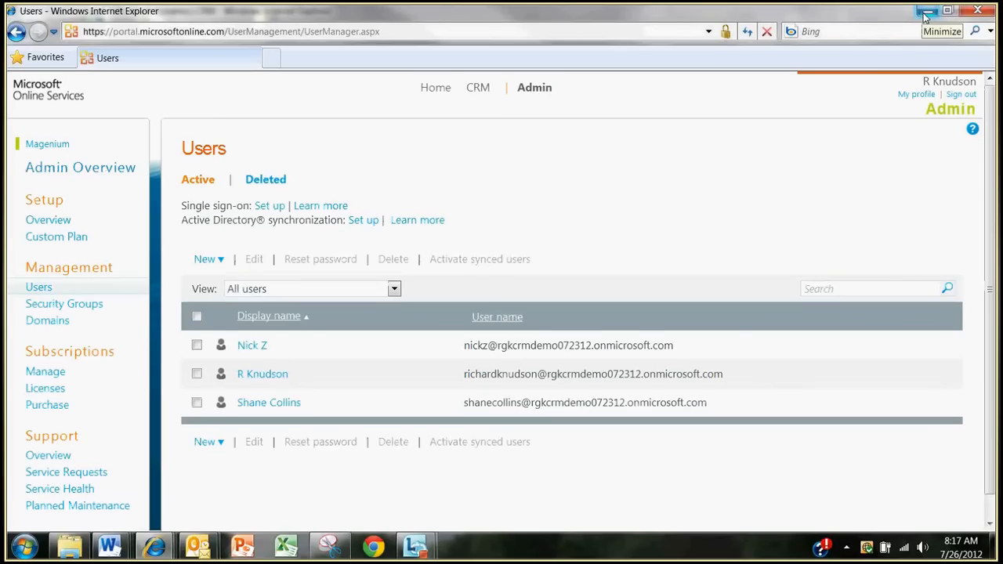
pyautogui.moveTo(477, 88)
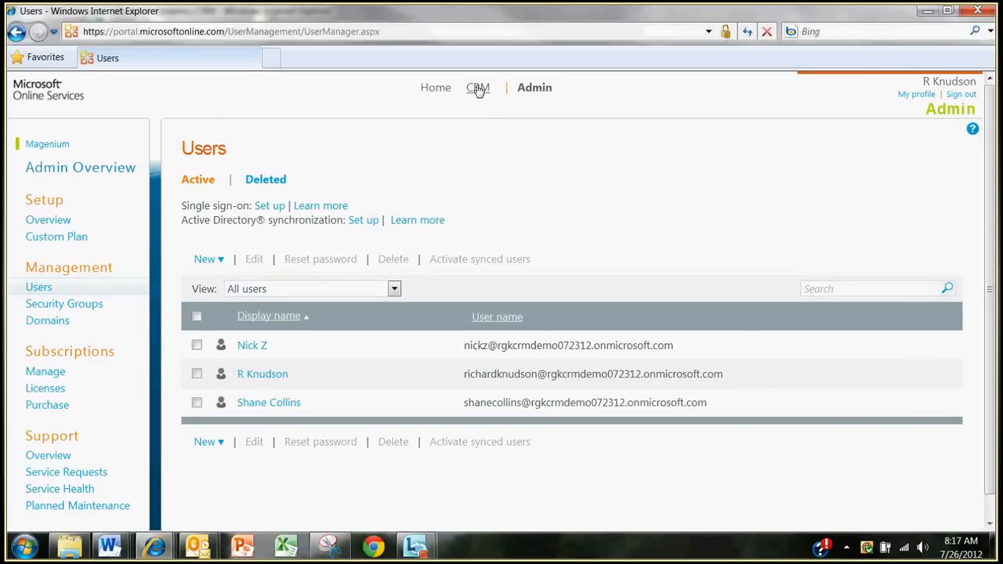
pyautogui.click(435, 87)
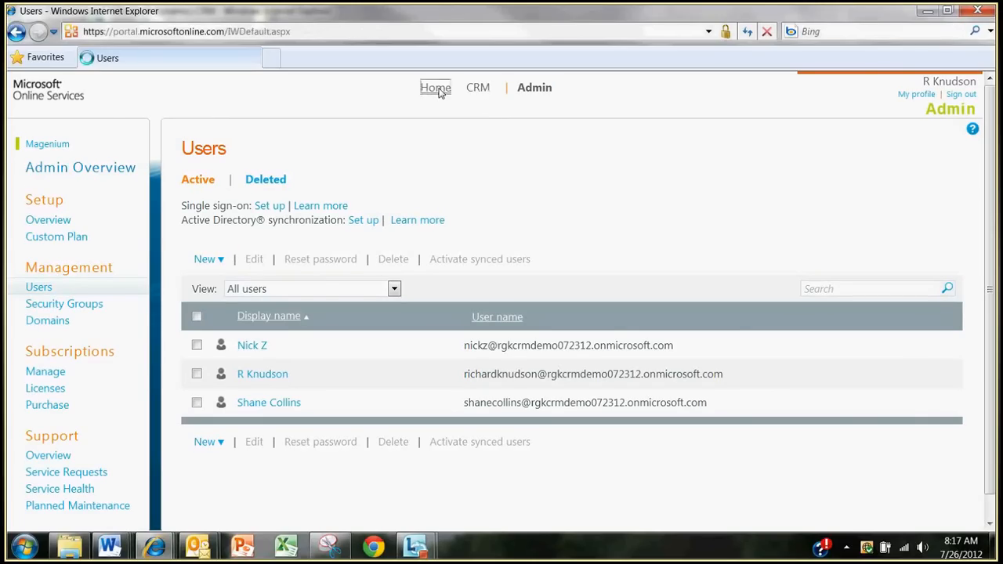
# Step: Reload the portal Home page to show the start-here tasks and Dynamics CRM workplace link
pyautogui.click(436, 87)
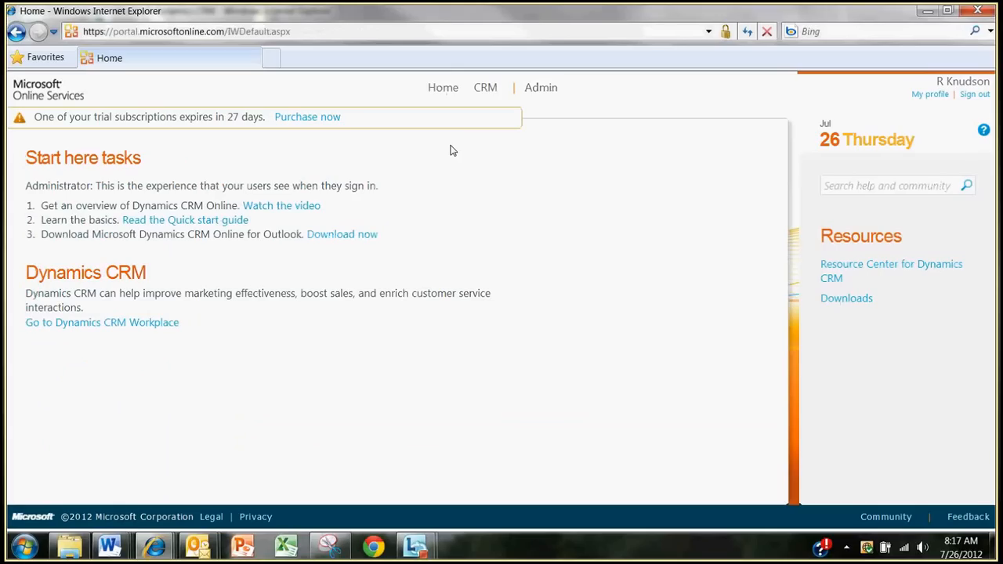
pyautogui.moveTo(485, 87)
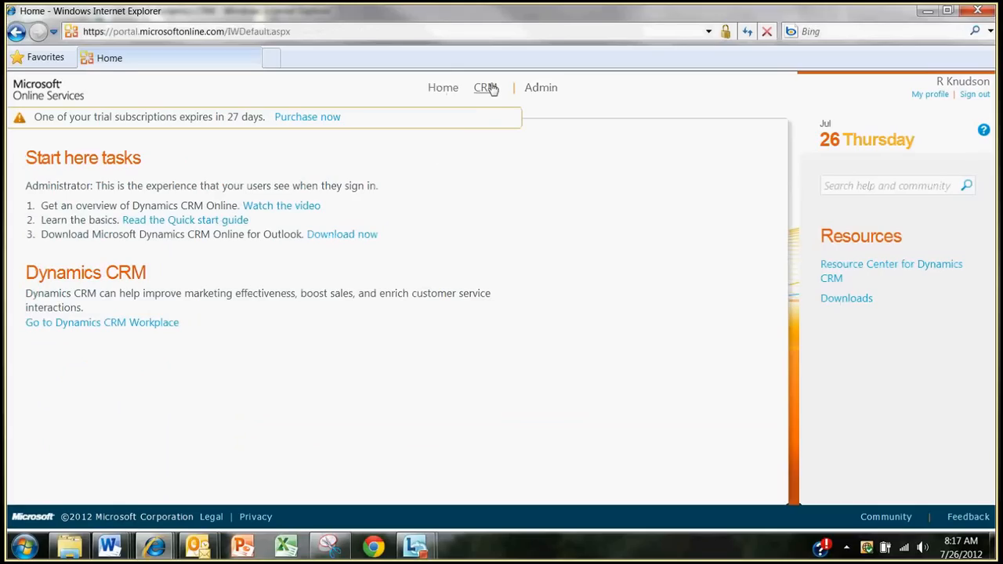
pyautogui.moveTo(297, 373)
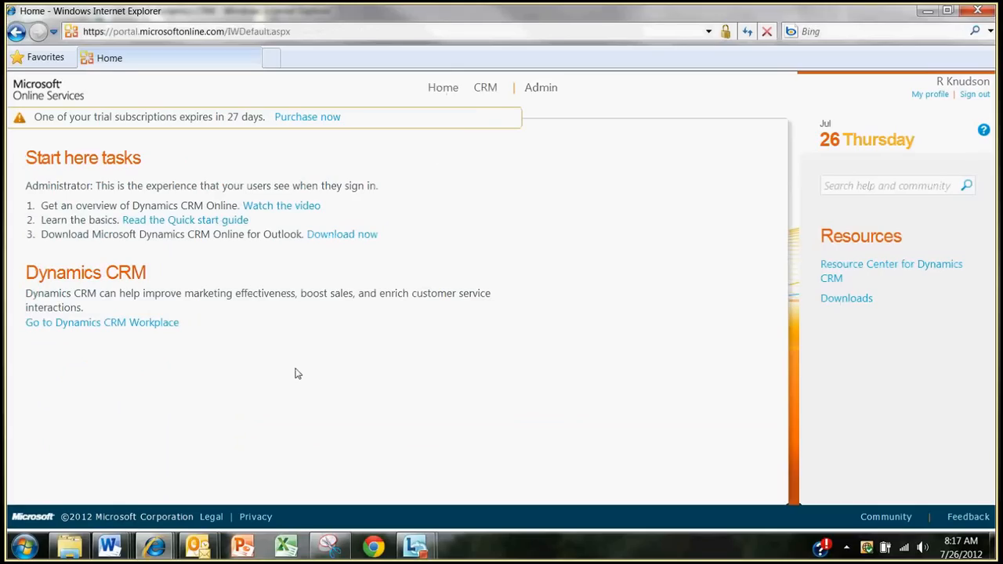
pyautogui.moveTo(401, 345)
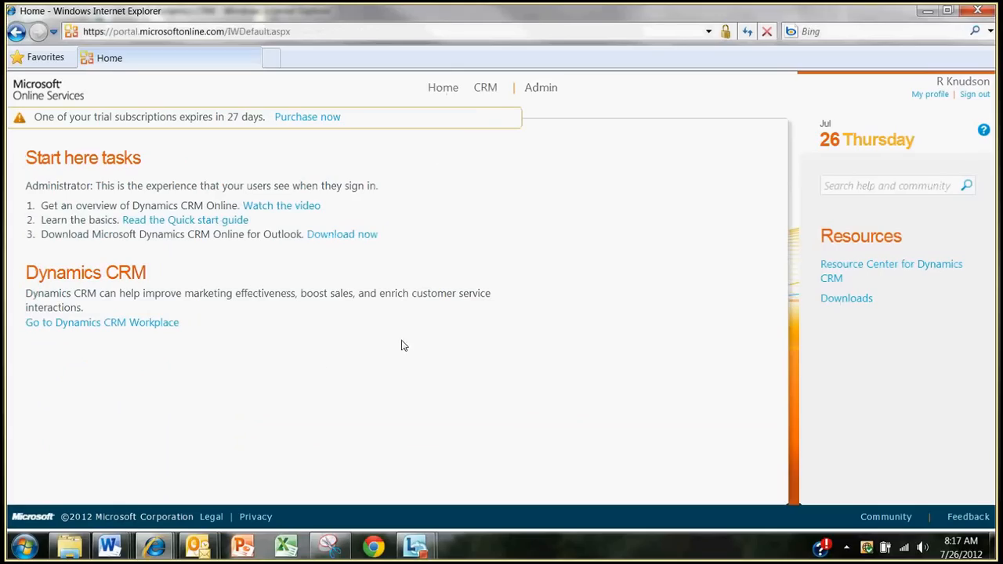
pyautogui.moveTo(346, 185)
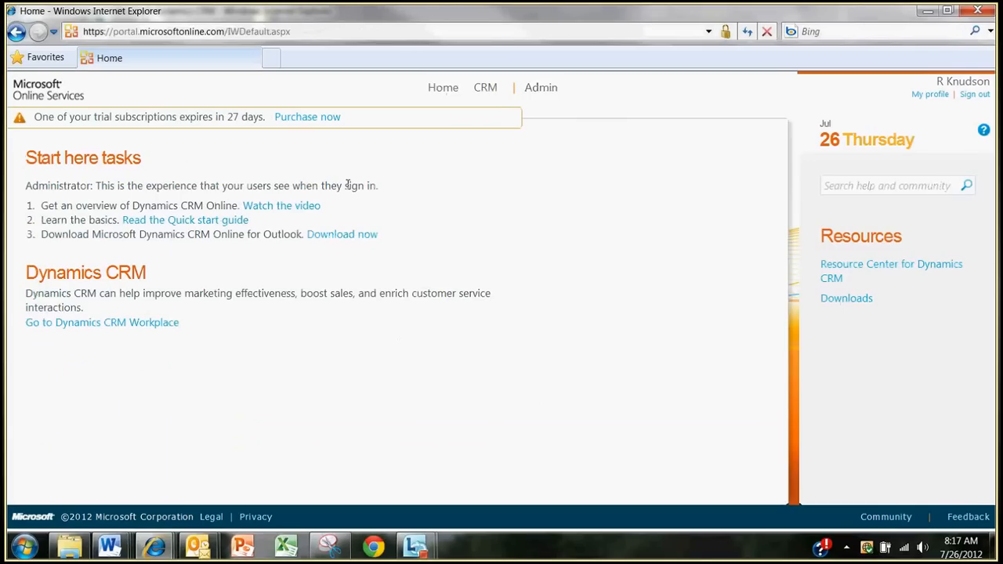
pyautogui.moveTo(663, 288)
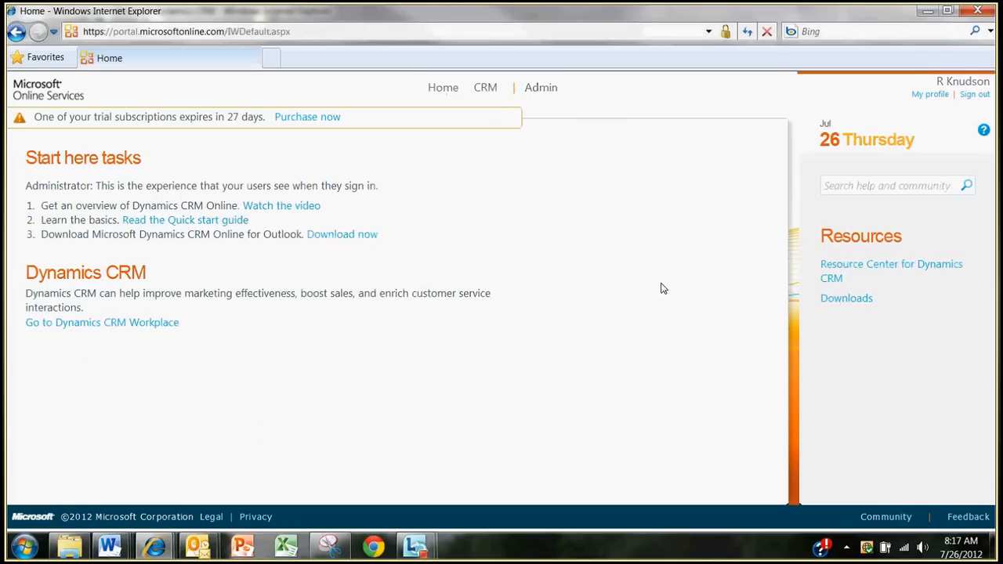
pyautogui.moveTo(657, 290)
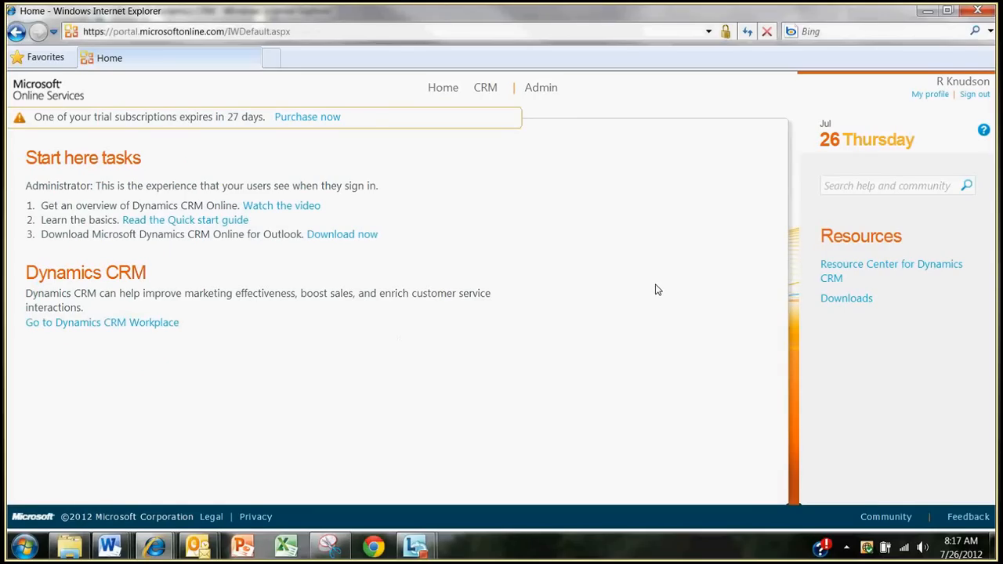
pyautogui.moveTo(619, 315)
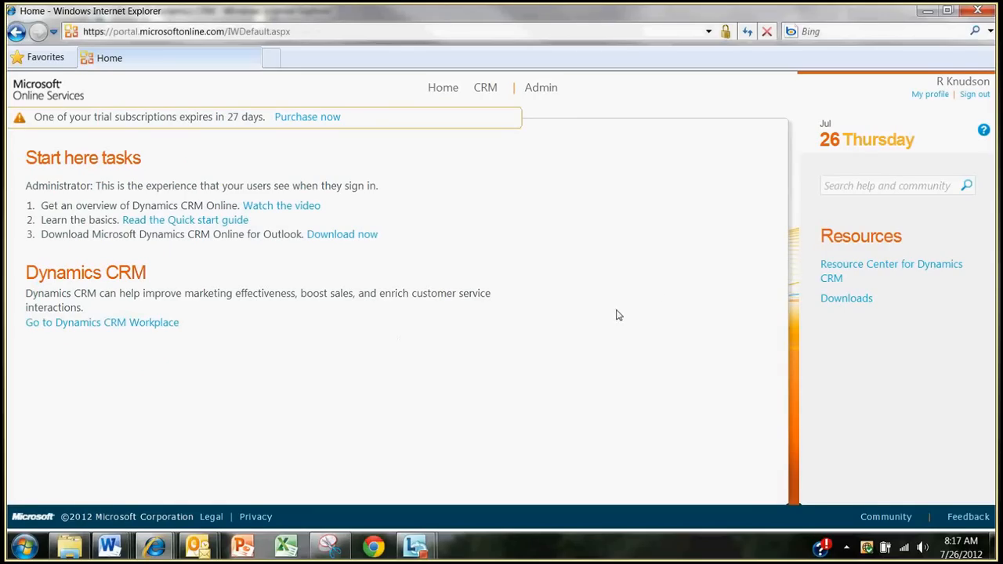
pyautogui.moveTo(457, 313)
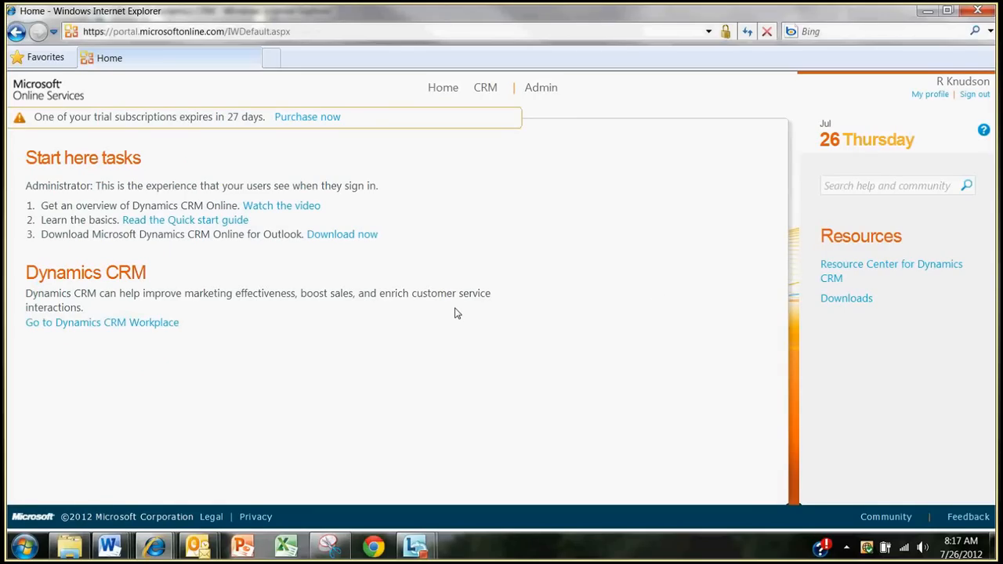
pyautogui.moveTo(573, 160)
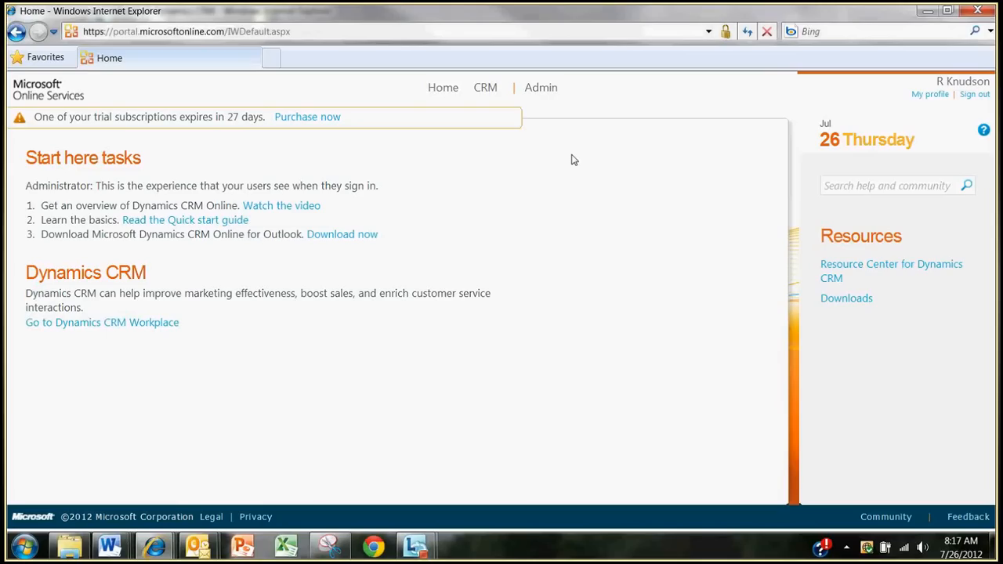
pyautogui.moveTo(635, 343)
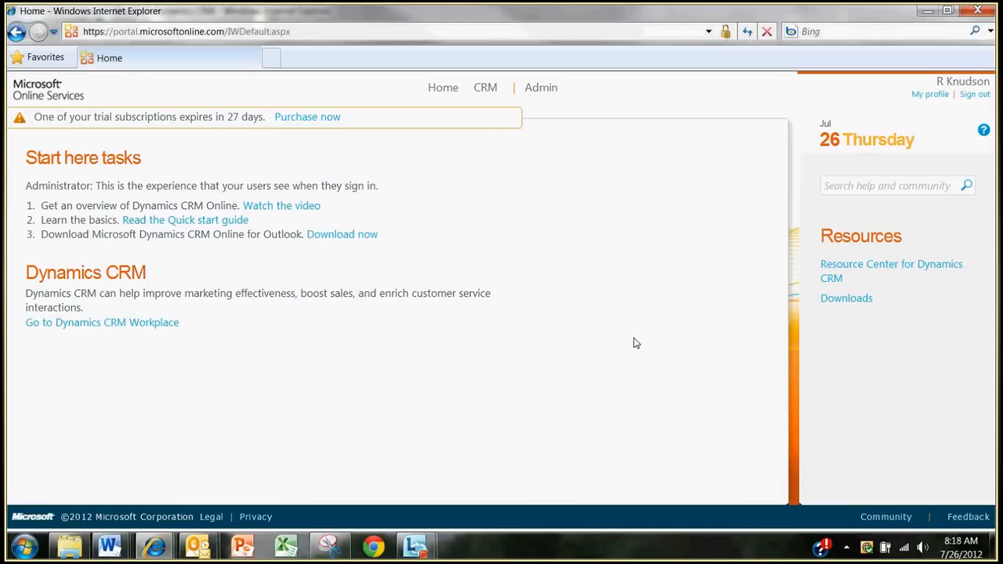
pyautogui.moveTo(474, 295)
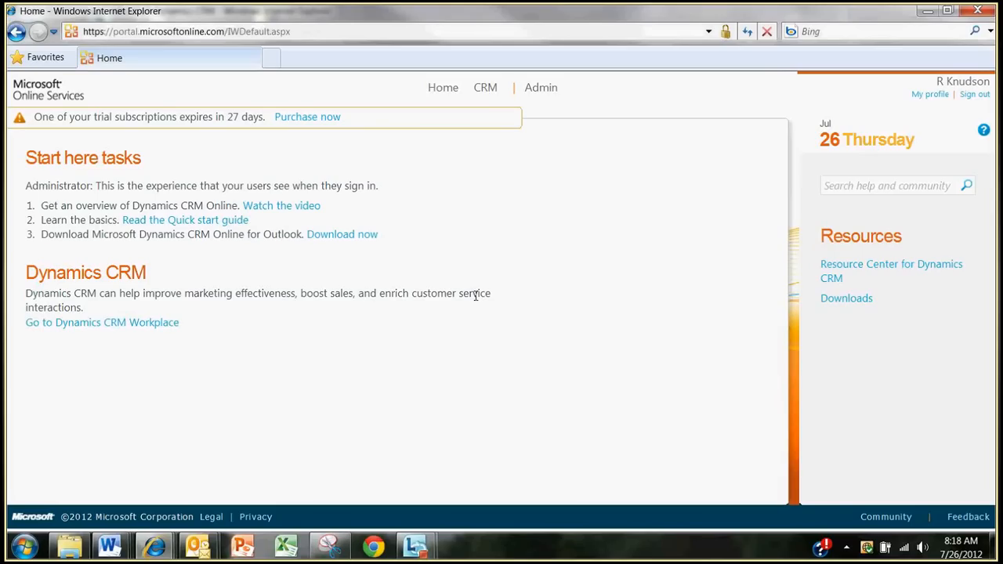
pyautogui.moveTo(516, 295)
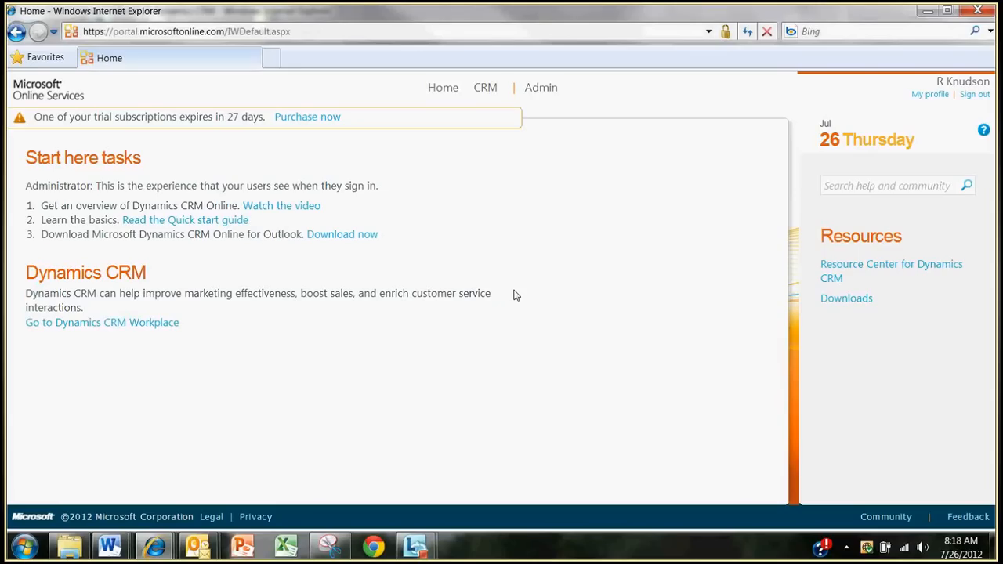
pyautogui.moveTo(508, 301)
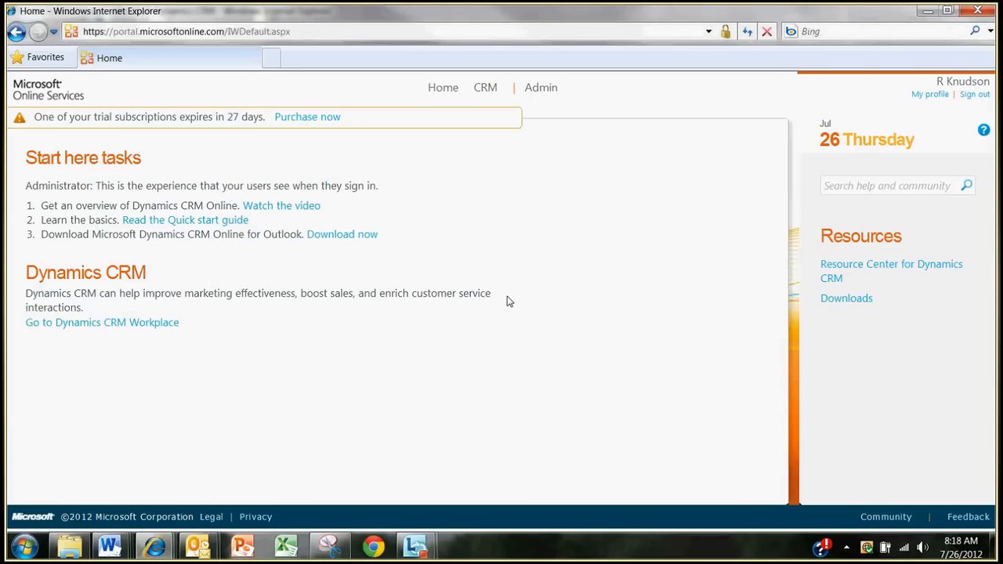
pyautogui.moveTo(435, 330)
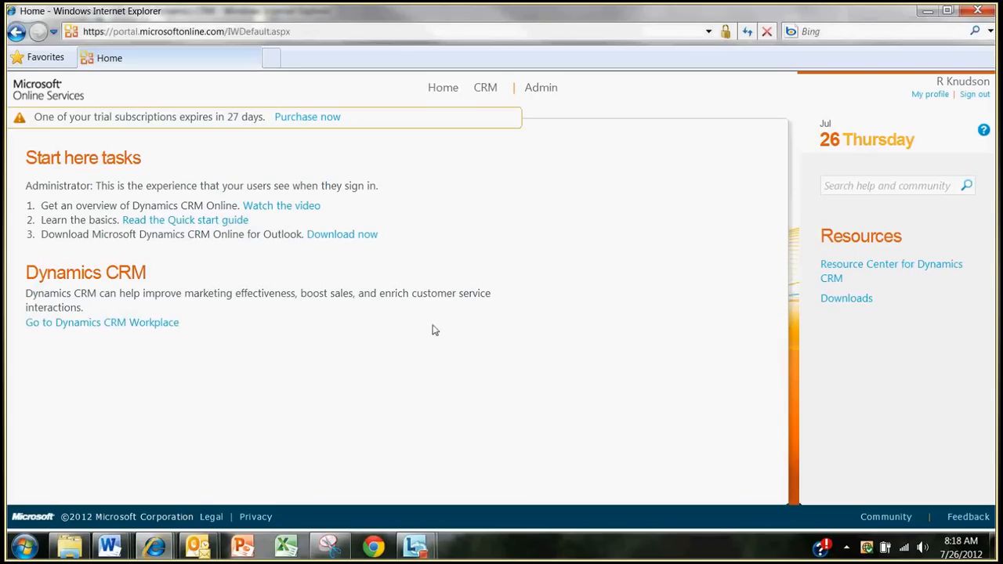
pyautogui.moveTo(405, 328)
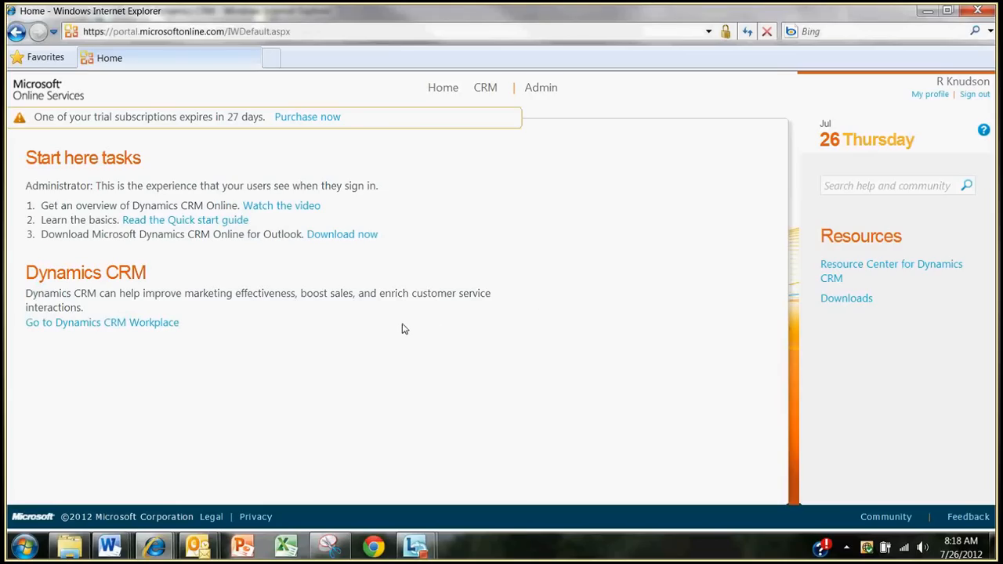
pyautogui.moveTo(398, 296)
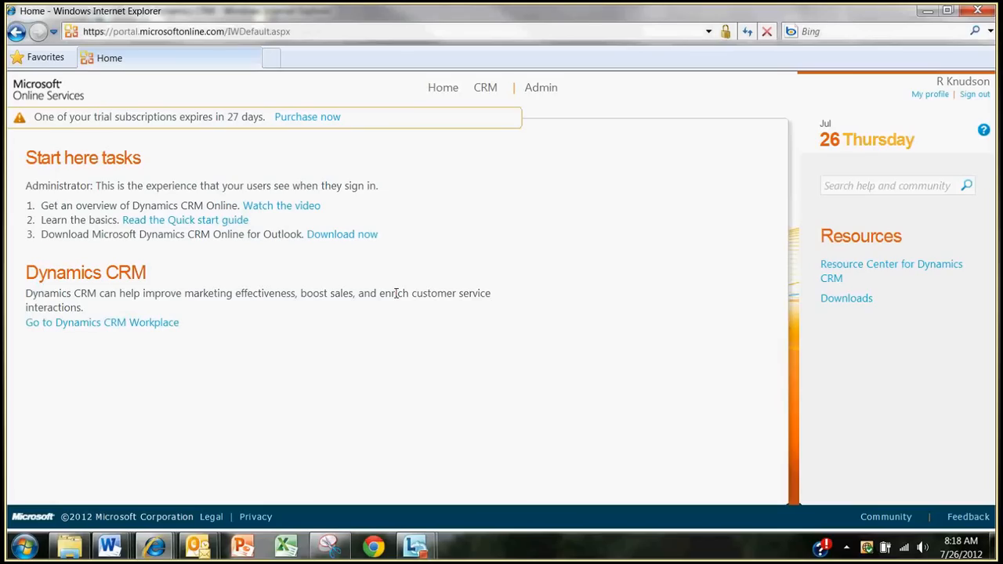
pyautogui.moveTo(510, 301)
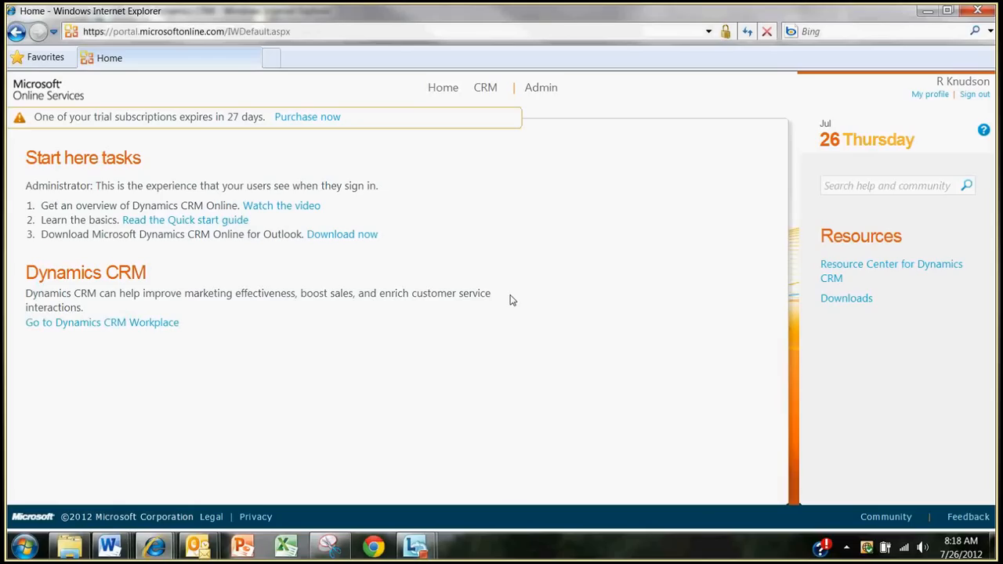
pyautogui.moveTo(486, 298)
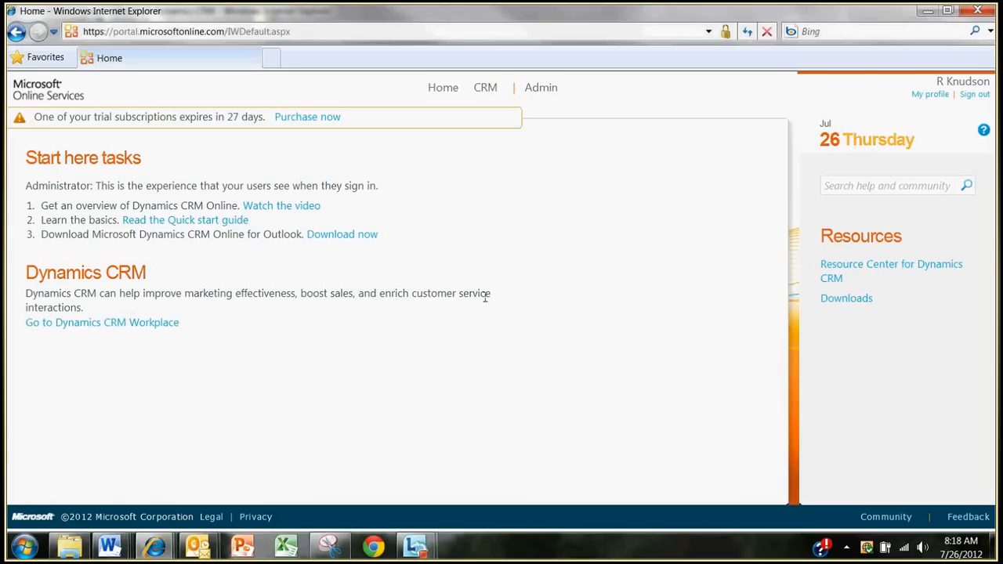
pyautogui.moveTo(502, 301)
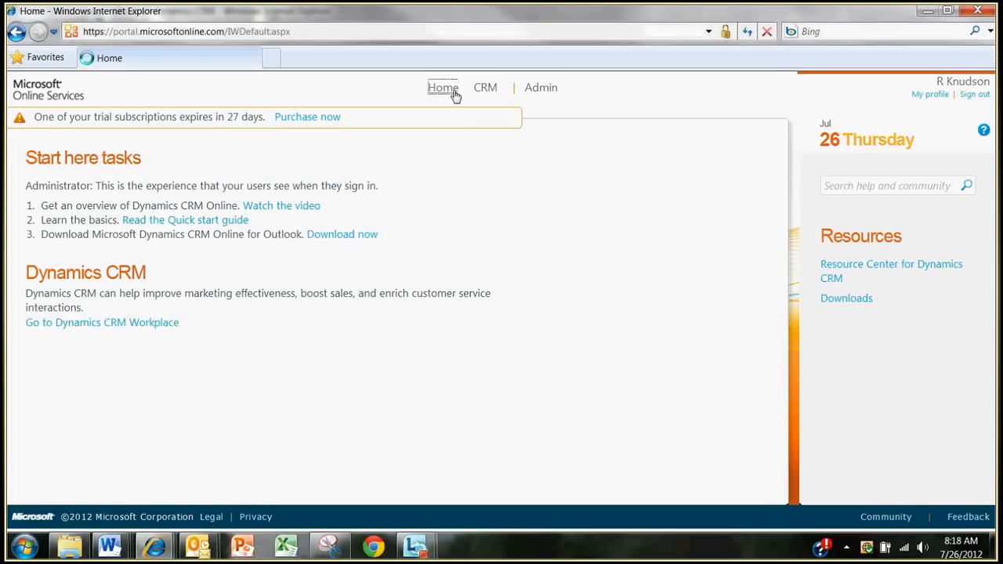
pyautogui.moveTo(692, 209)
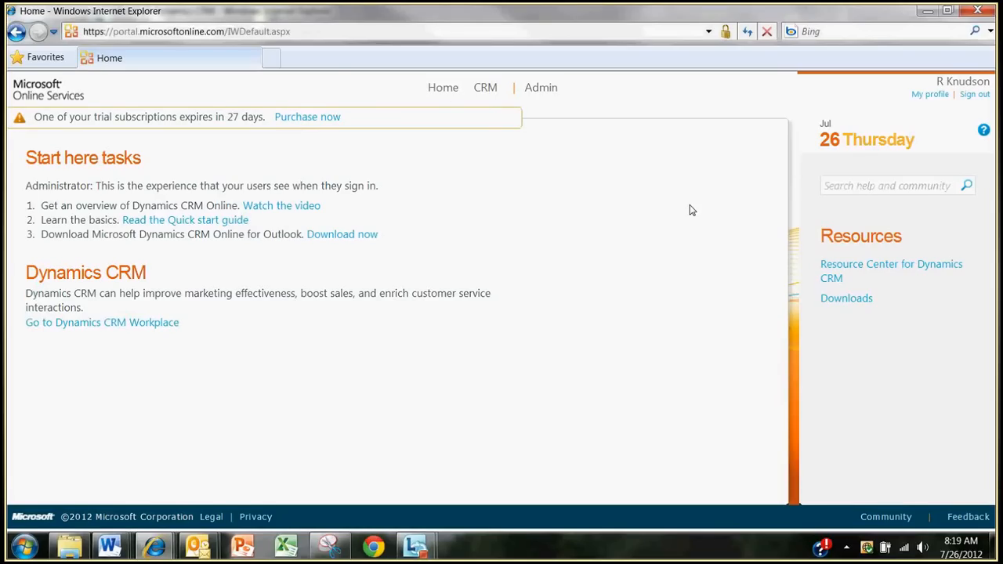
pyautogui.moveTo(552, 224)
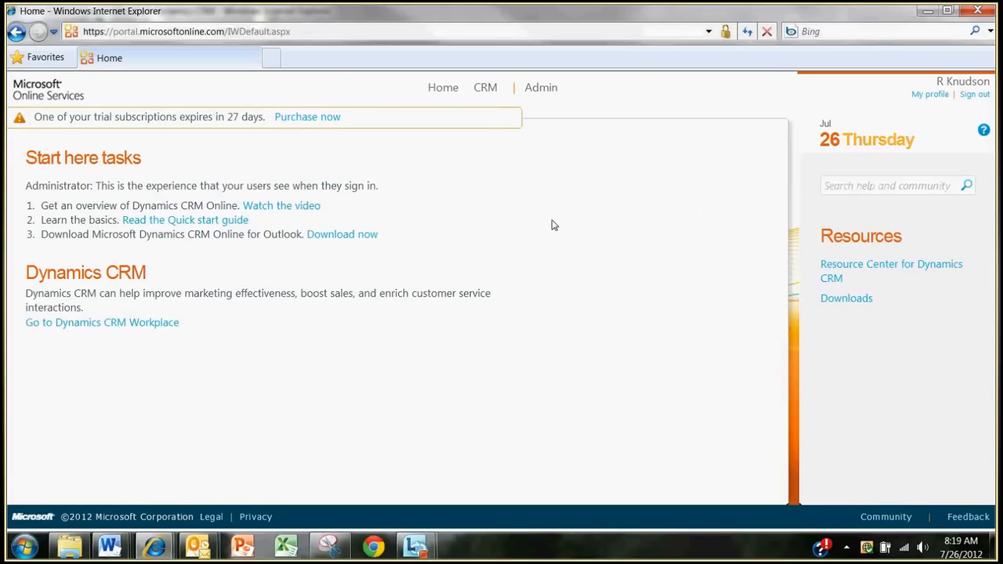
pyautogui.moveTo(572, 240)
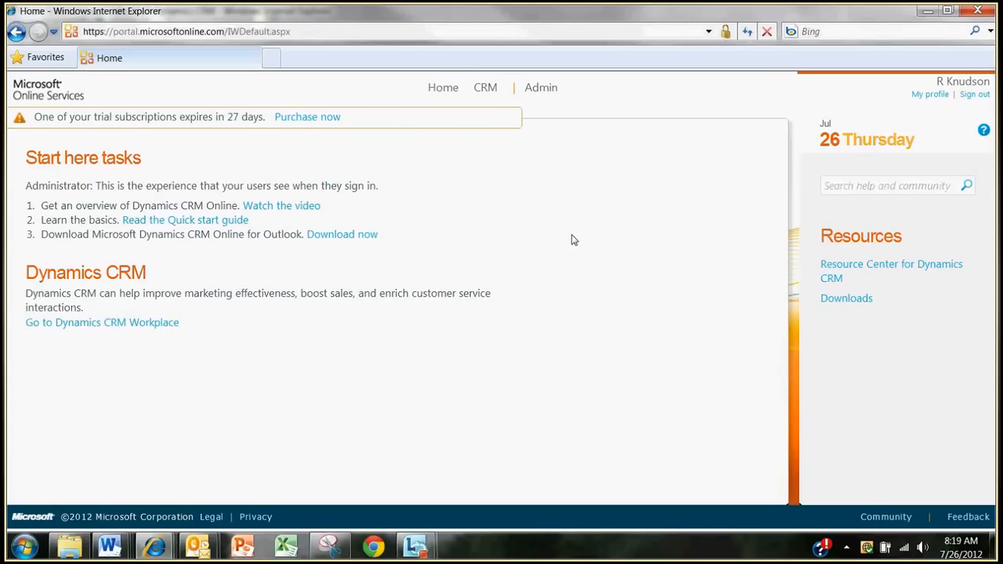